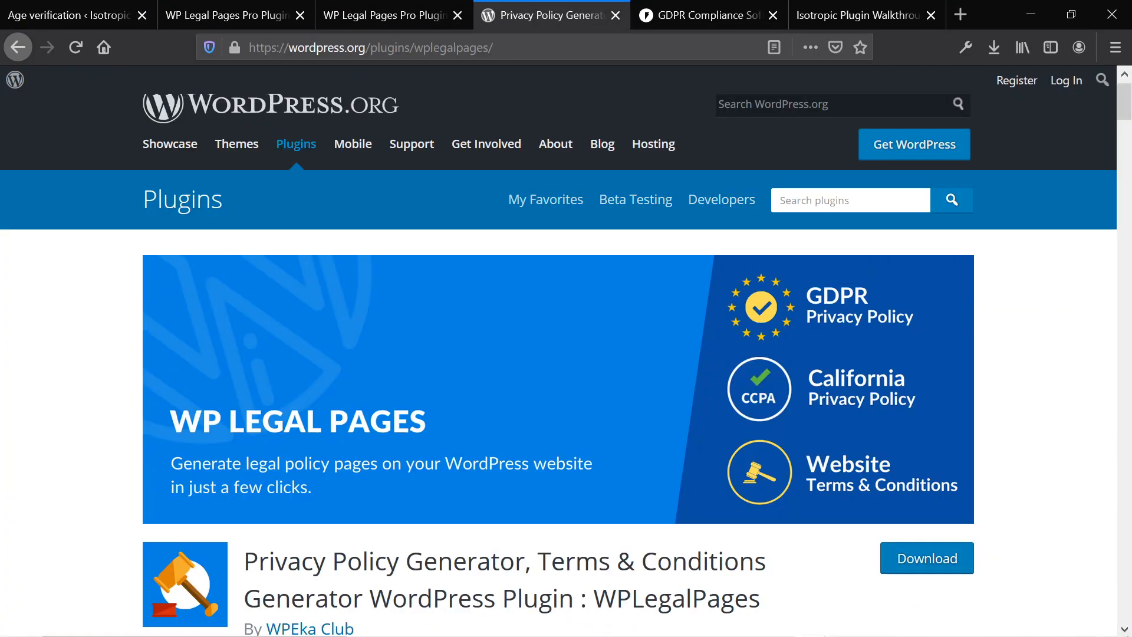
Read down the WPLegalPages listing through its description and premium policy list
{"action": "scroll", "scroll_direction": "down", "scroll_amount": 3}
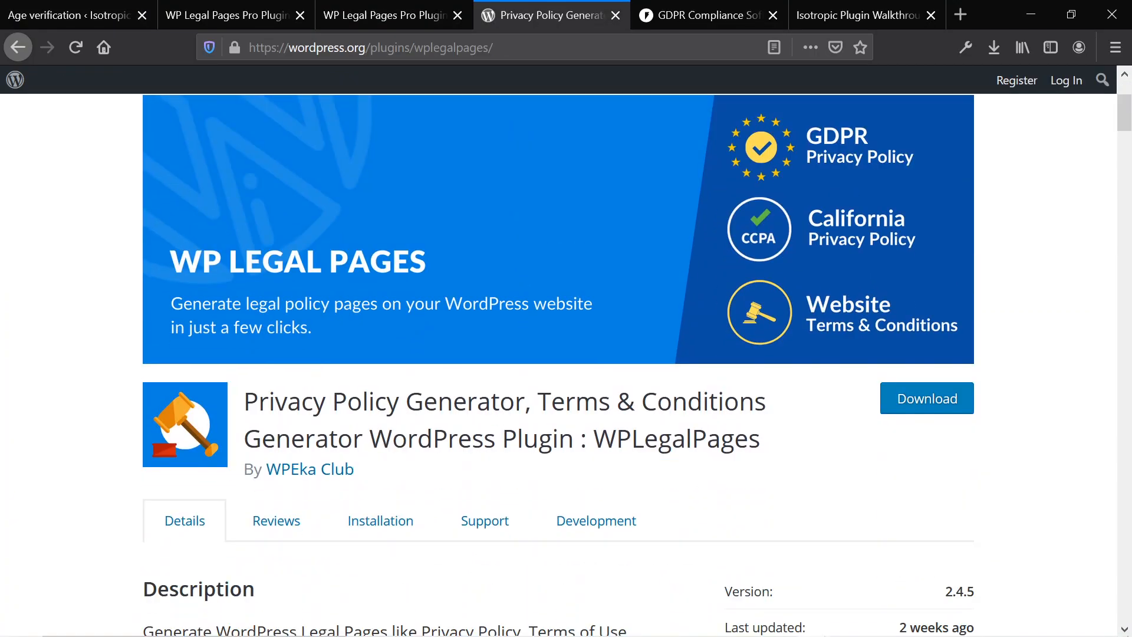
{"action": "scroll", "scroll_direction": "down", "scroll_amount": 3}
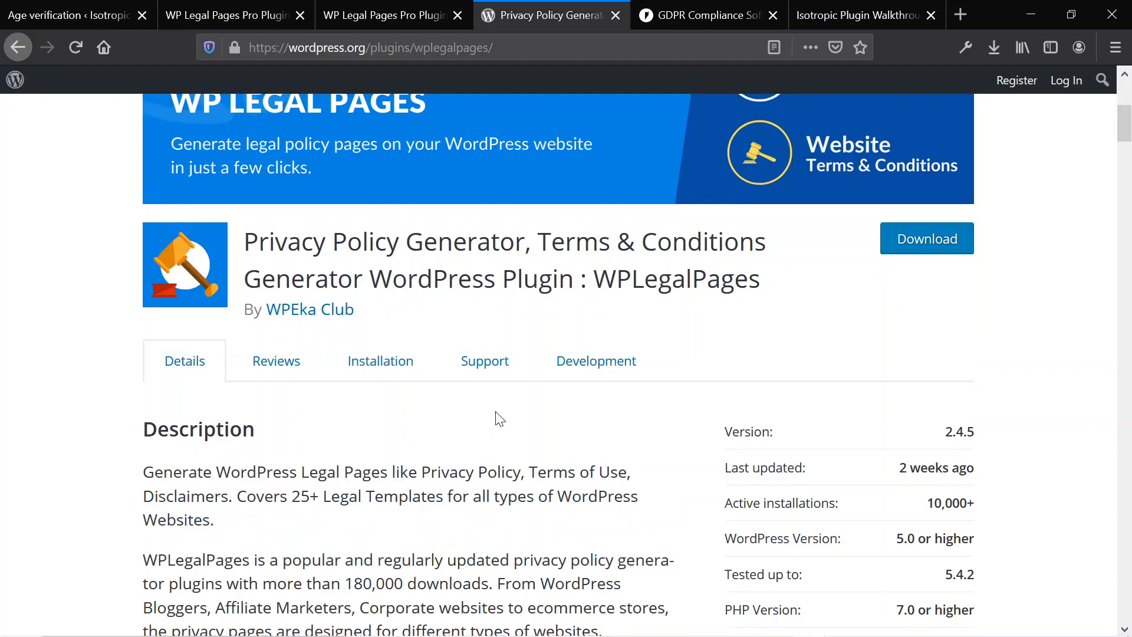
{"action": "scroll", "scroll_direction": "down", "scroll_amount": 3}
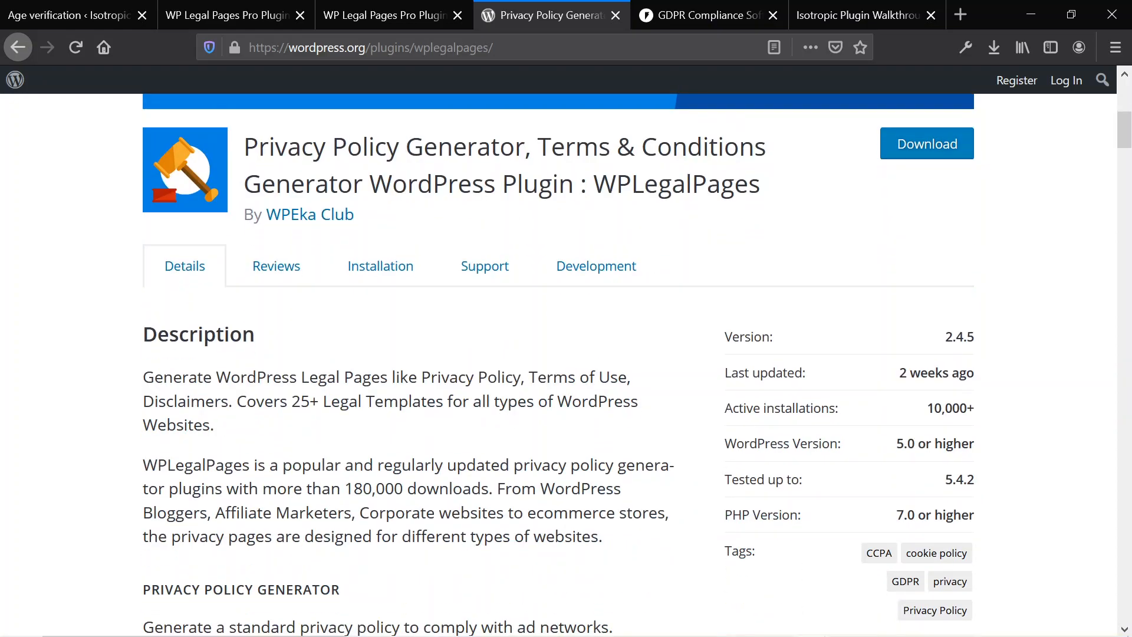
{"action": "scroll", "scroll_direction": "down", "scroll_amount": 3}
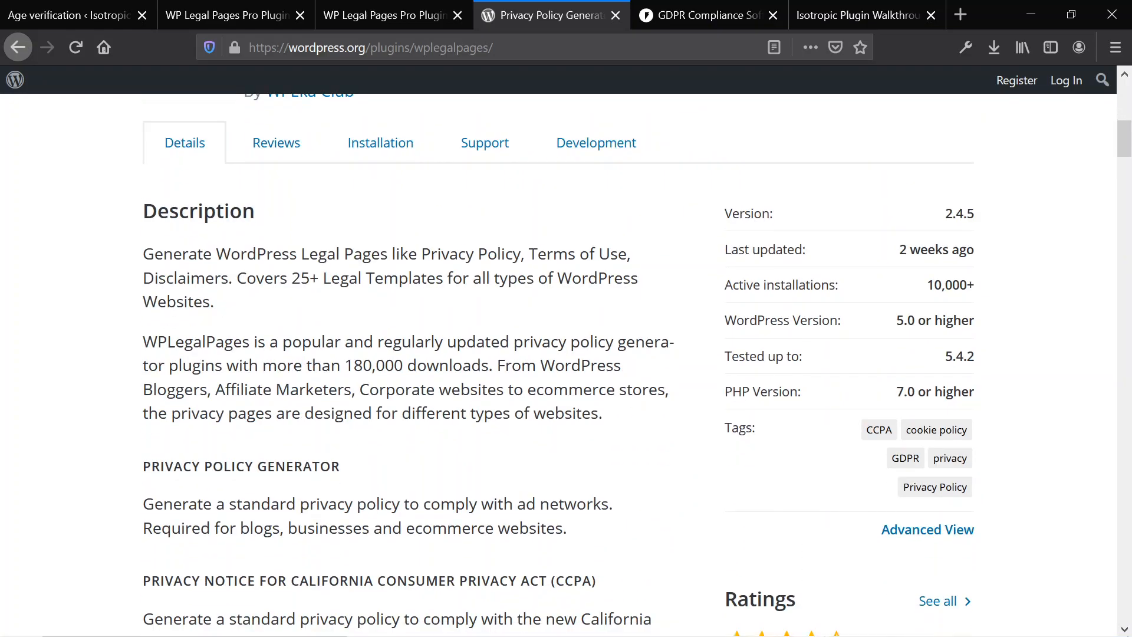
{"action": "scroll", "scroll_direction": "down", "scroll_amount": 3}
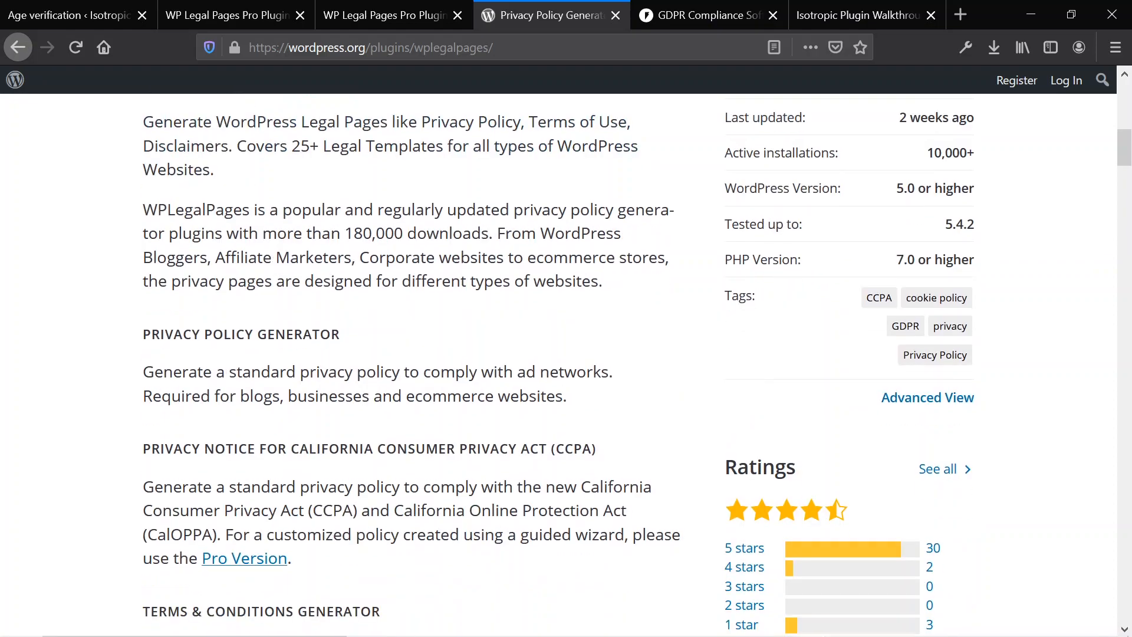
{"action": "scroll", "scroll_direction": "down", "scroll_amount": 3}
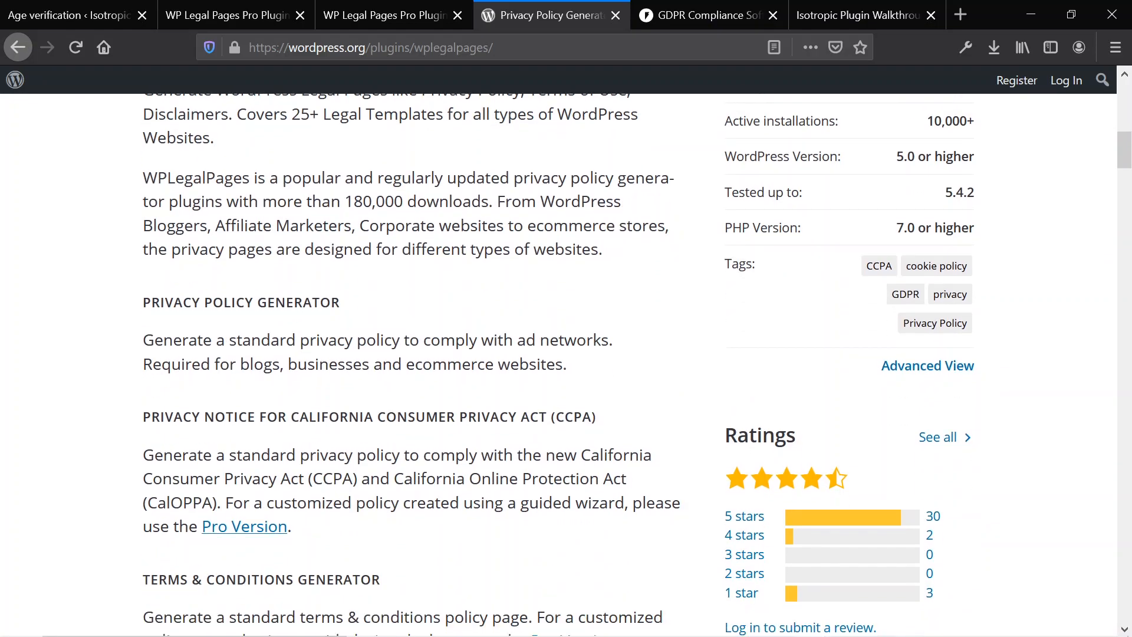
{"action": "scroll", "scroll_direction": "down", "scroll_amount": 3}
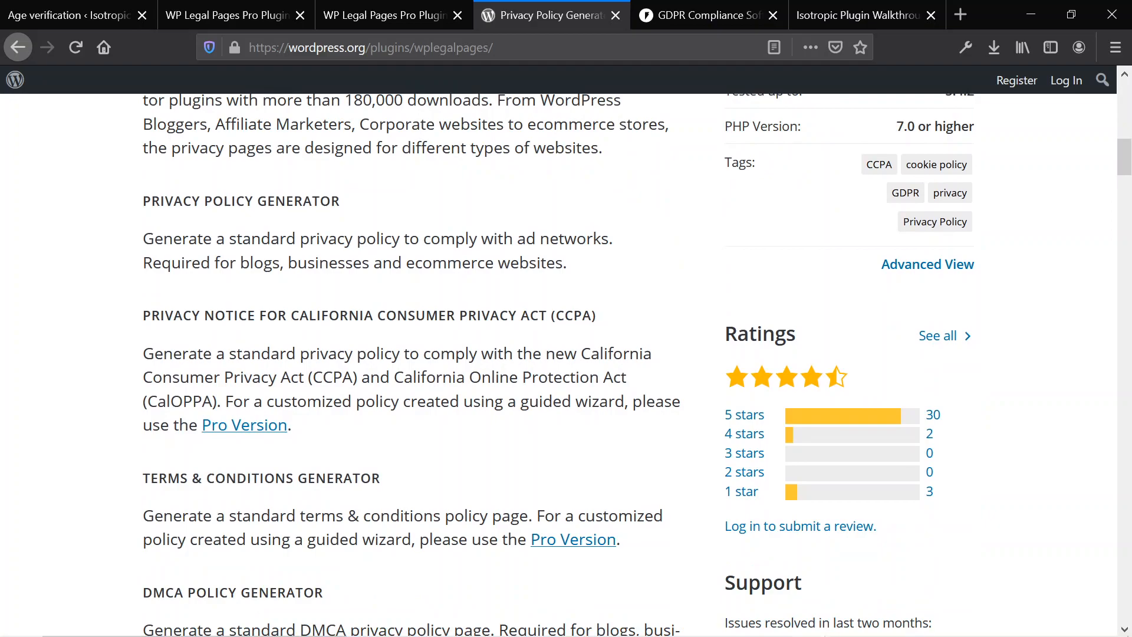
{"action": "mouse_move", "coordinate": [126, 306]}
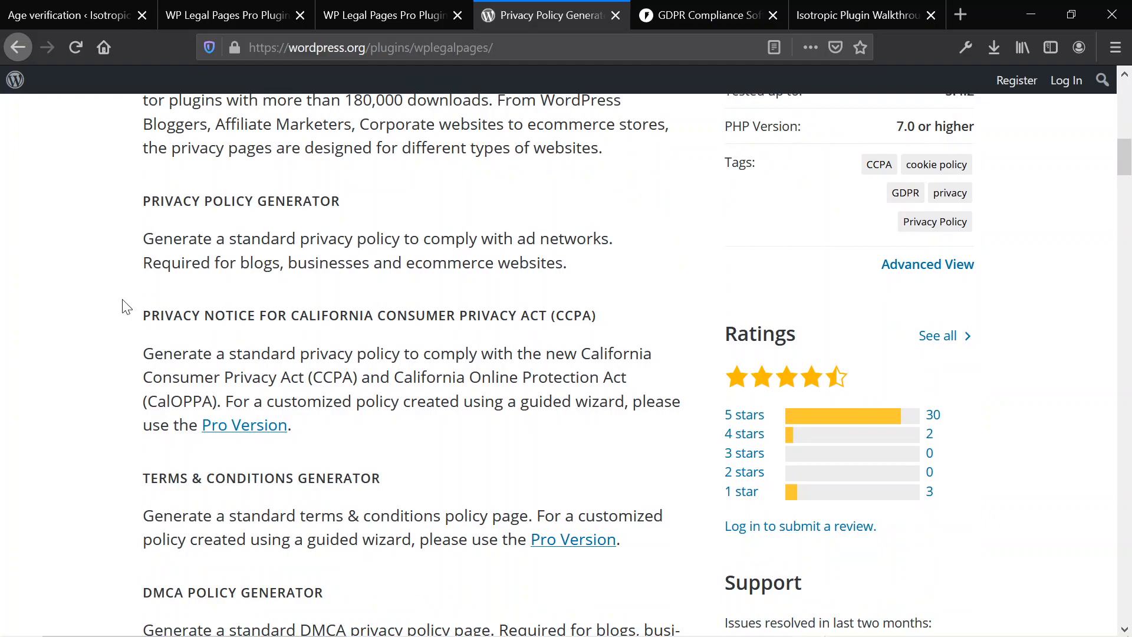
{"action": "scroll", "scroll_direction": "down", "scroll_amount": 3}
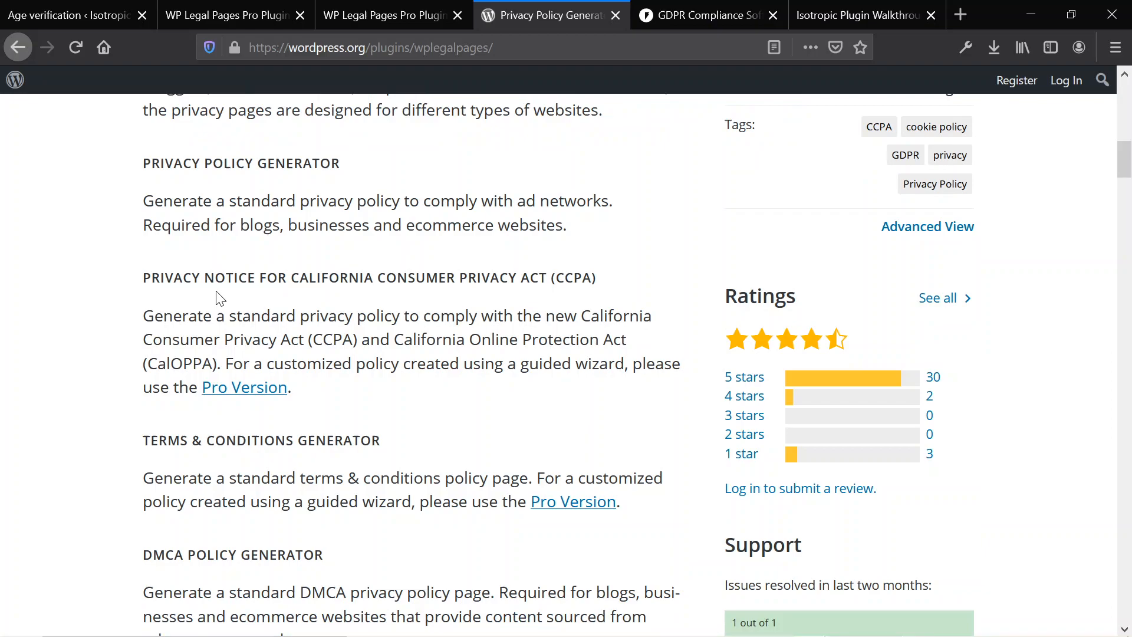
{"action": "scroll", "scroll_direction": "down", "scroll_amount": 3}
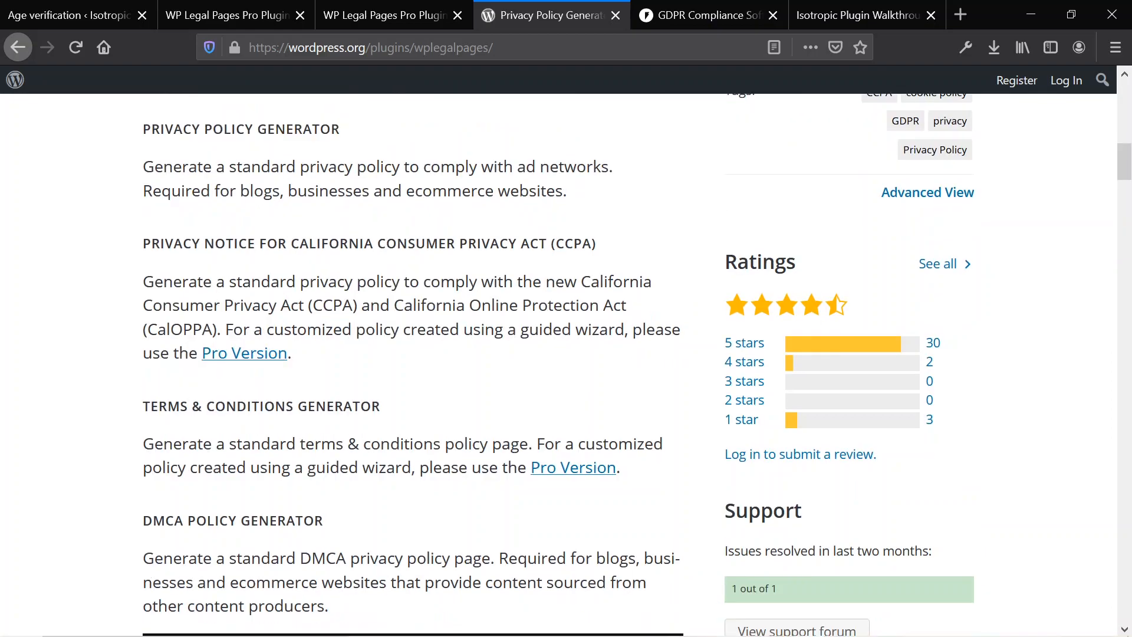
{"action": "scroll", "scroll_direction": "down", "scroll_amount": 3}
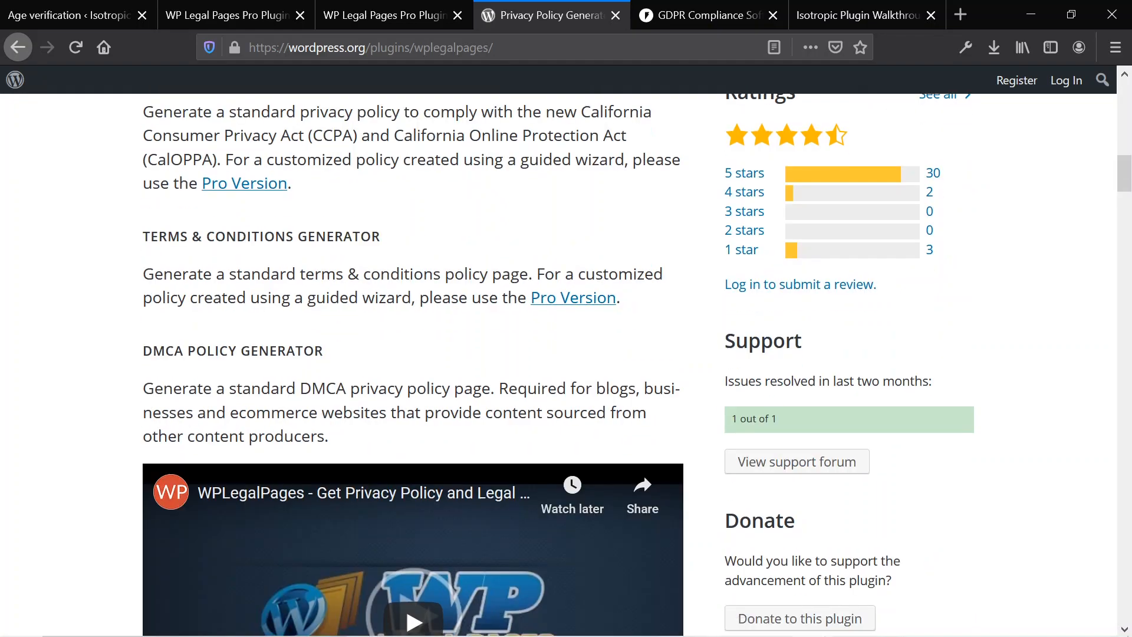
Continue down to the external links, anti-spam and age verification policy sections
{"action": "scroll", "scroll_direction": "down", "scroll_amount": 3}
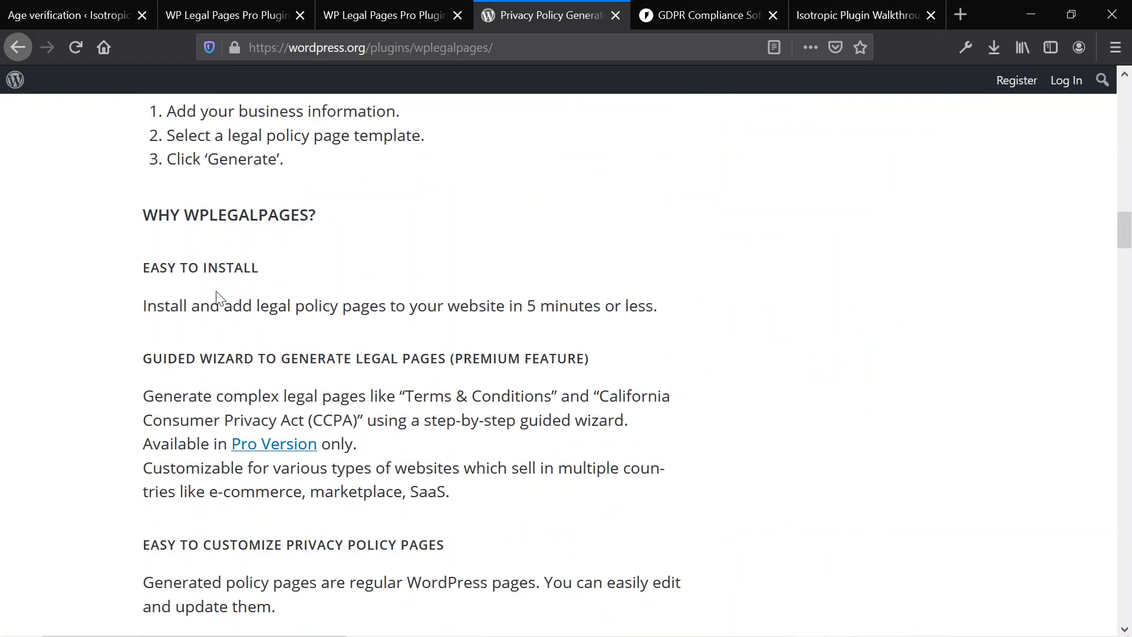
{"action": "scroll", "scroll_direction": "down", "scroll_amount": 3}
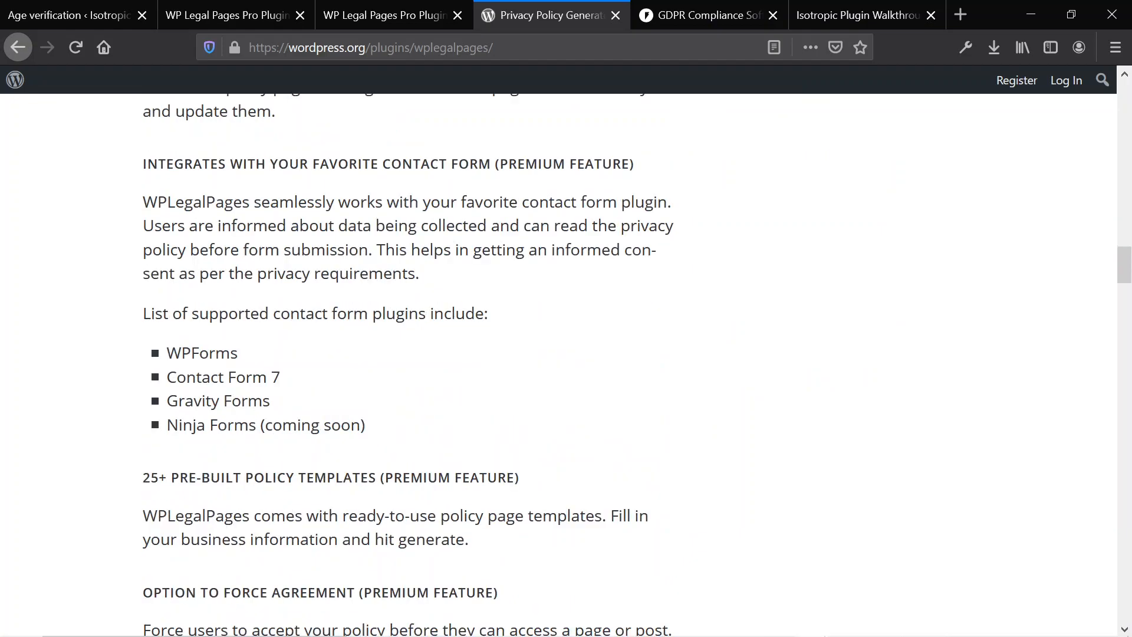
{"action": "scroll", "scroll_direction": "down", "scroll_amount": 3}
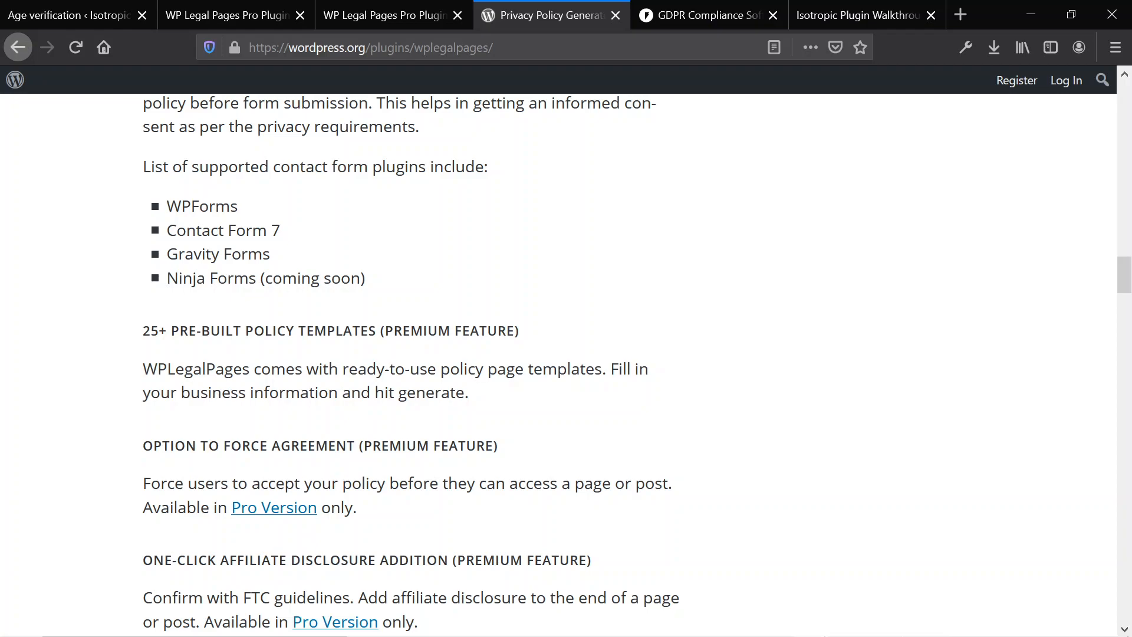
{"action": "scroll", "scroll_direction": "down", "scroll_amount": 3}
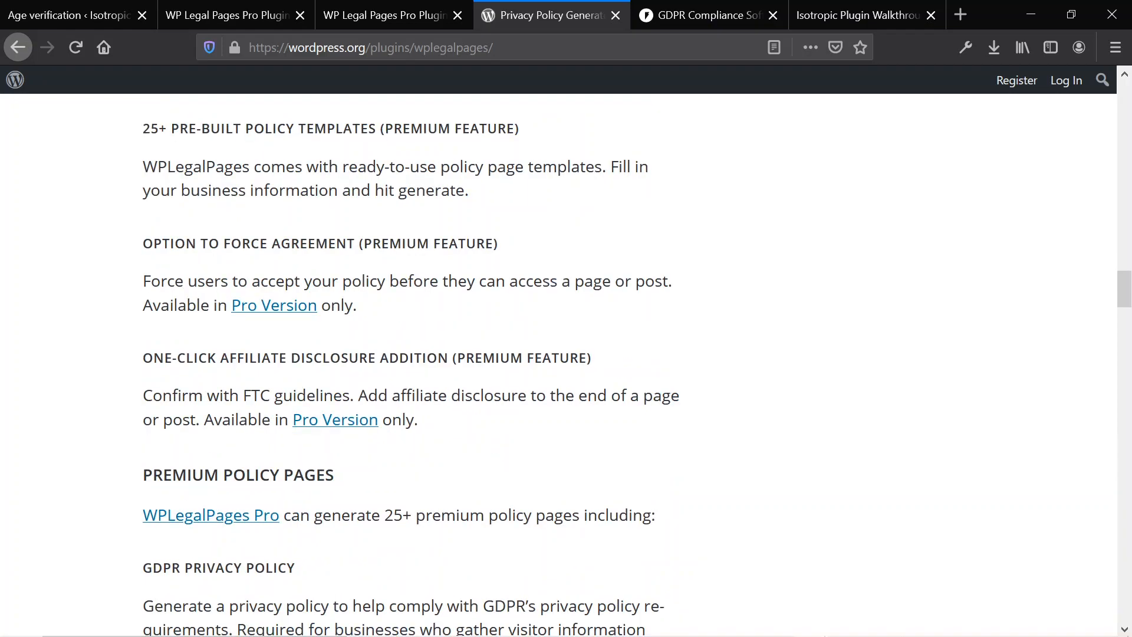
{"action": "scroll", "scroll_direction": "down", "scroll_amount": 3}
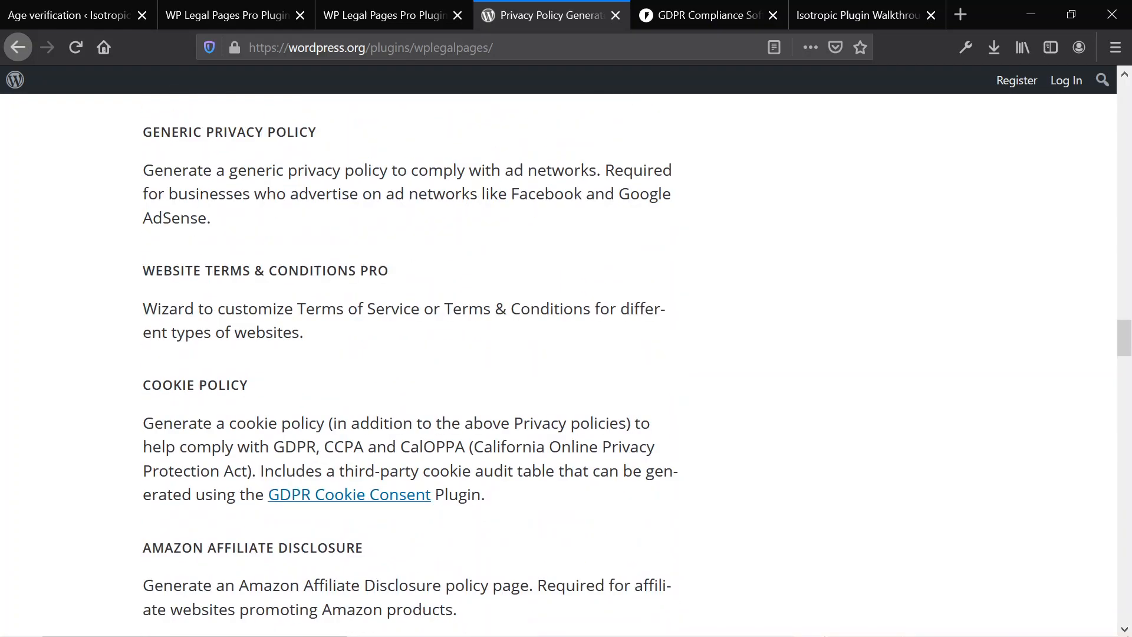
{"action": "scroll", "scroll_direction": "down", "scroll_amount": 3}
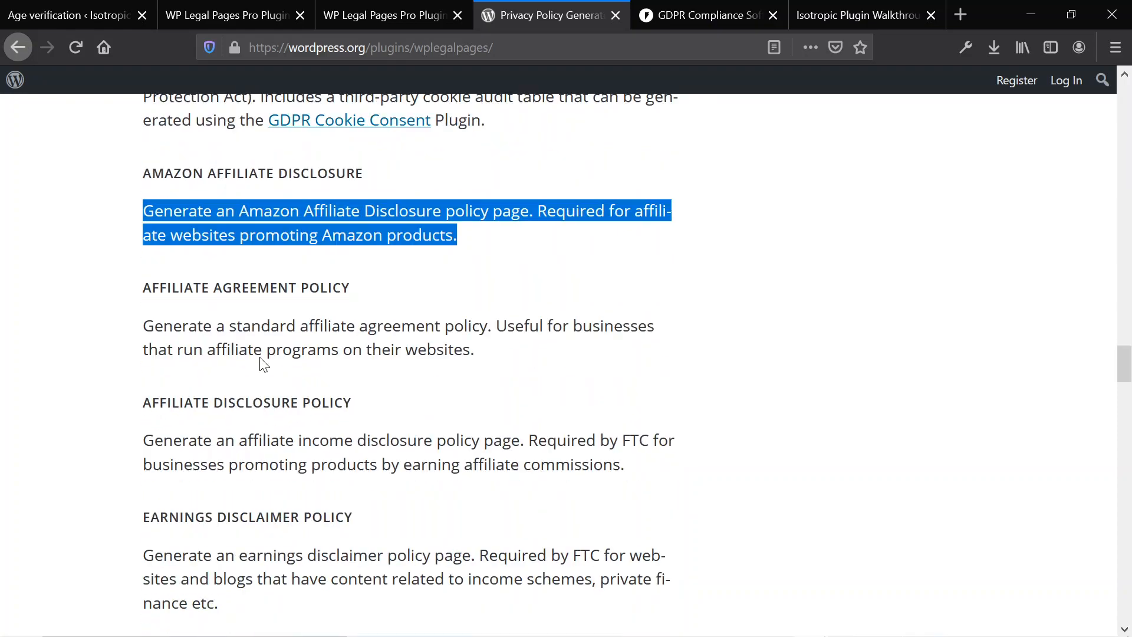
{"action": "scroll", "scroll_direction": "down", "scroll_amount": 3}
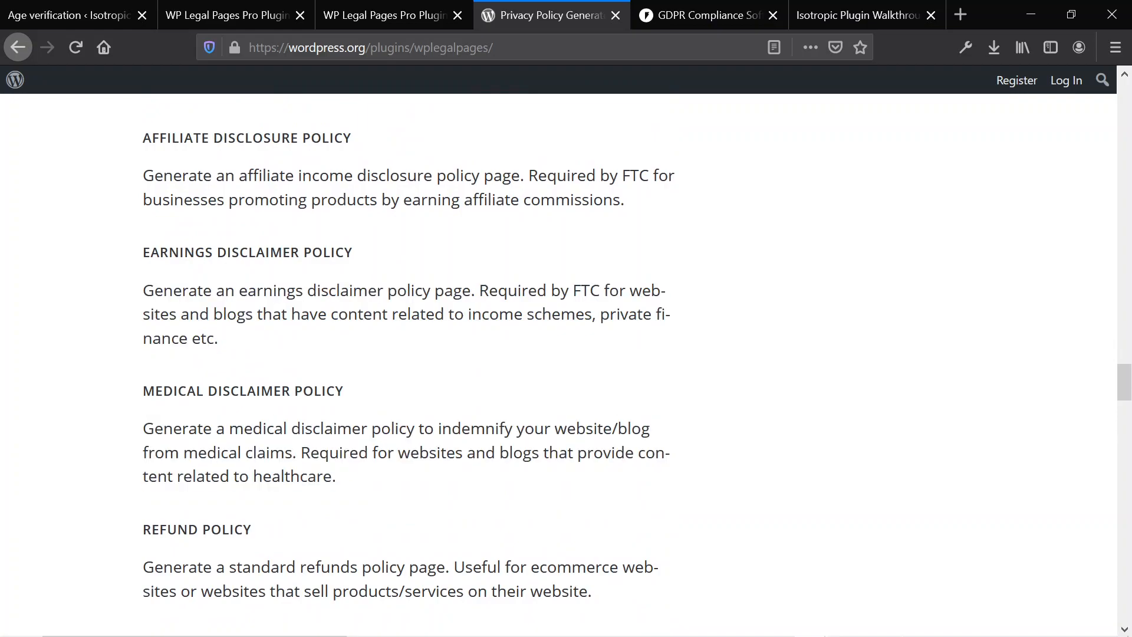
{"action": "mouse_move", "coordinate": [462, 257]}
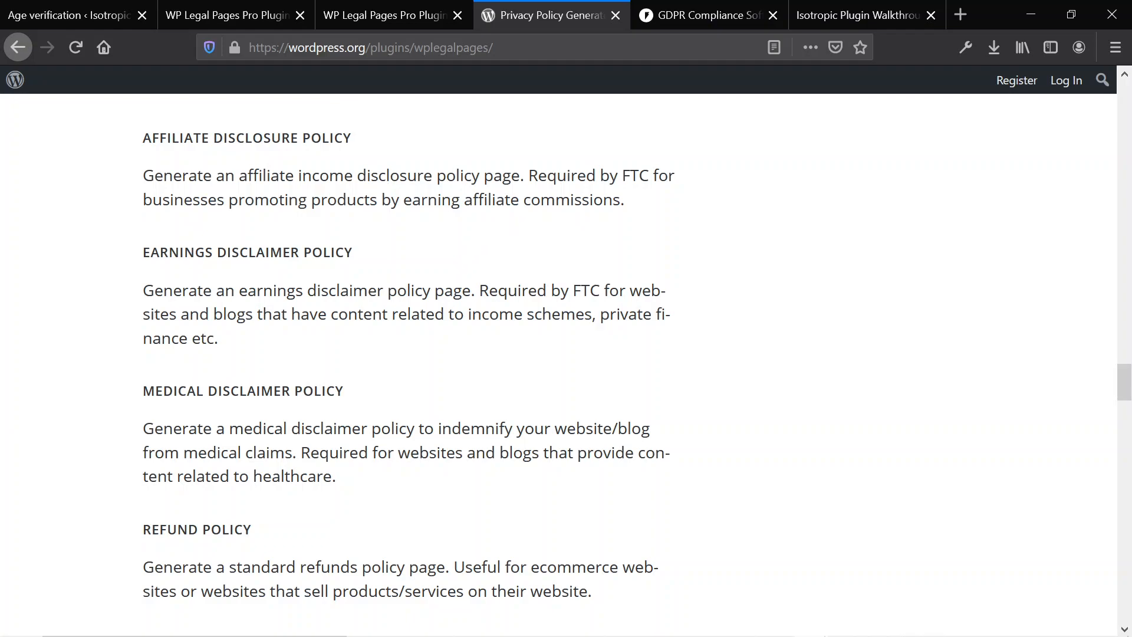
{"action": "scroll", "scroll_direction": "down", "scroll_amount": 3}
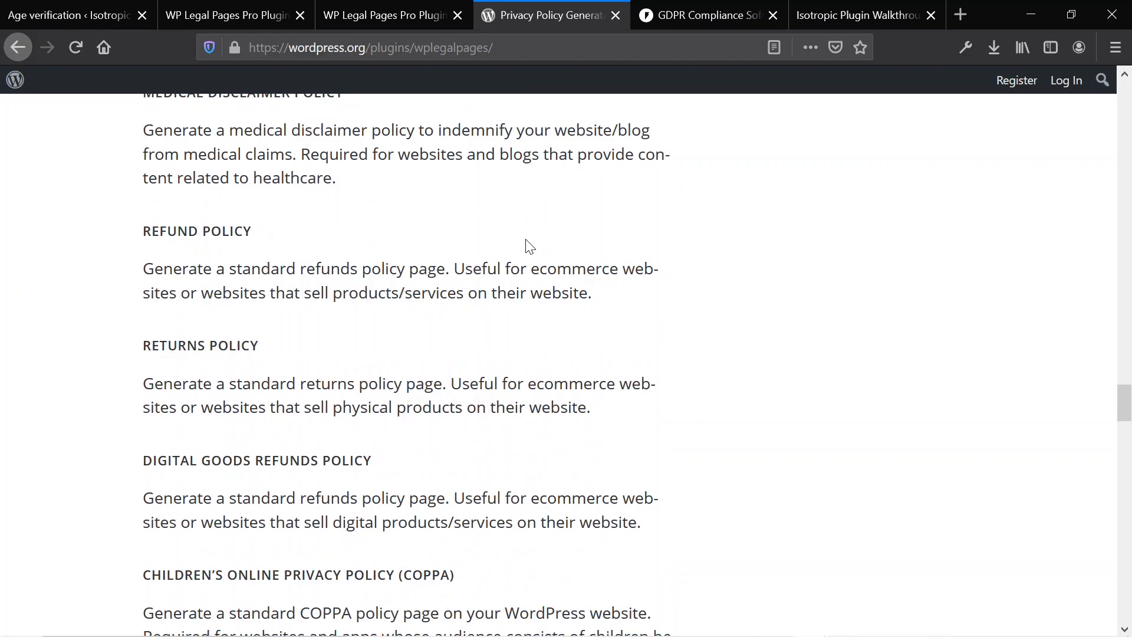
{"action": "scroll", "scroll_direction": "down", "scroll_amount": 3}
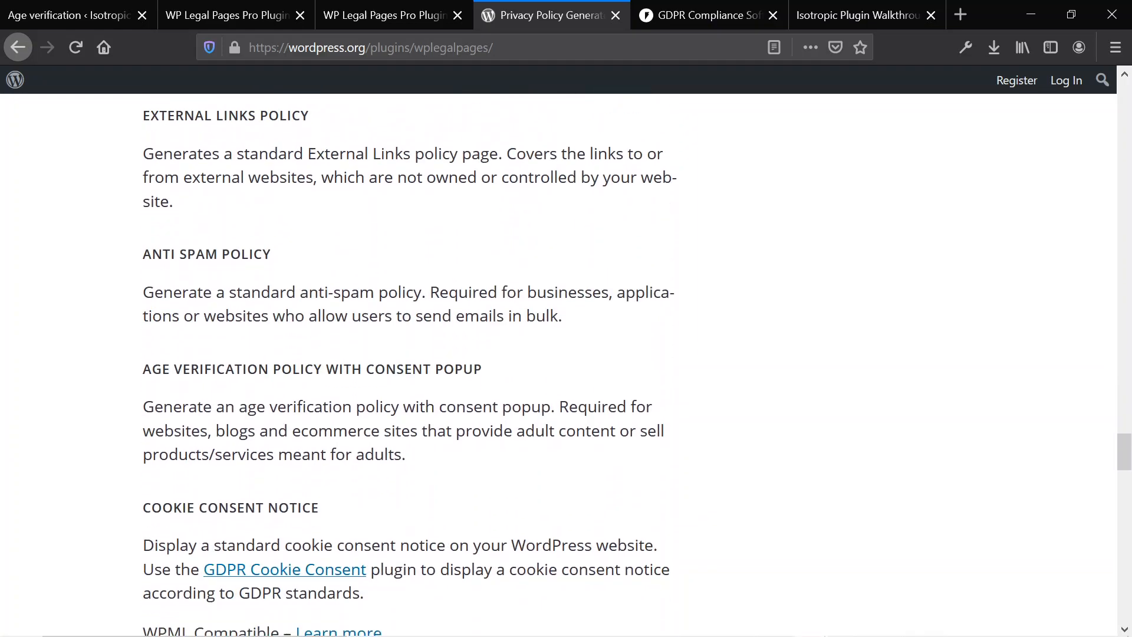
{"action": "mouse_move", "coordinate": [704, 14]}
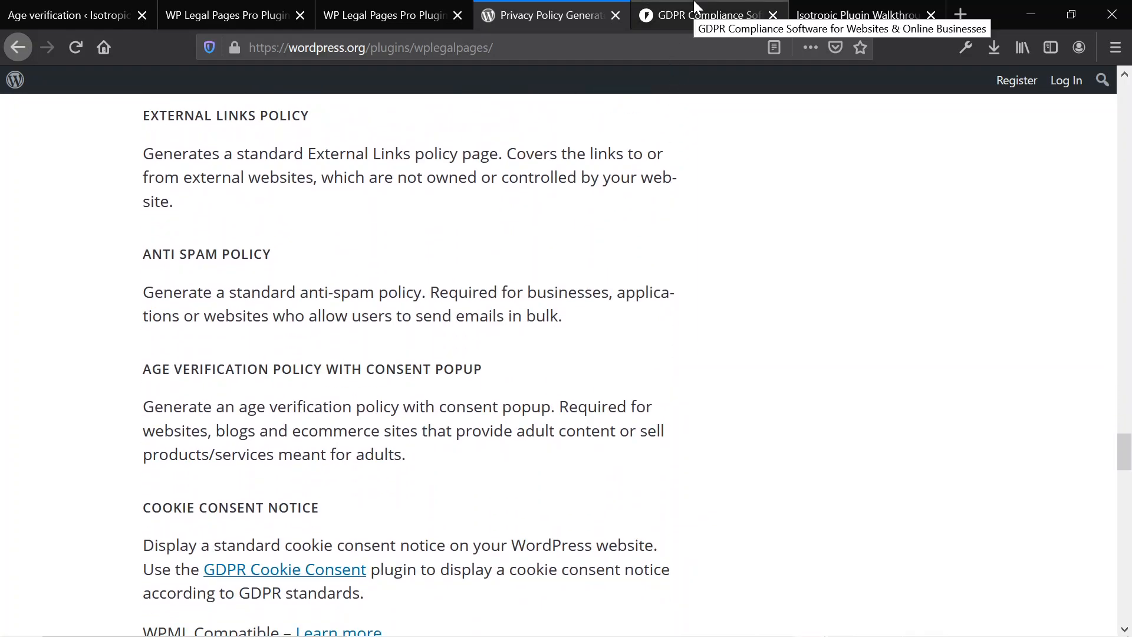
{"action": "mouse_move", "coordinate": [391, 14]}
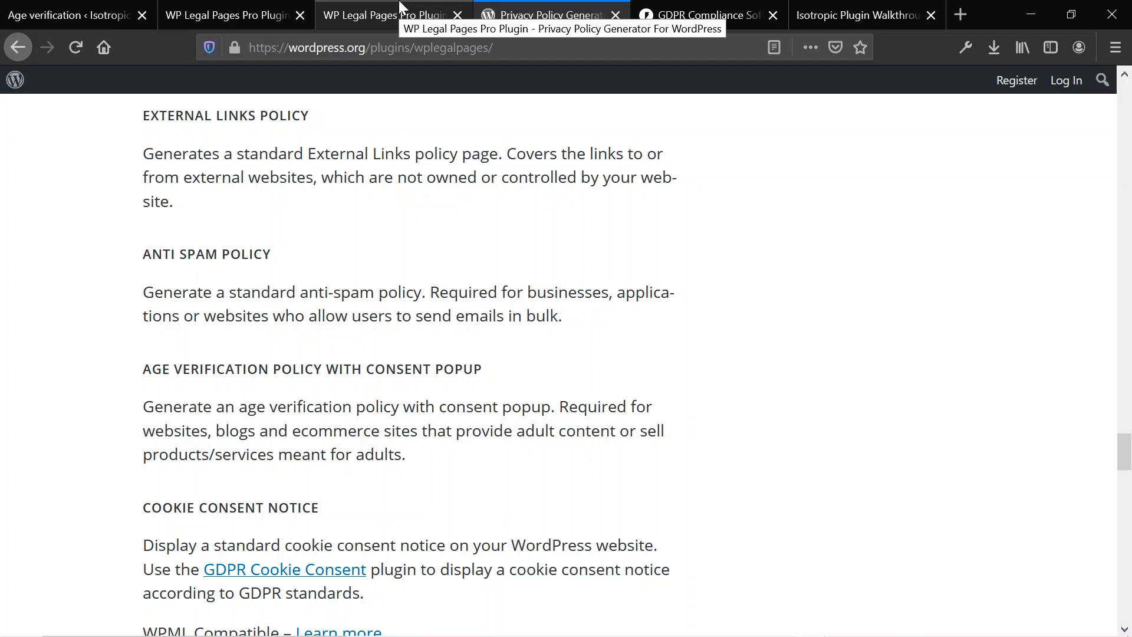
Switch to the WP Legal Pages Pro page and read into the 'Legal Pages Pro Covers' template list
{"action": "left_click", "coordinate": [383, 15]}
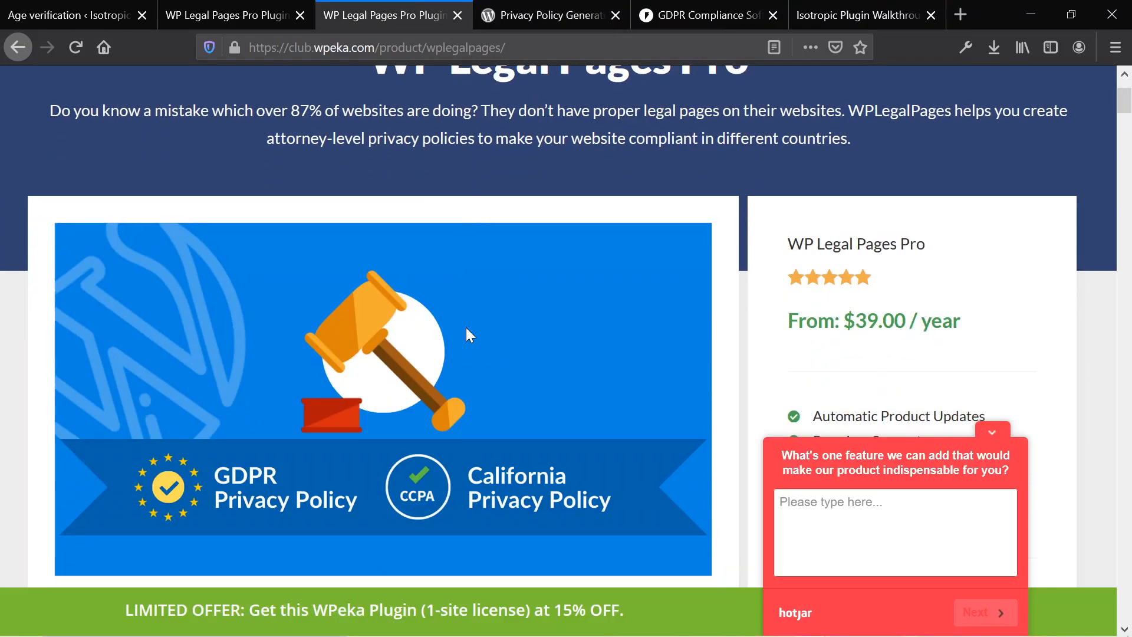
{"action": "scroll", "scroll_direction": "down", "scroll_amount": 3}
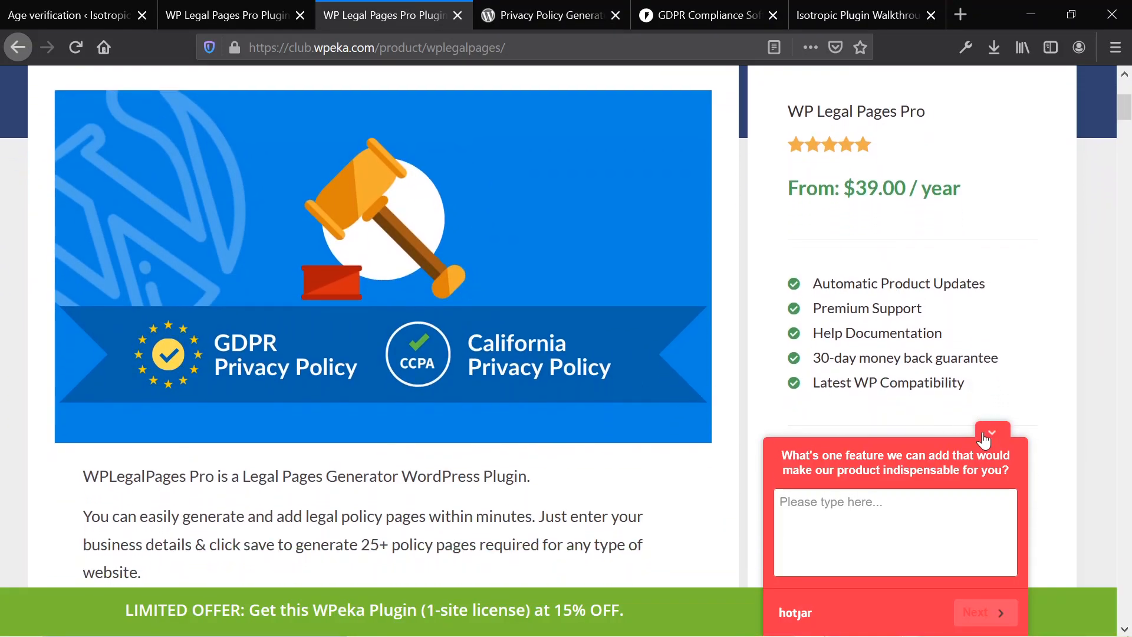
{"action": "scroll", "scroll_direction": "down", "scroll_amount": 3}
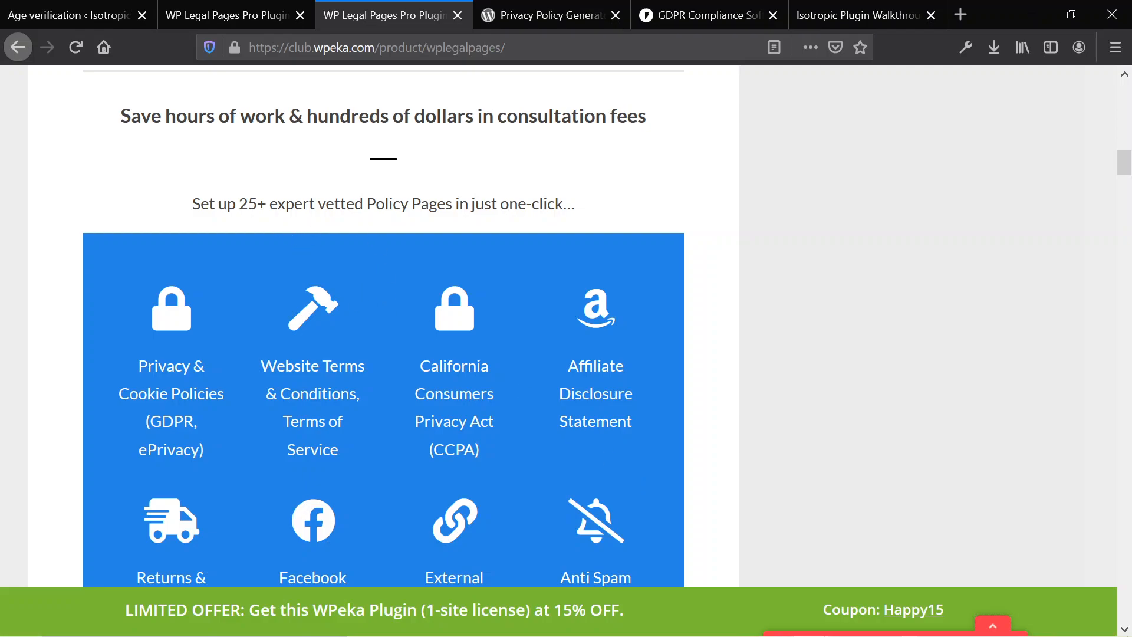
{"action": "scroll", "scroll_direction": "down", "scroll_amount": 3}
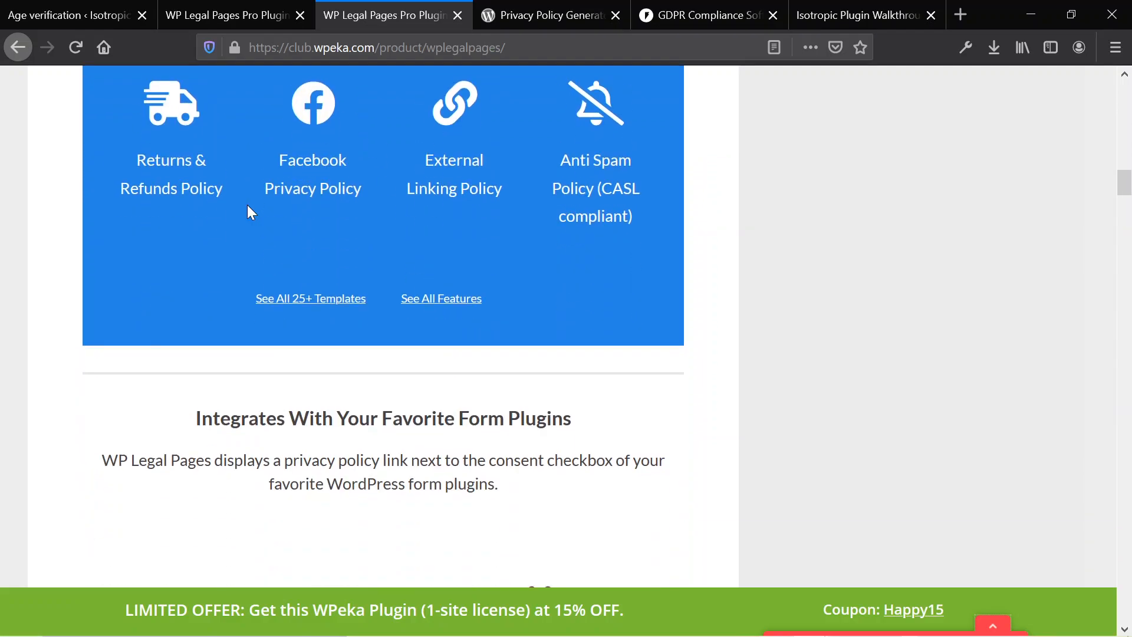
{"action": "scroll", "scroll_direction": "down", "scroll_amount": 3}
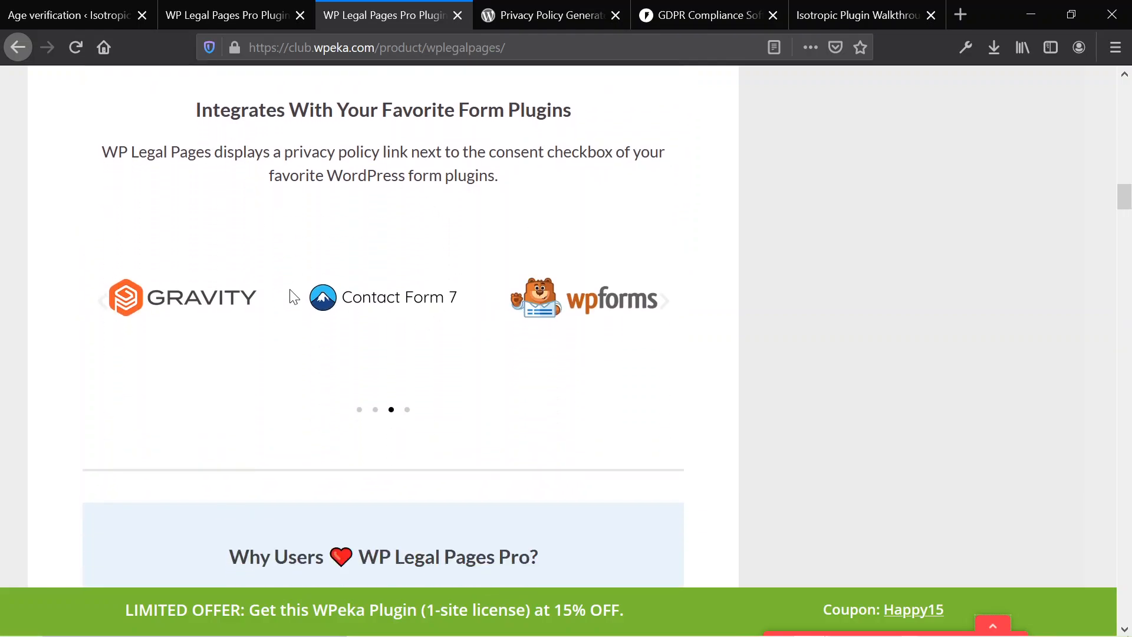
{"action": "scroll", "scroll_direction": "down", "scroll_amount": 3}
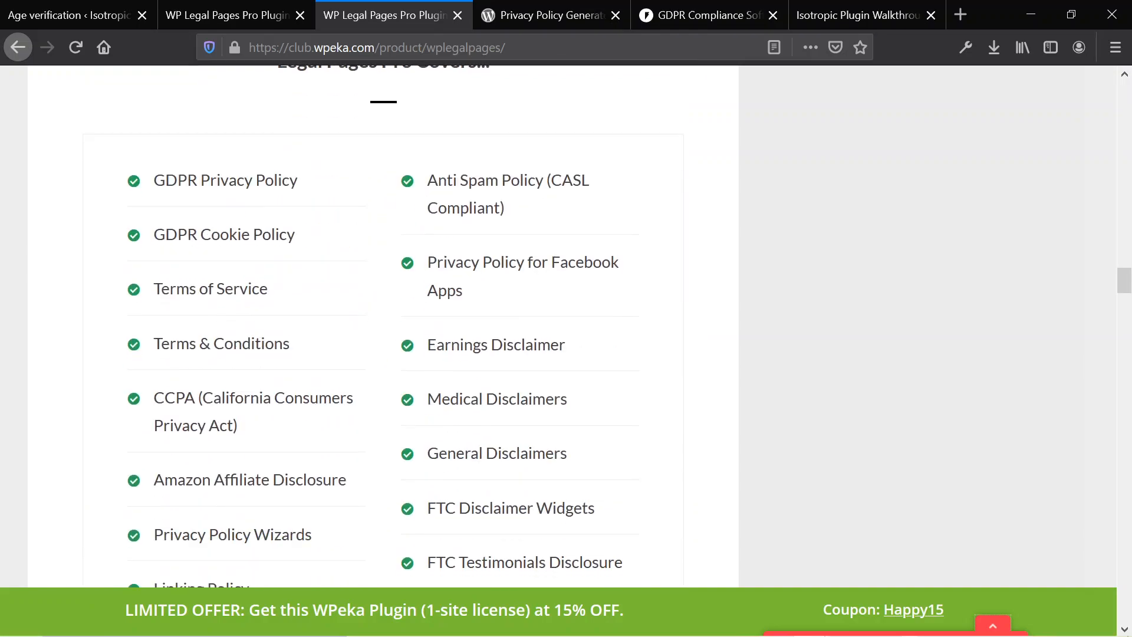
Finish the policy template list down to the 'All WP Legal Pages Pro Features' heading
{"action": "scroll", "scroll_direction": "up", "scroll_amount": 3}
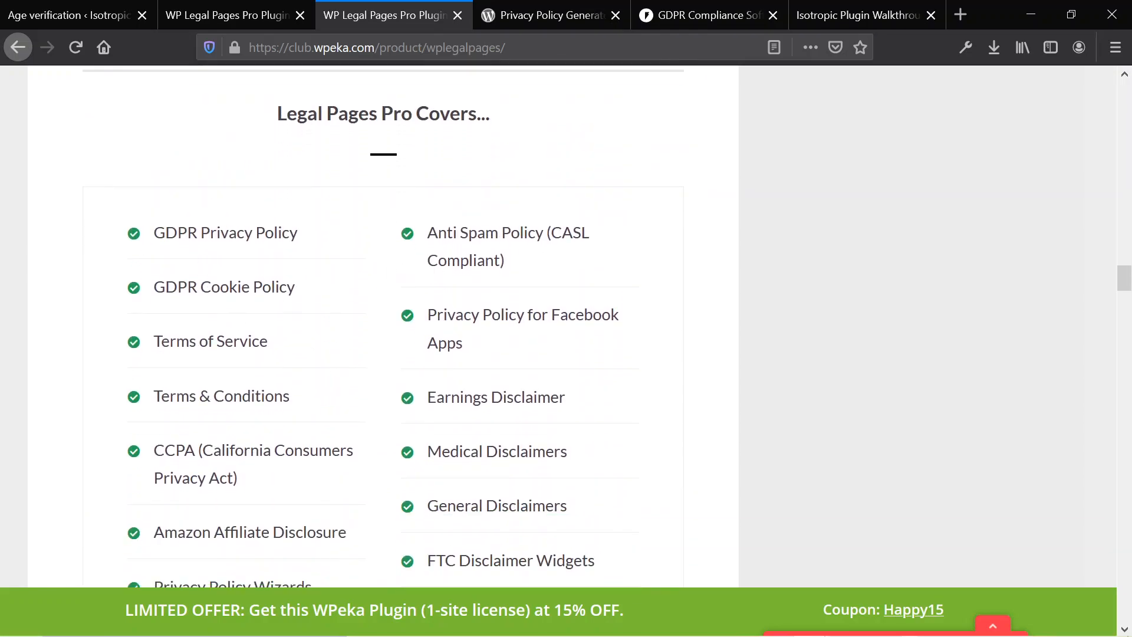
{"action": "scroll", "scroll_direction": "down", "scroll_amount": 3}
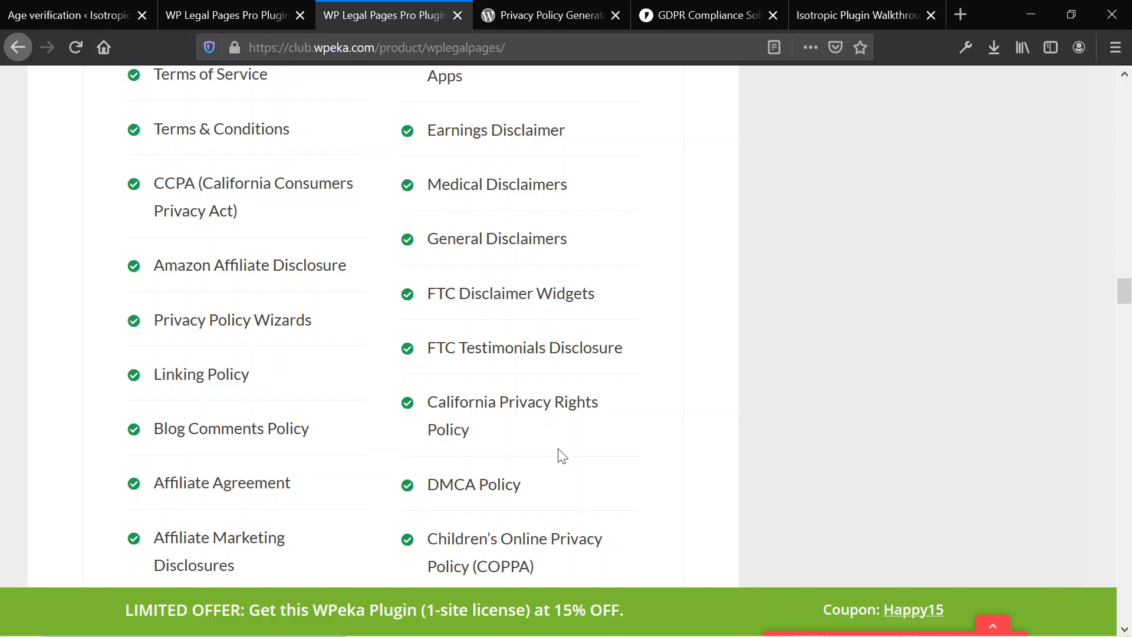
{"action": "scroll", "scroll_direction": "down", "scroll_amount": 3}
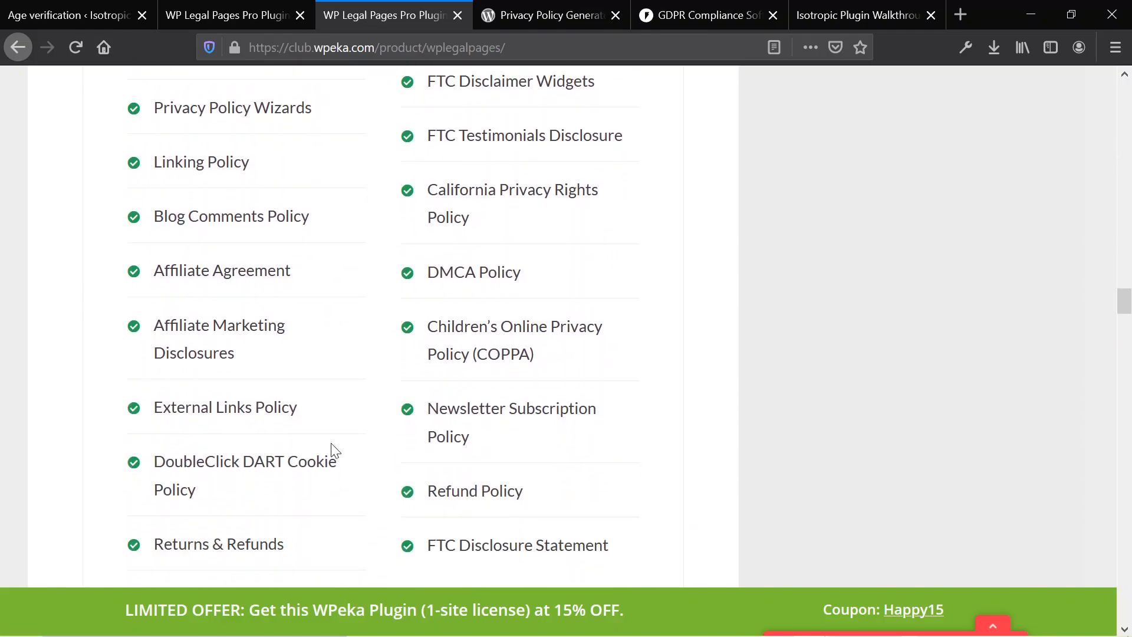
{"action": "scroll", "scroll_direction": "down", "scroll_amount": 3}
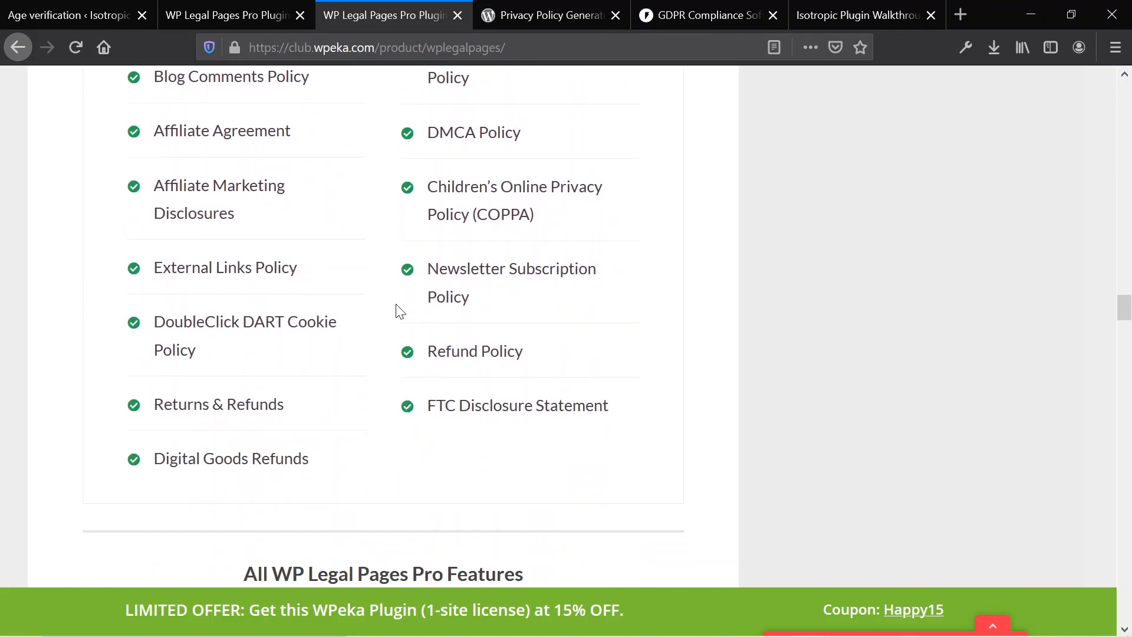
{"action": "scroll", "scroll_direction": "down", "scroll_amount": 3}
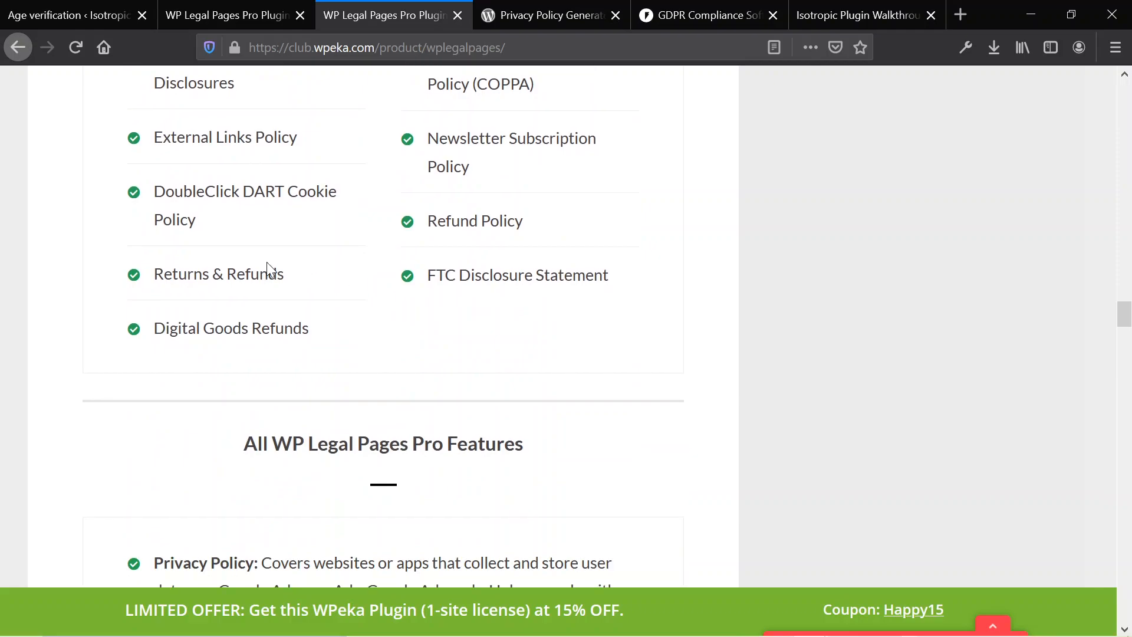
Read through the Pro features such as wizards and forced agreement options
{"action": "scroll", "scroll_direction": "down", "scroll_amount": 3}
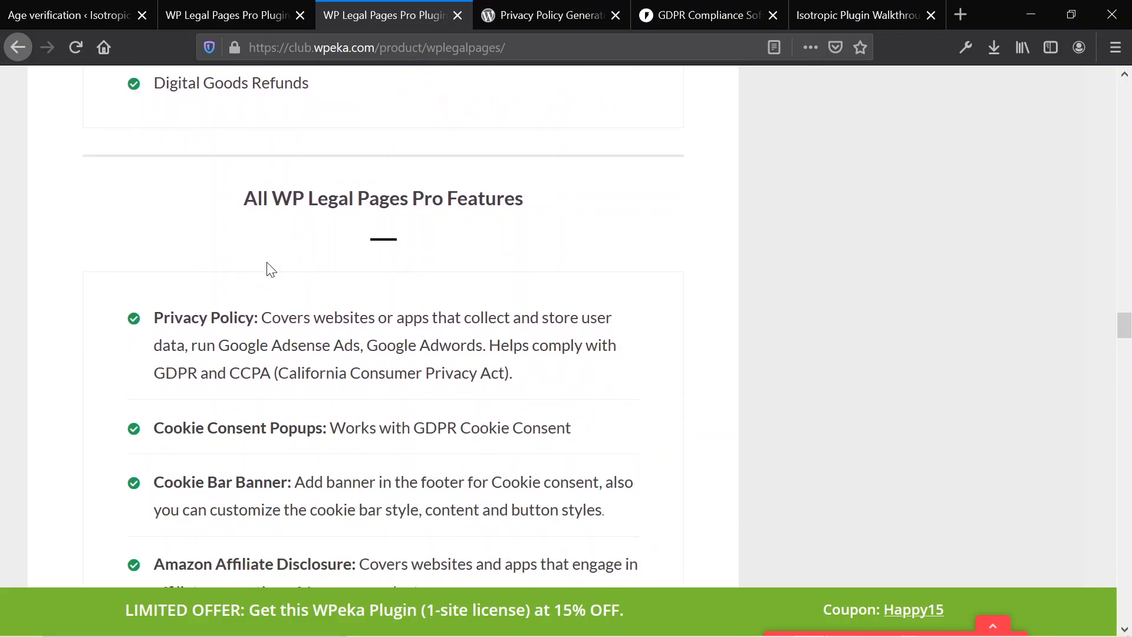
{"action": "mouse_move", "coordinate": [291, 244]}
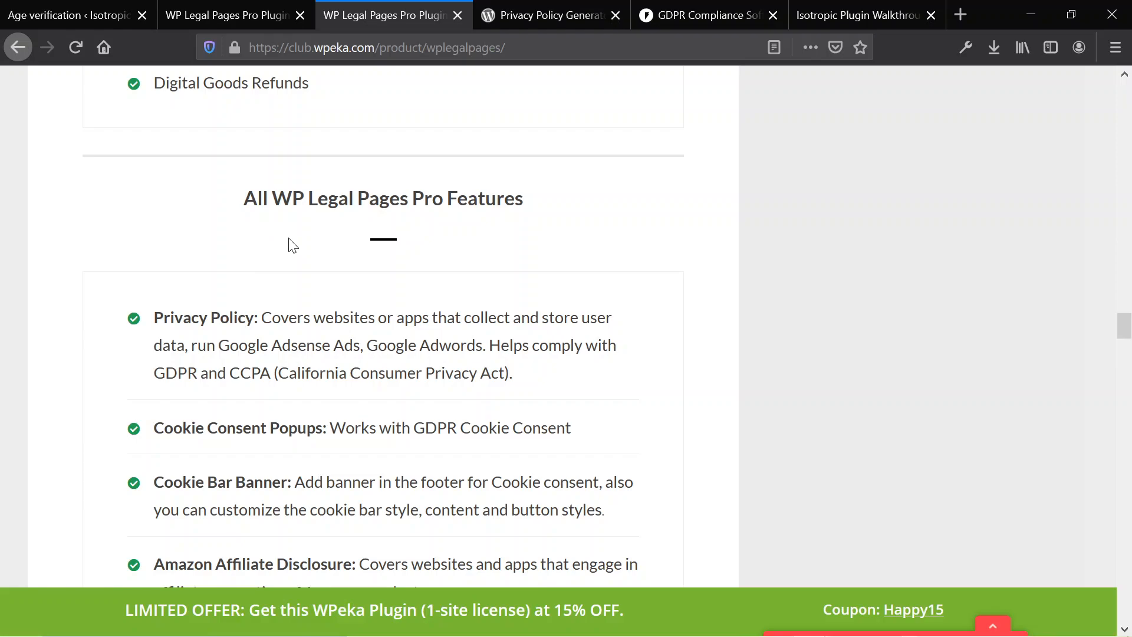
{"action": "scroll", "scroll_direction": "down", "scroll_amount": 3}
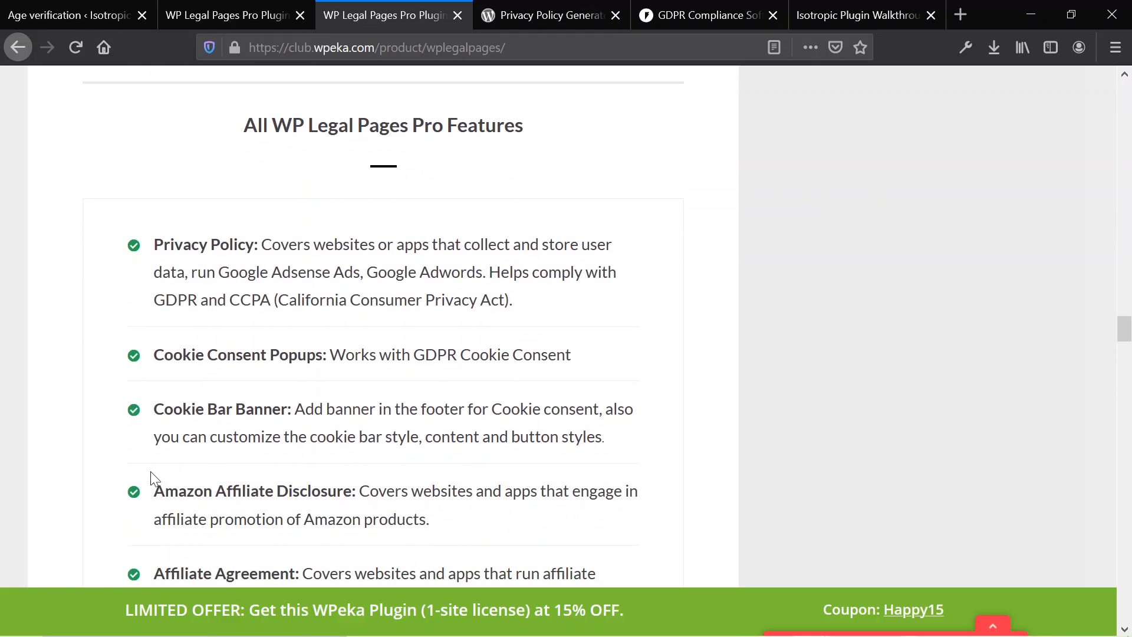
{"action": "scroll", "scroll_direction": "down", "scroll_amount": 3}
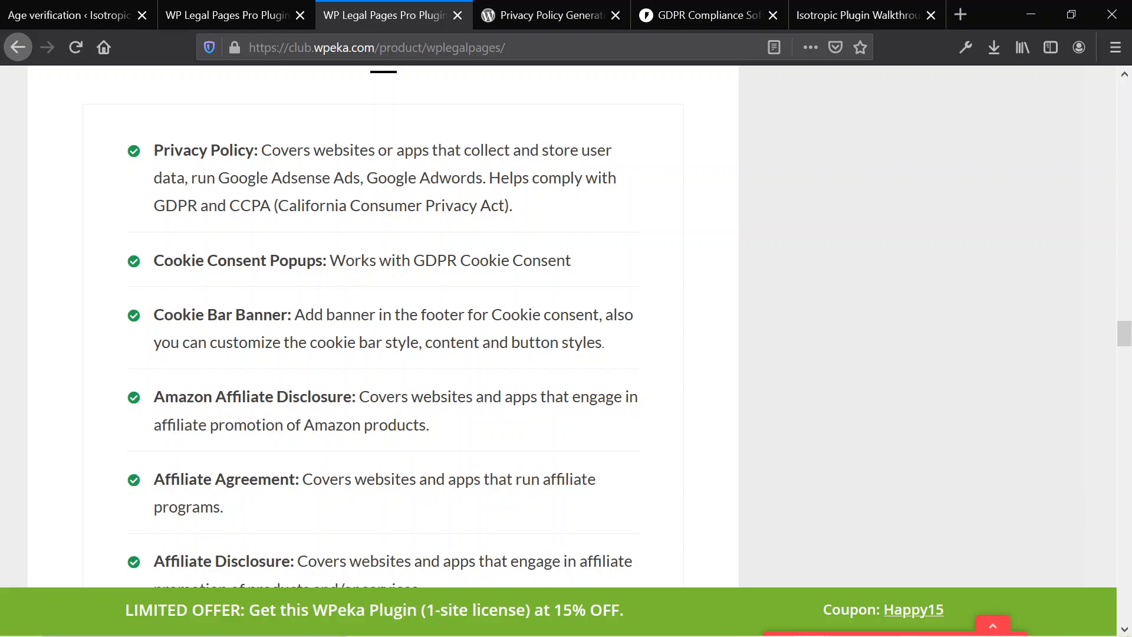
{"action": "scroll", "scroll_direction": "down", "scroll_amount": 3}
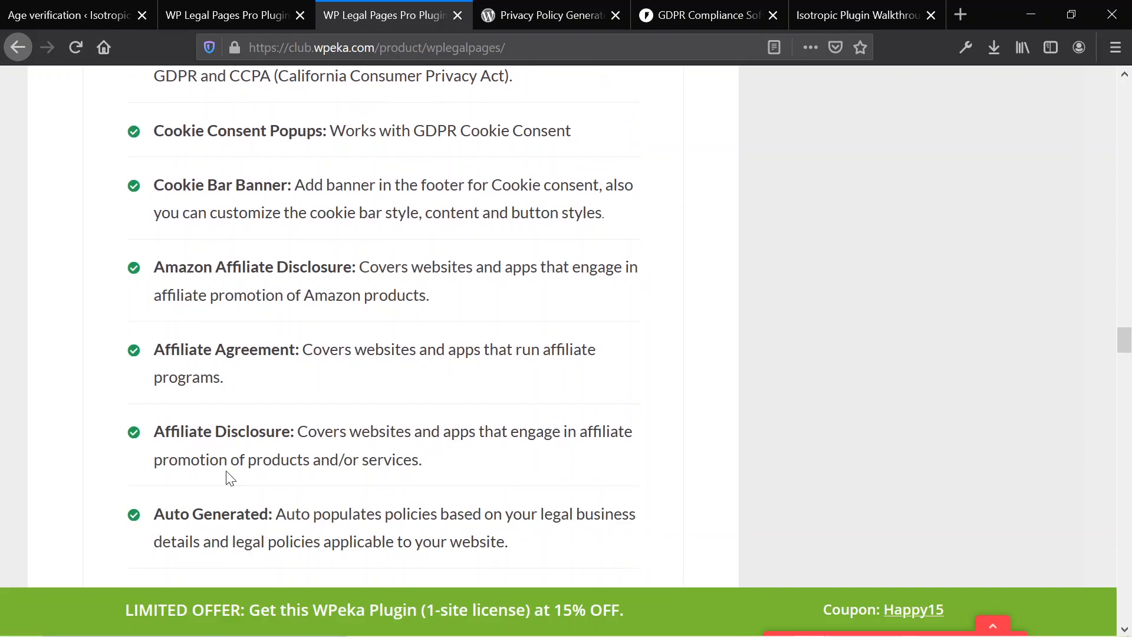
{"action": "scroll", "scroll_direction": "down", "scroll_amount": 3}
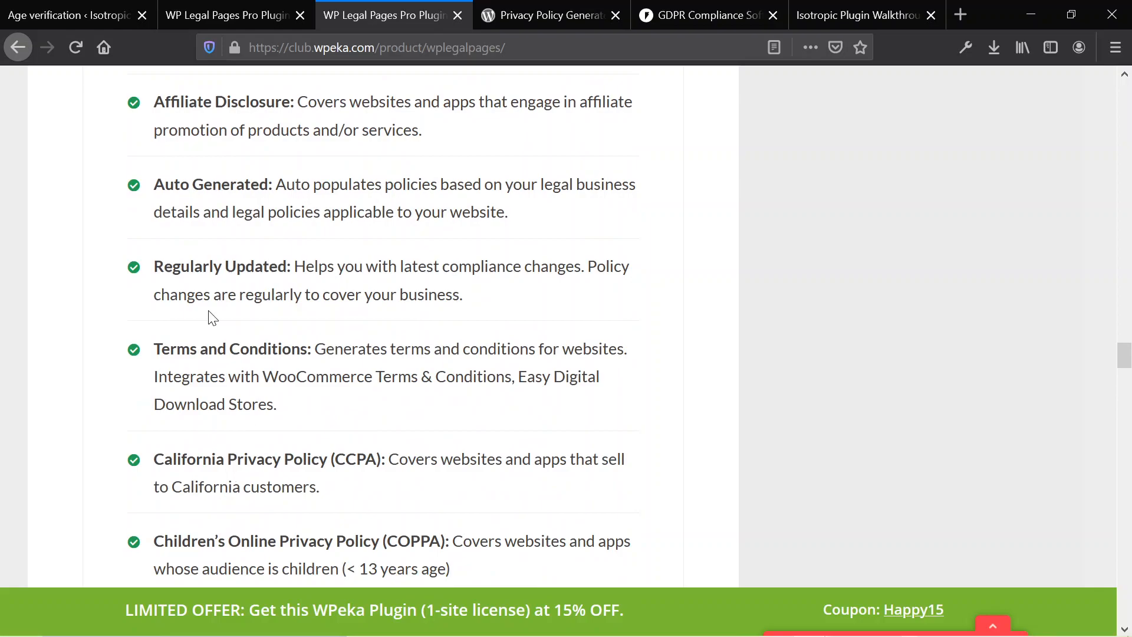
{"action": "scroll", "scroll_direction": "down", "scroll_amount": 3}
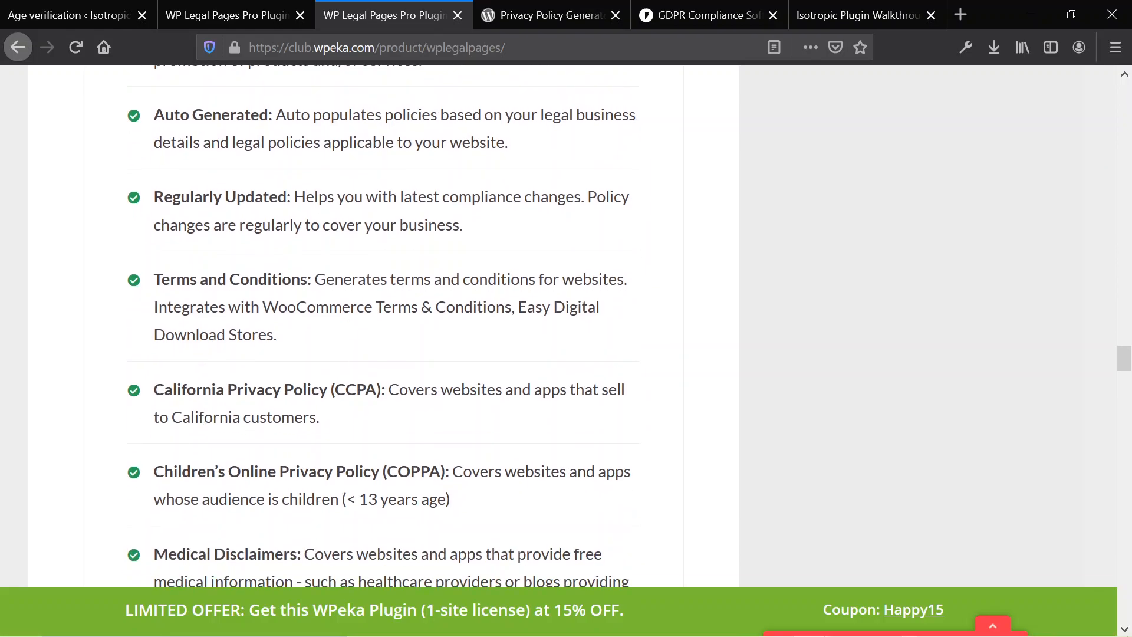
{"action": "scroll", "scroll_direction": "down", "scroll_amount": 3}
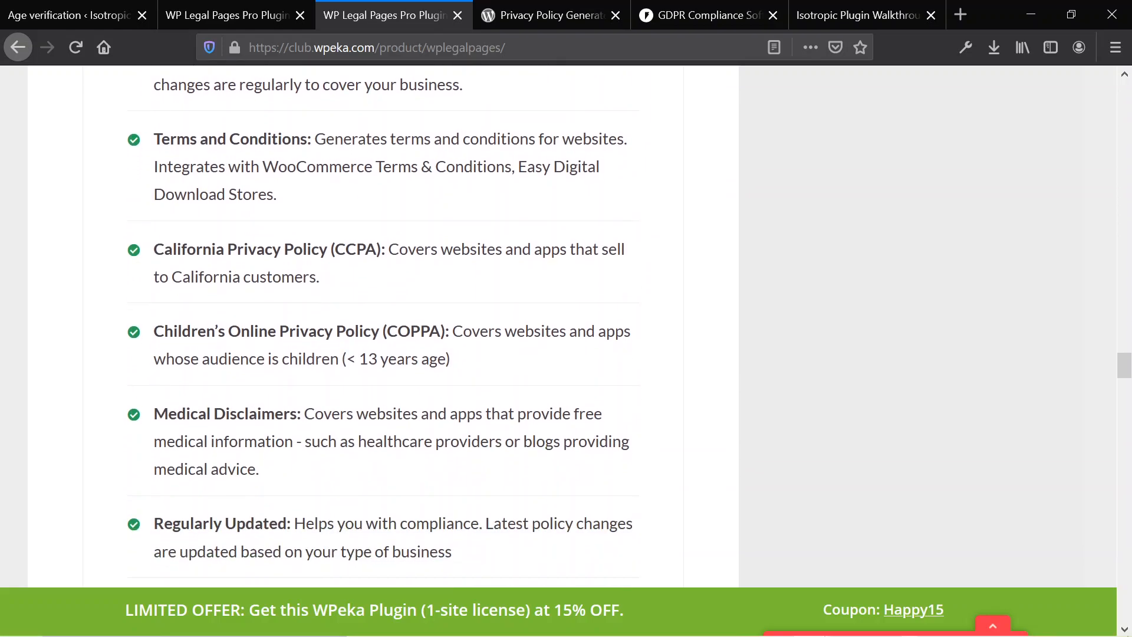
{"action": "scroll", "scroll_direction": "down", "scroll_amount": 3}
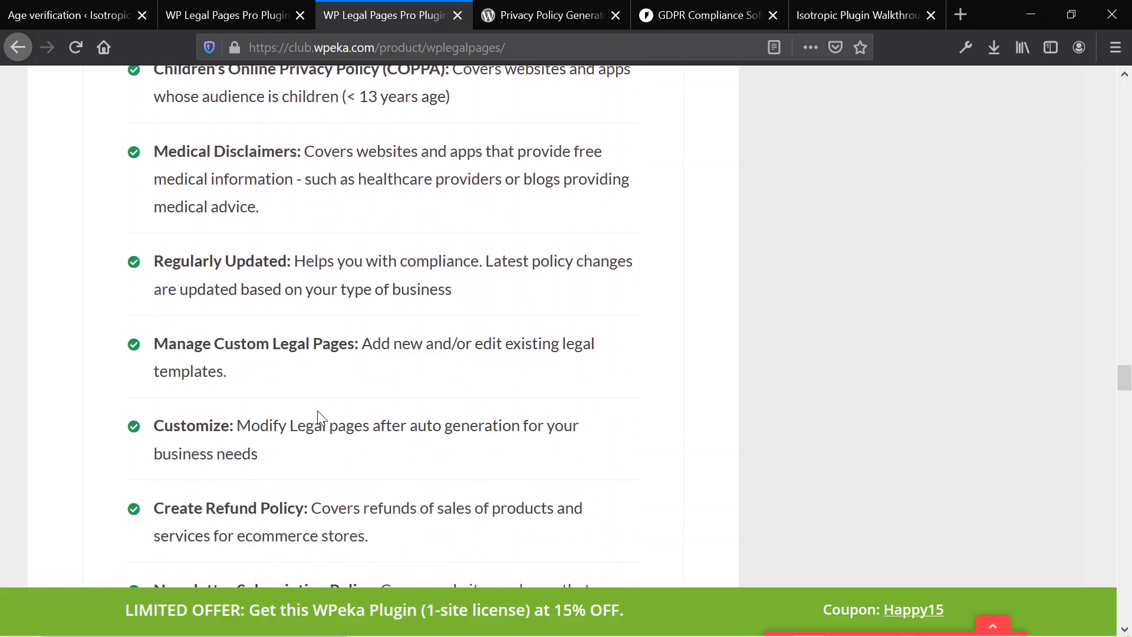
{"action": "mouse_move", "coordinate": [321, 418]}
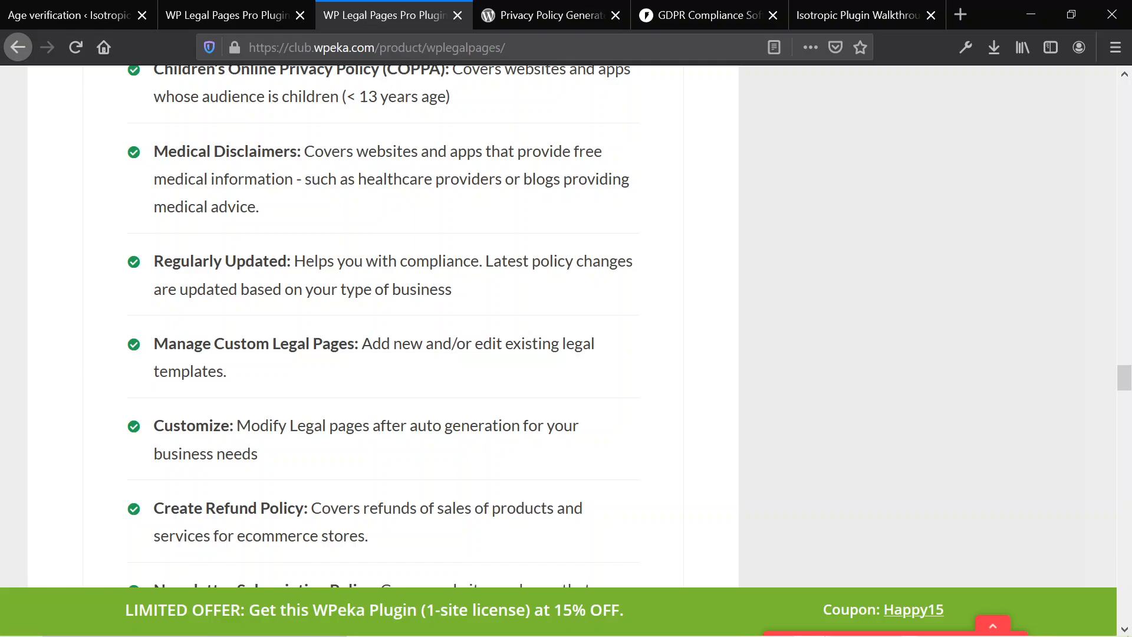
Read the Latest Updates and FAQ sections, expanding an FAQ entry
{"action": "scroll", "scroll_direction": "down", "scroll_amount": 3}
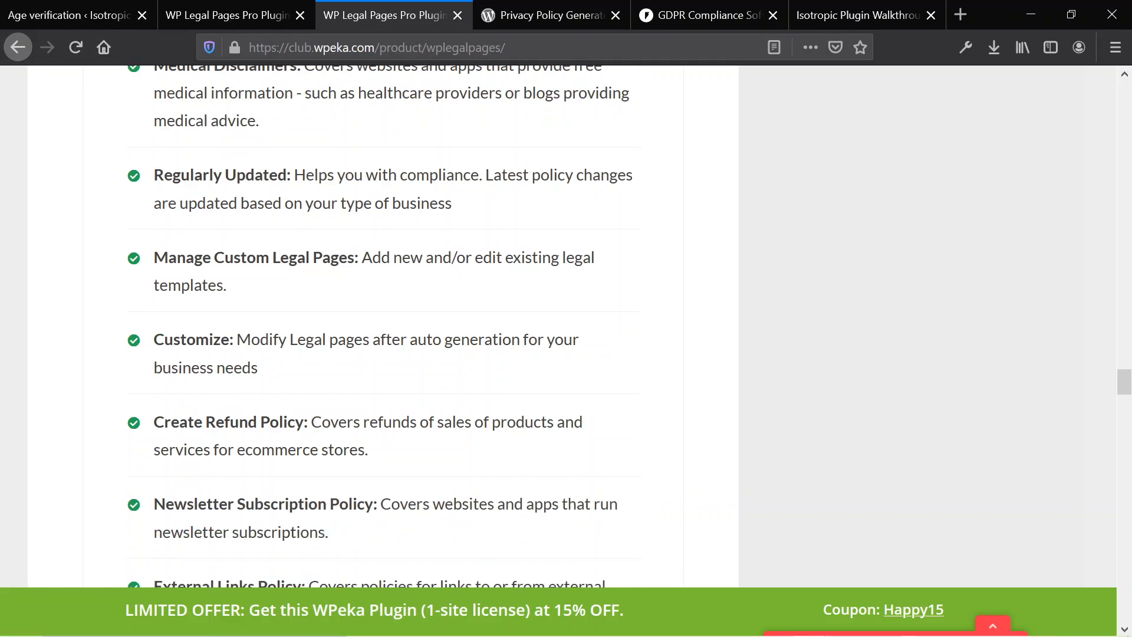
{"action": "scroll", "scroll_direction": "down", "scroll_amount": 3}
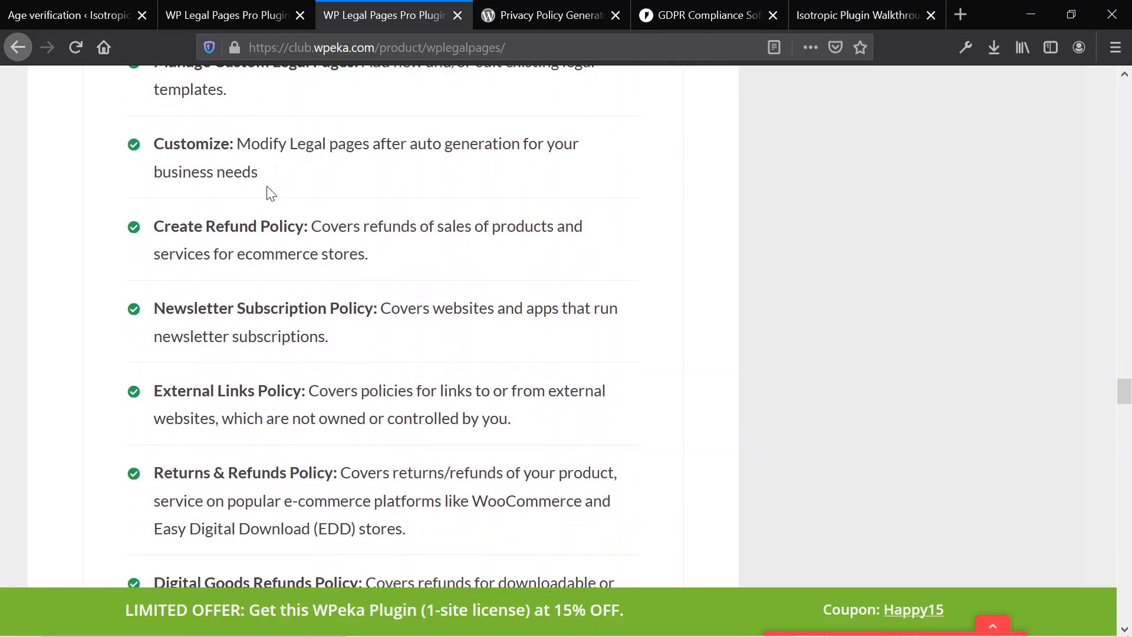
{"action": "scroll", "scroll_direction": "down", "scroll_amount": 3}
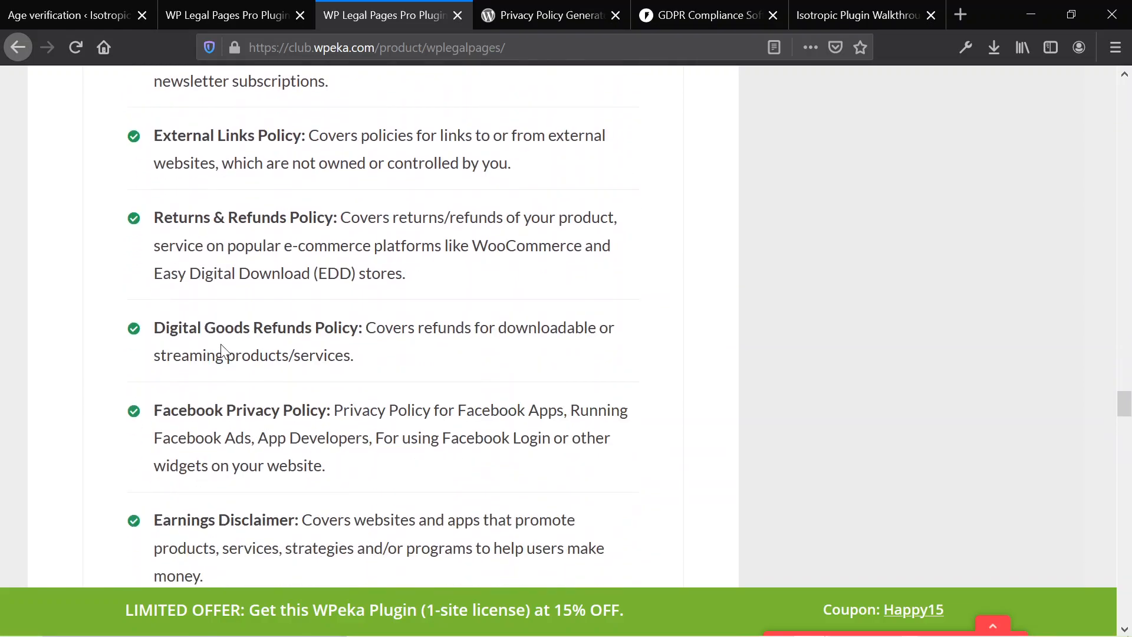
{"action": "scroll", "scroll_direction": "down", "scroll_amount": 3}
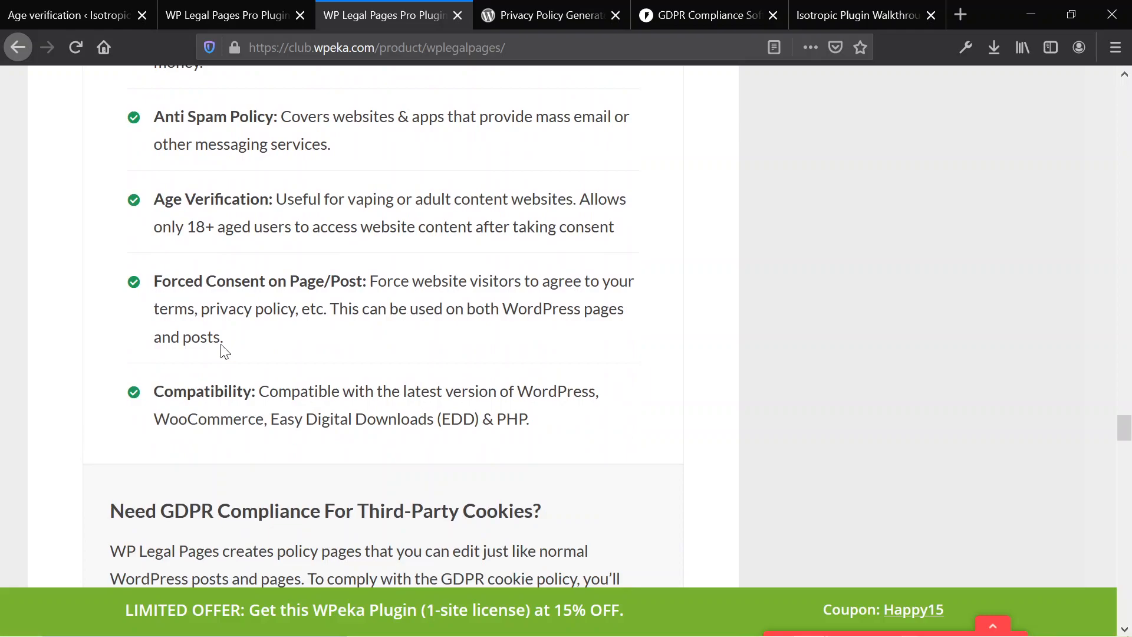
{"action": "scroll", "scroll_direction": "down", "scroll_amount": 3}
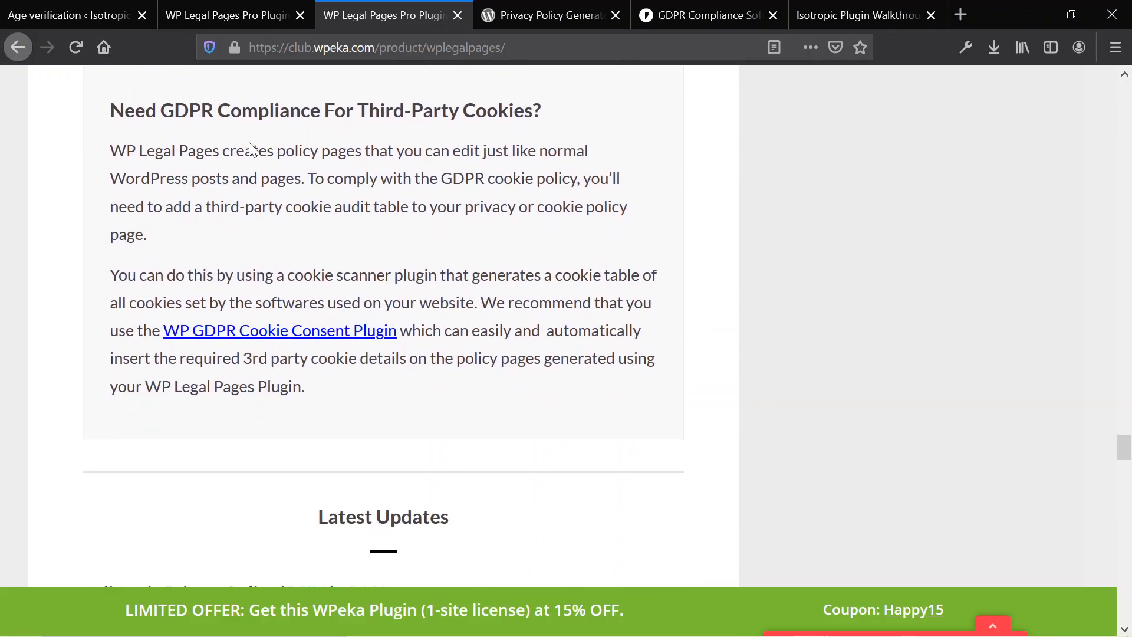
{"action": "scroll", "scroll_direction": "down", "scroll_amount": 3}
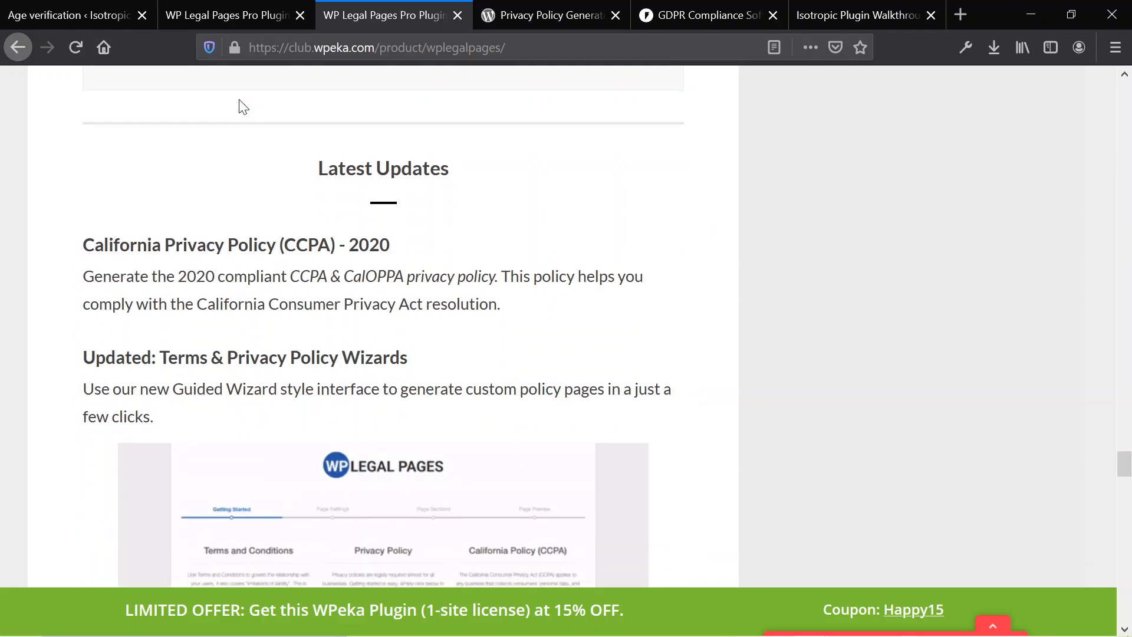
{"action": "scroll", "scroll_direction": "down", "scroll_amount": 3}
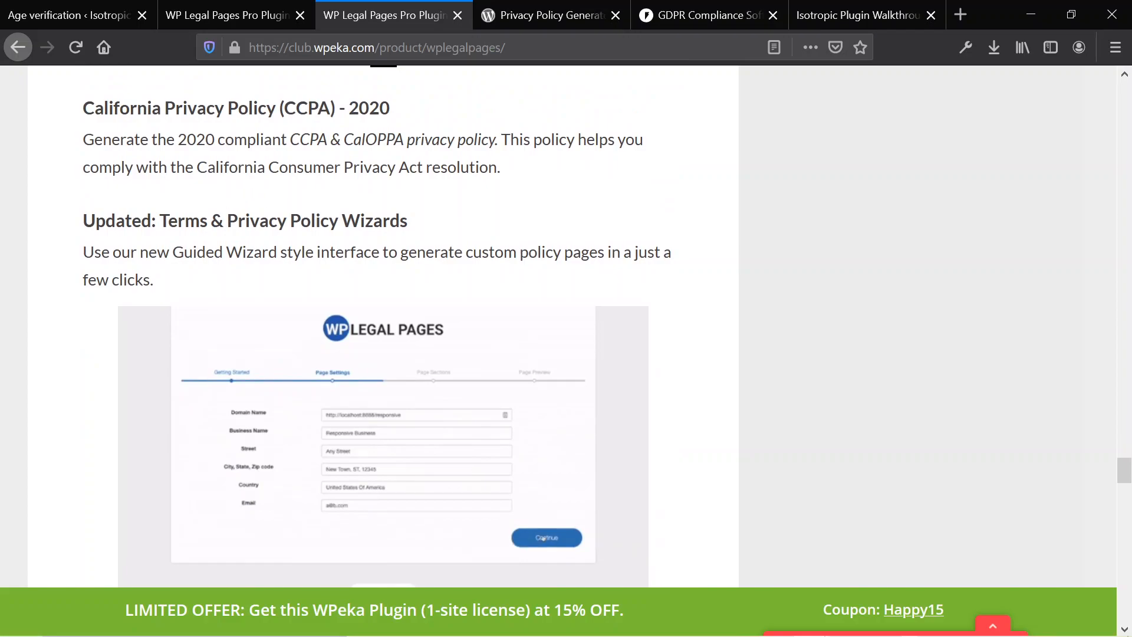
{"action": "left_click", "coordinate": [546, 538]}
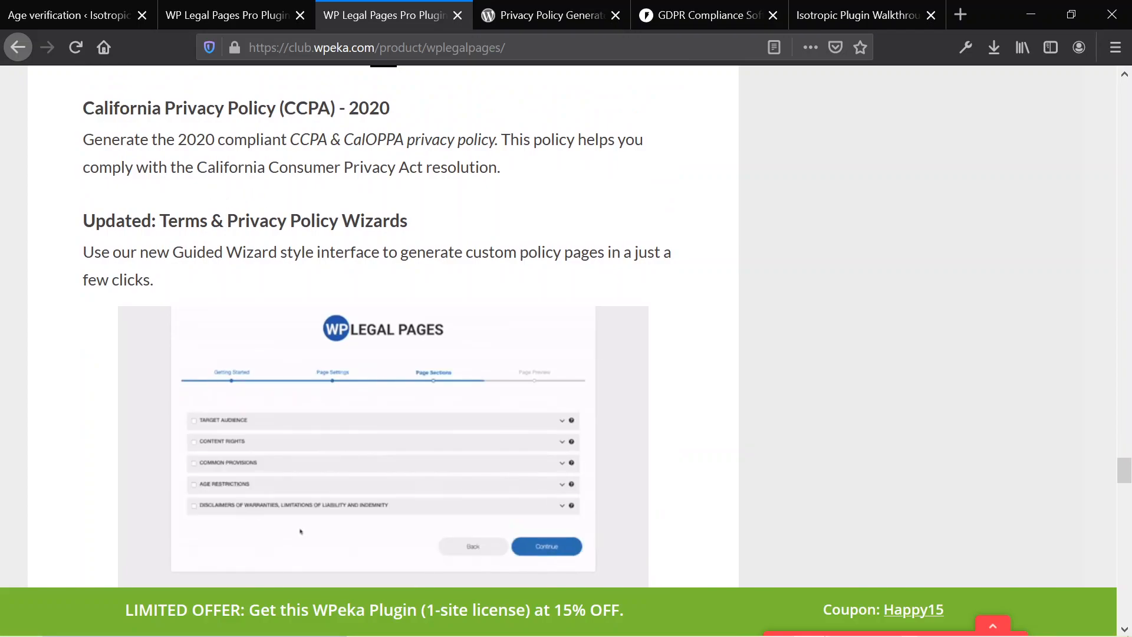
Read the change log, then return to the top of the product page
{"action": "scroll", "scroll_direction": "down", "scroll_amount": 3}
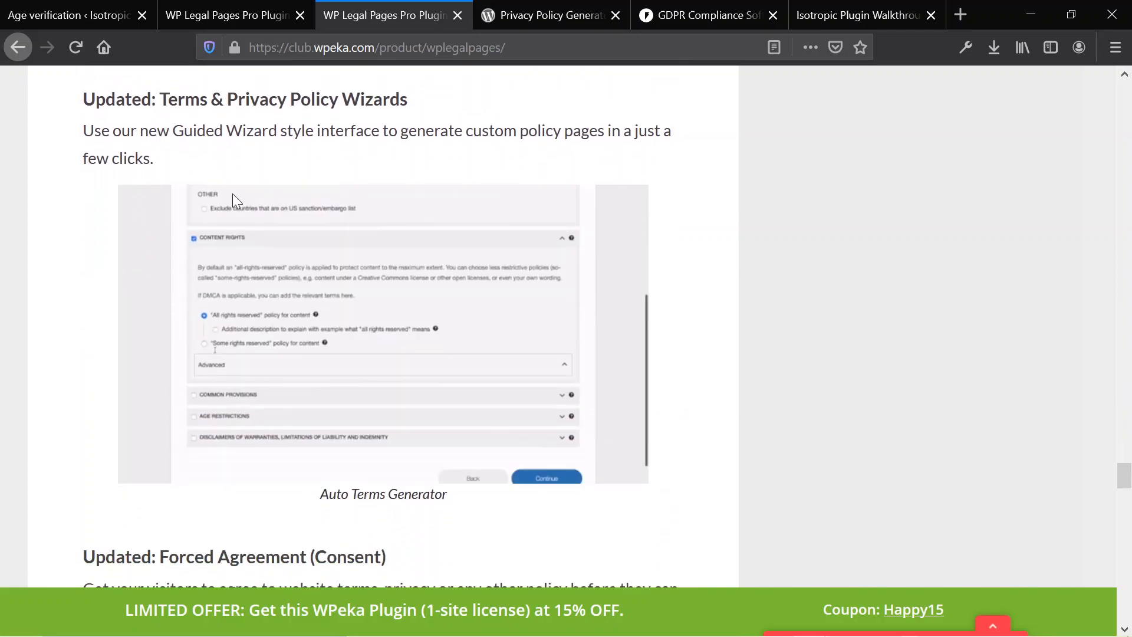
{"action": "scroll", "scroll_direction": "down", "scroll_amount": 3}
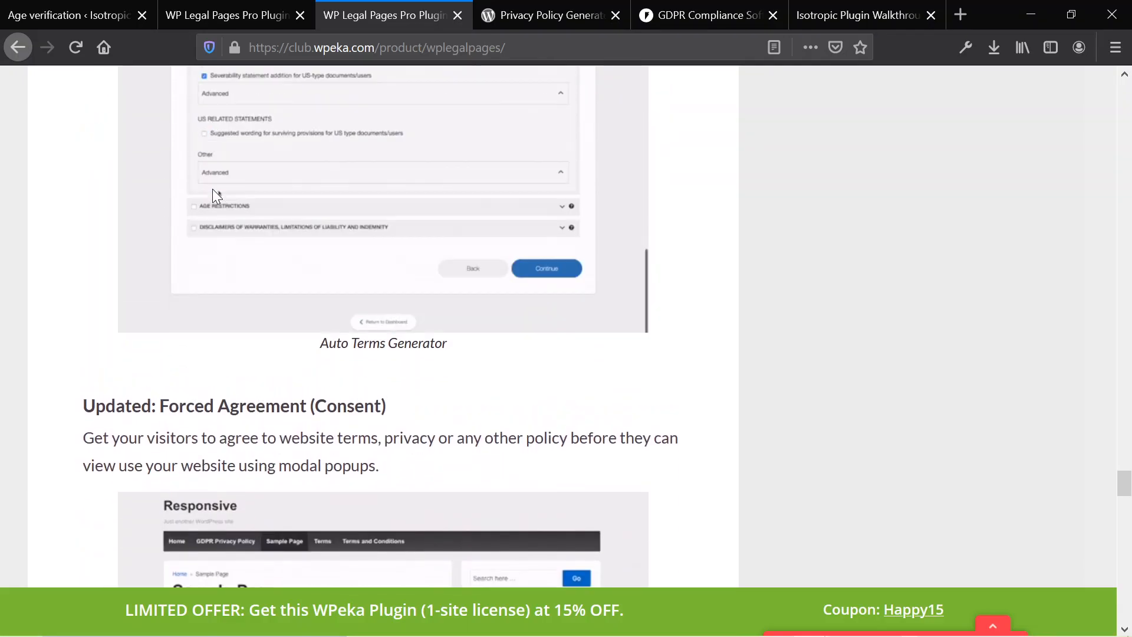
{"action": "scroll", "scroll_direction": "down", "scroll_amount": 3}
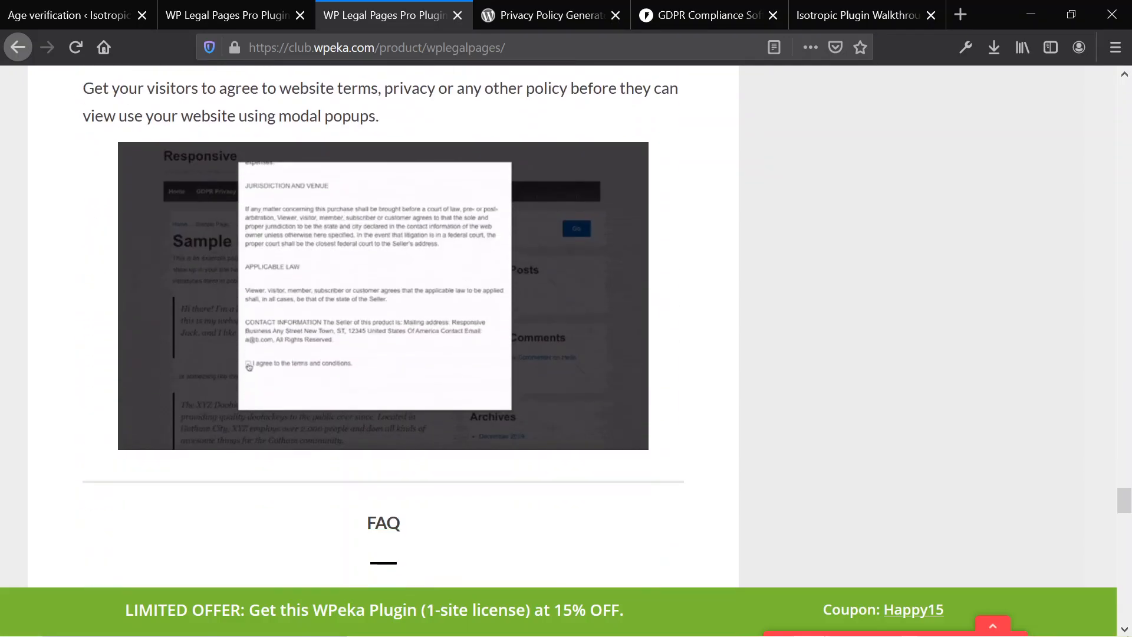
{"action": "scroll", "scroll_direction": "down", "scroll_amount": 3}
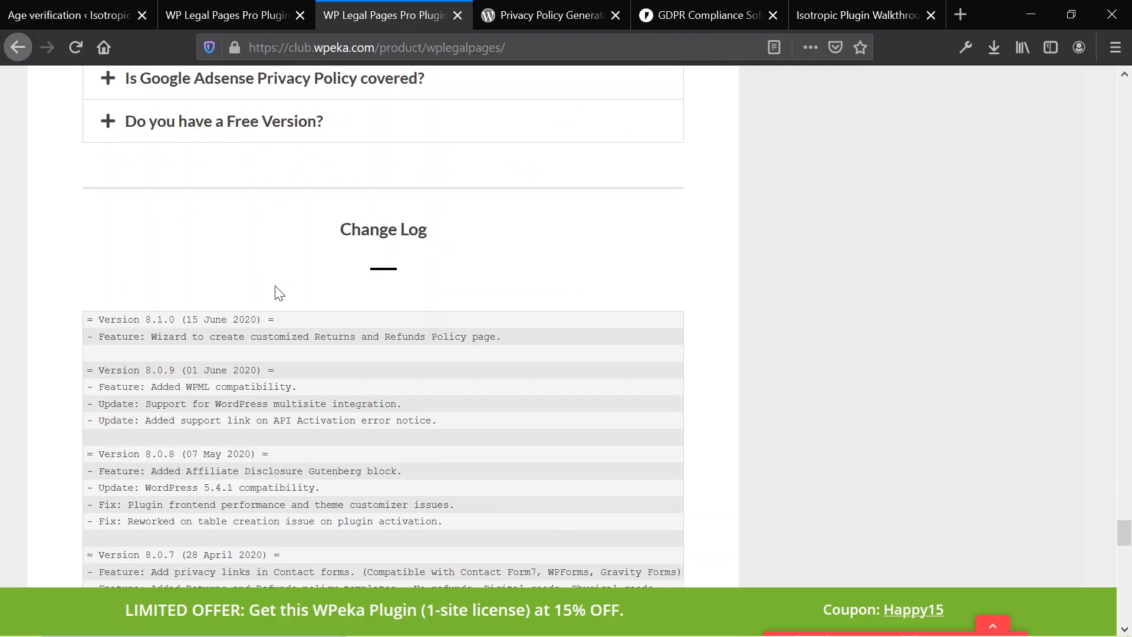
{"action": "scroll", "scroll_direction": "up", "scroll_amount": 3}
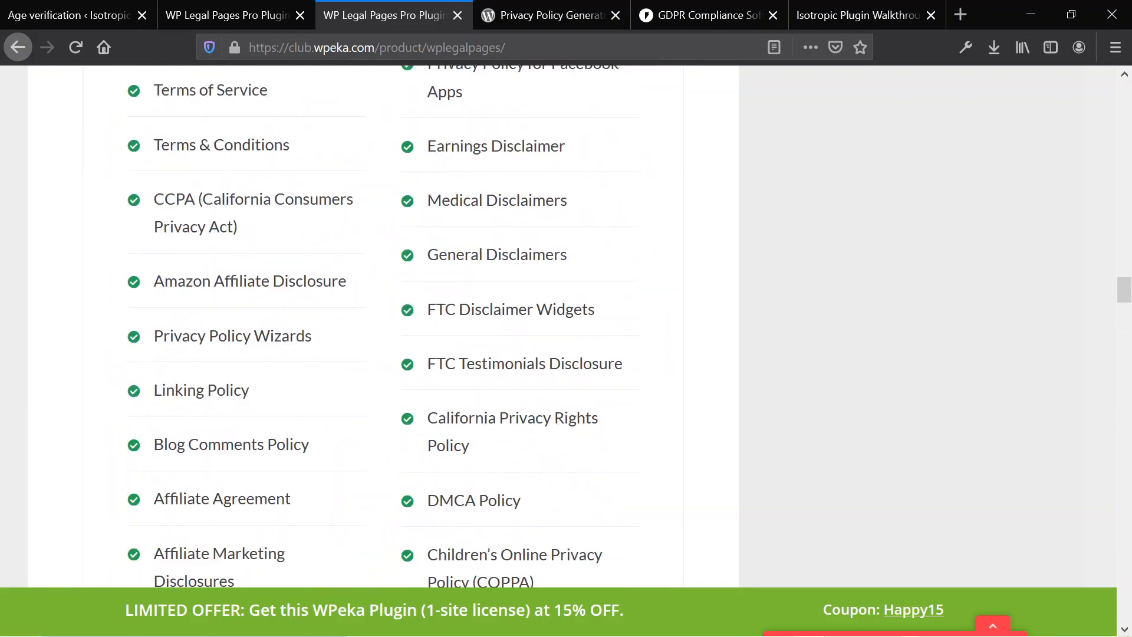
{"action": "scroll", "scroll_direction": "up", "scroll_amount": 3}
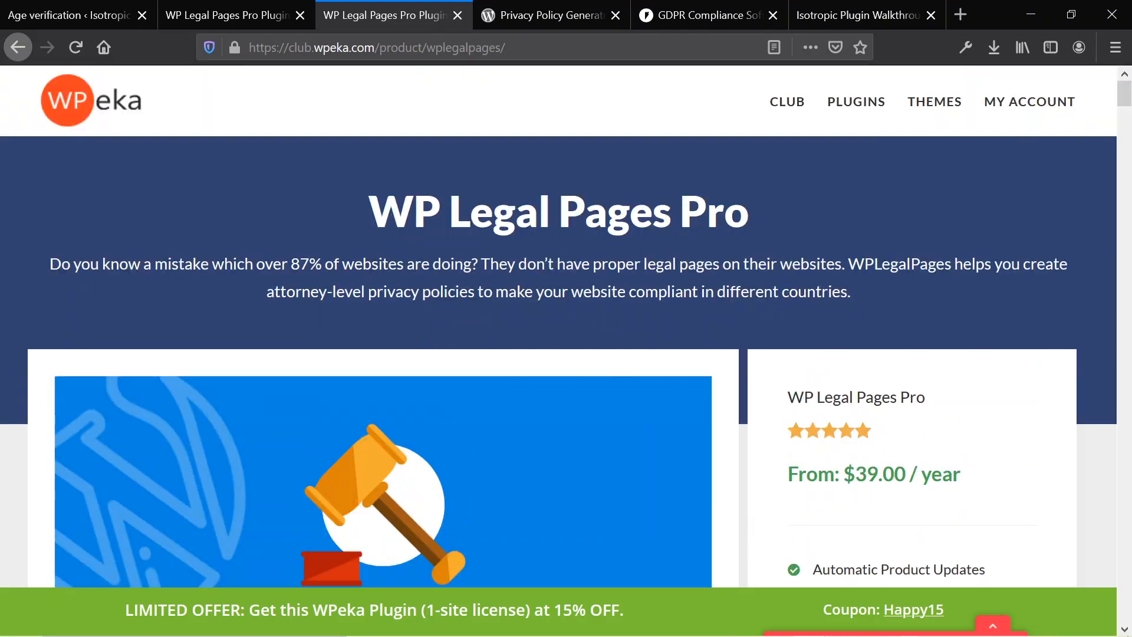
Switch to Termly, accept its cookie banner and scroll to the compliance features overview
{"action": "left_click", "coordinate": [701, 15]}
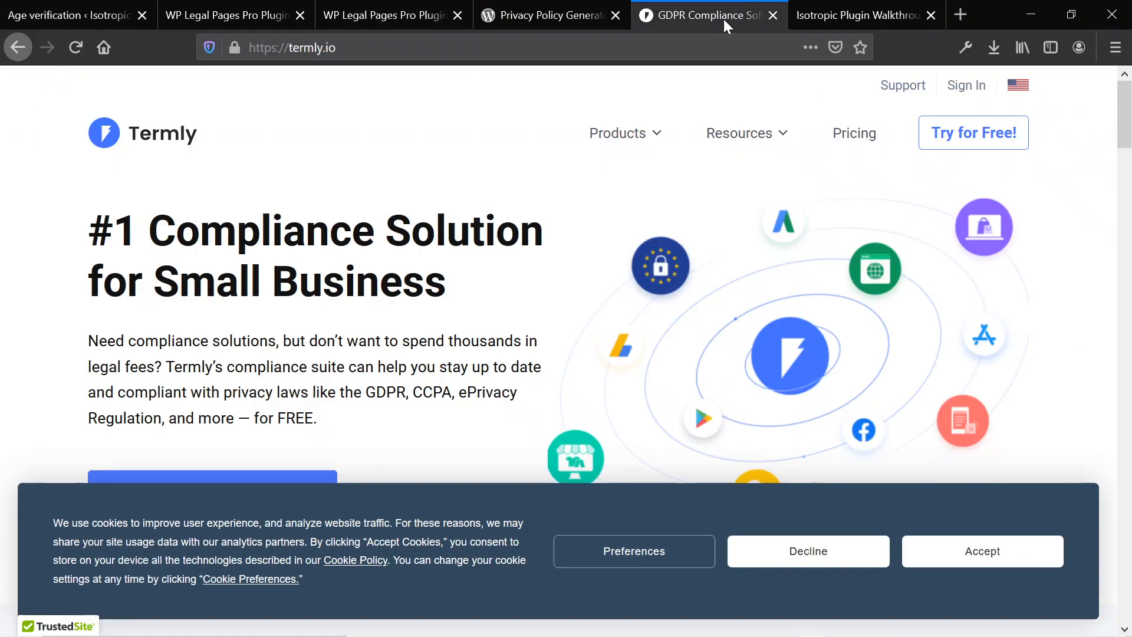
{"action": "mouse_move", "coordinate": [934, 558]}
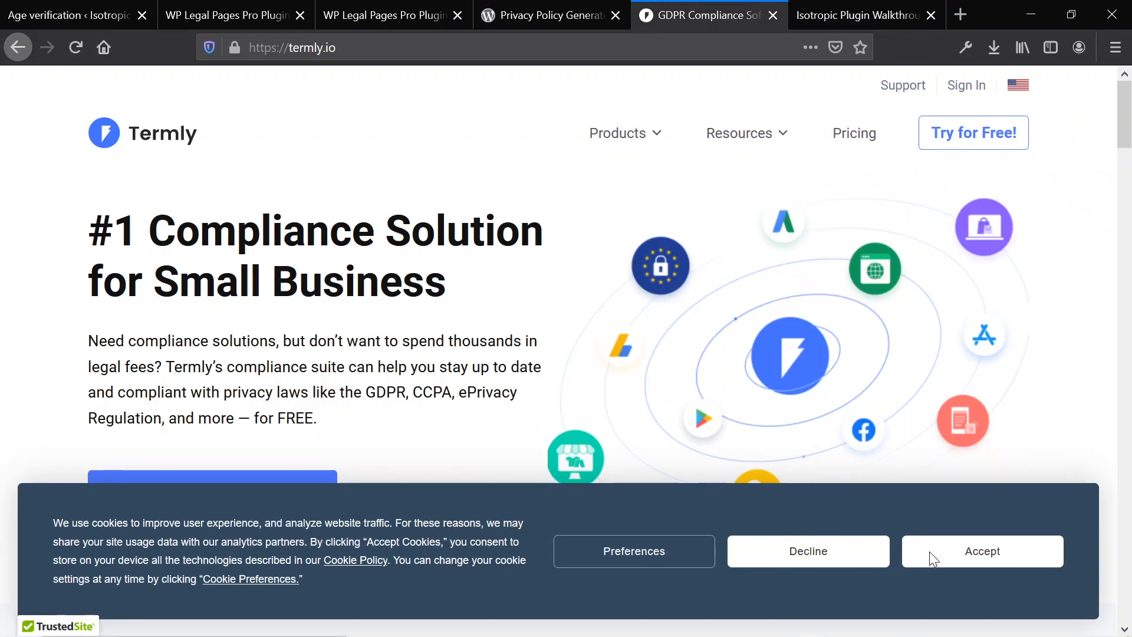
{"action": "left_click", "coordinate": [983, 551]}
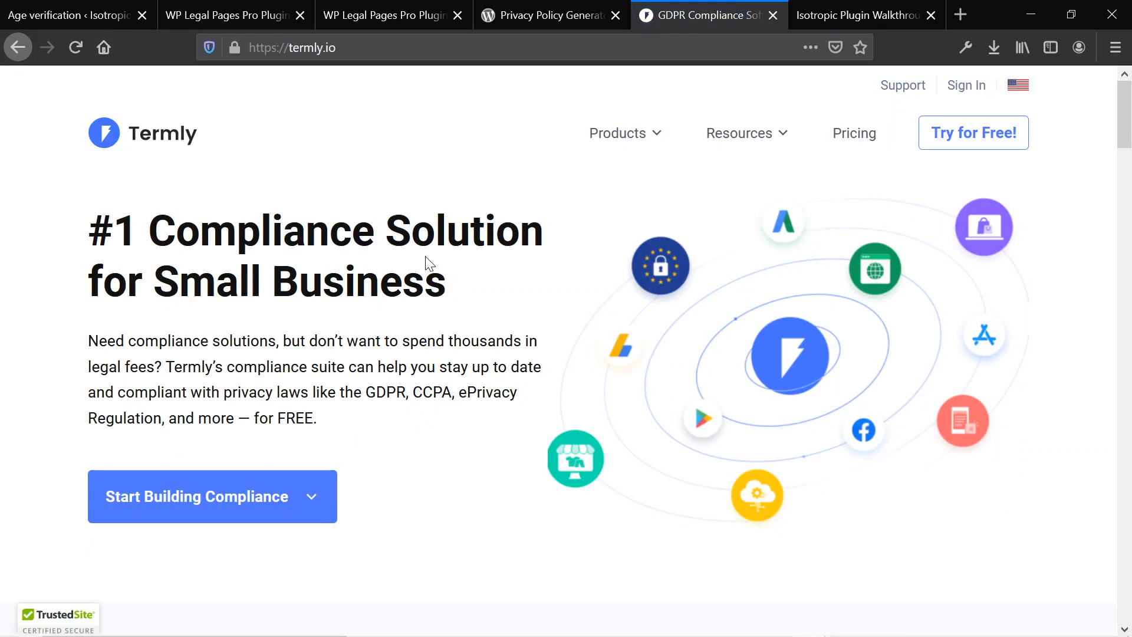
{"action": "scroll", "scroll_direction": "down", "scroll_amount": 3}
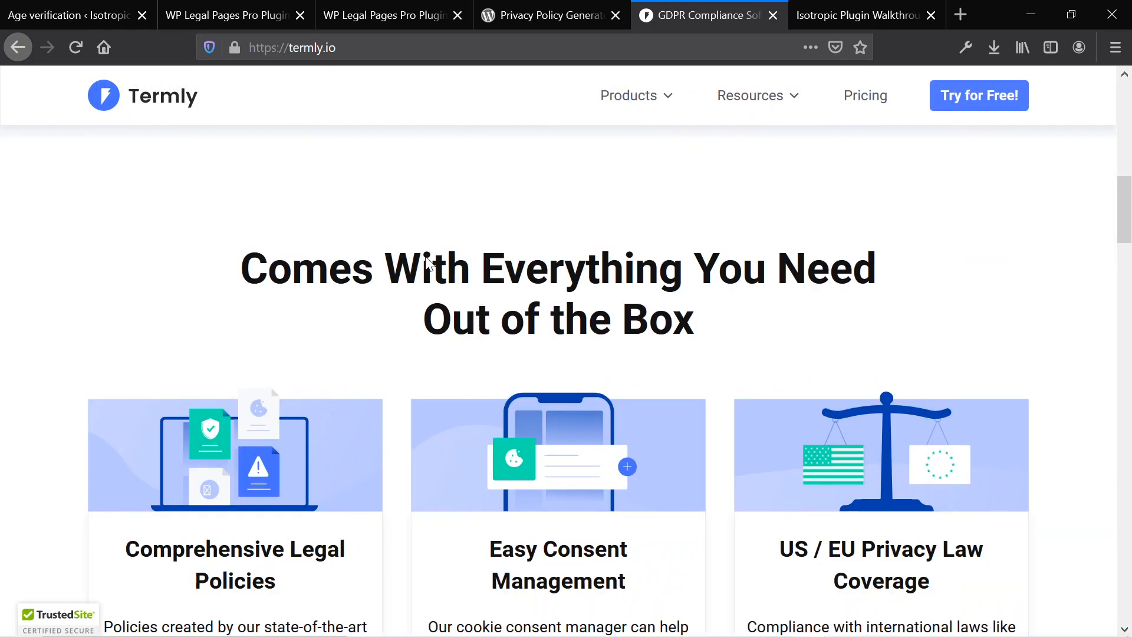
{"action": "scroll", "scroll_direction": "down", "scroll_amount": 3}
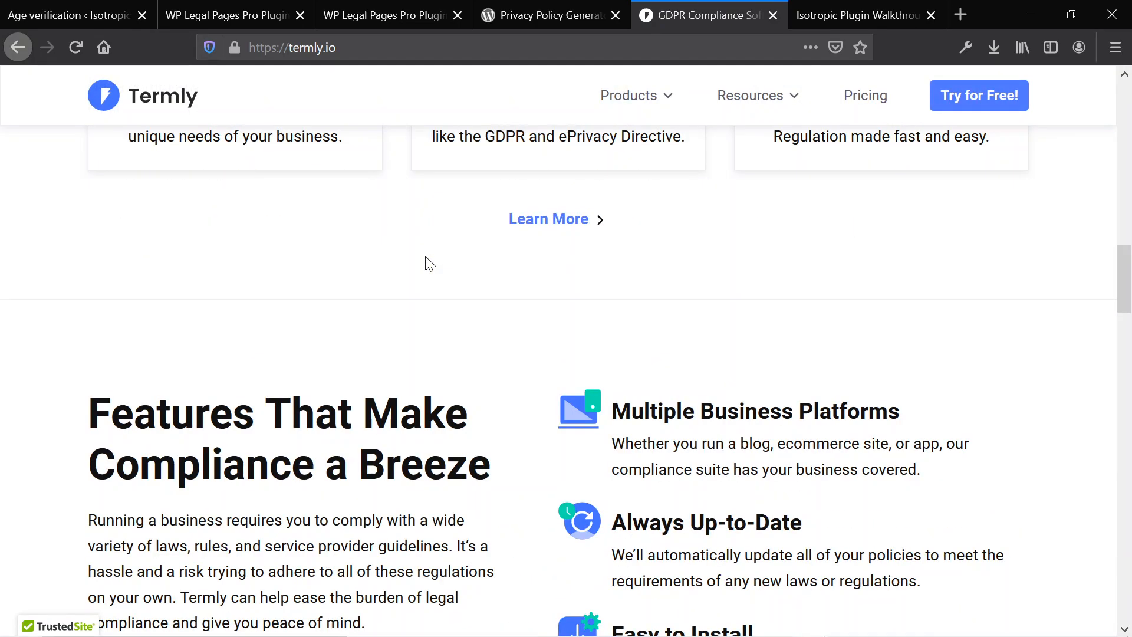
Open Termly's Pricing page showing the free Basic and $10/month PRO+ plans
{"action": "left_click", "coordinate": [864, 95]}
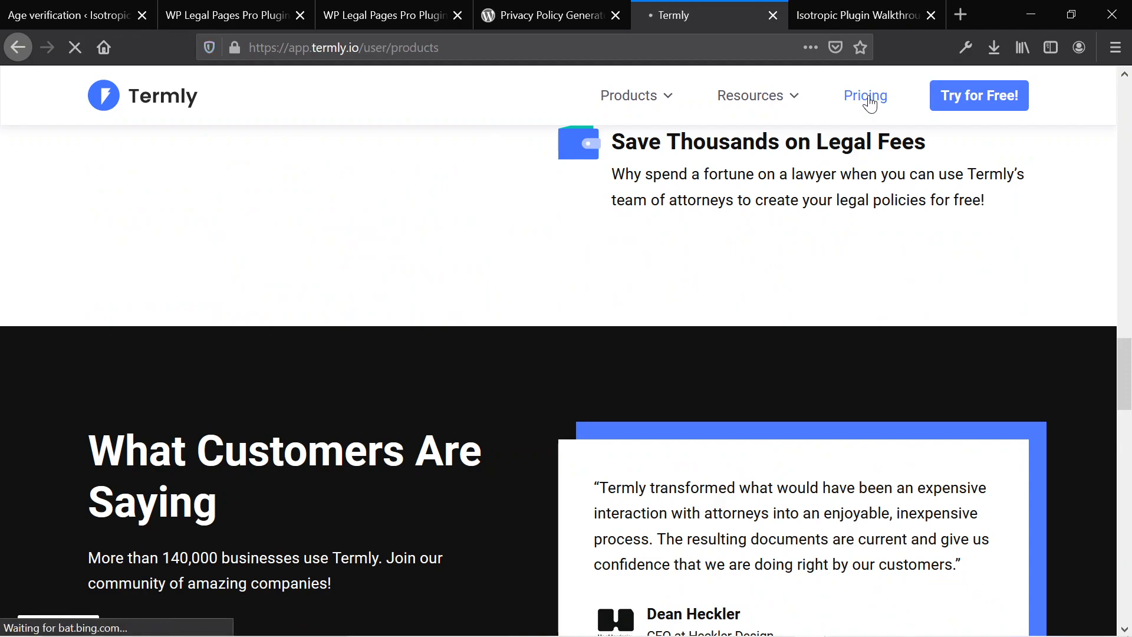
{"action": "left_click", "coordinate": [864, 96]}
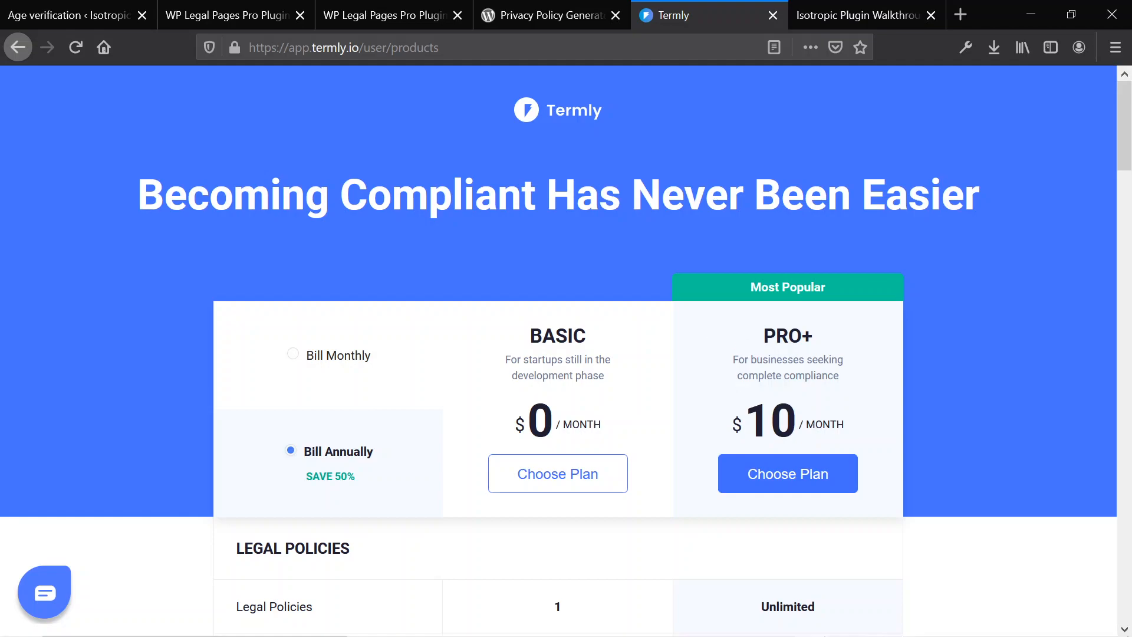
{"action": "mouse_move", "coordinate": [793, 402]}
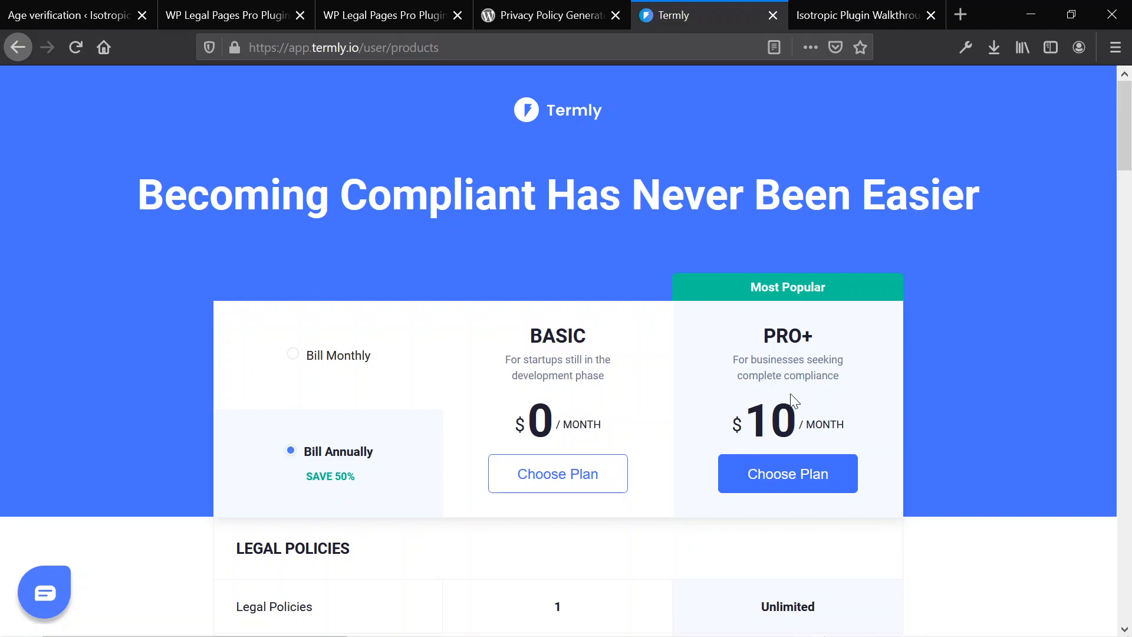
Step back through the plugin, product and front-end tabs to the age verification settings, bringing up link options for Settings
{"action": "left_click", "coordinate": [387, 14]}
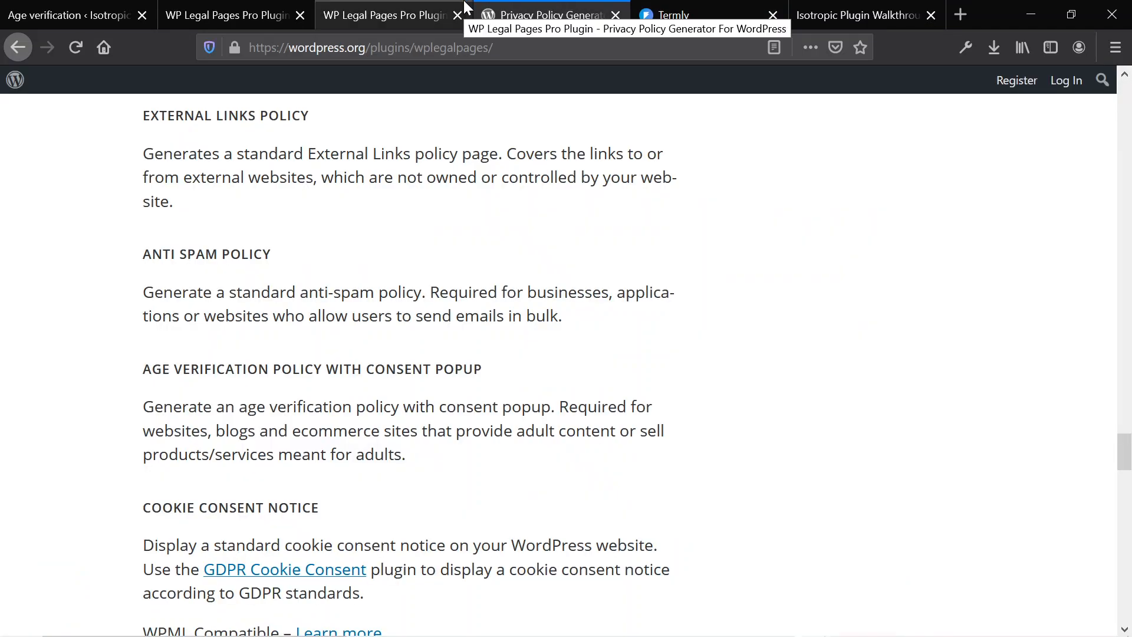
{"action": "left_click", "coordinate": [384, 16]}
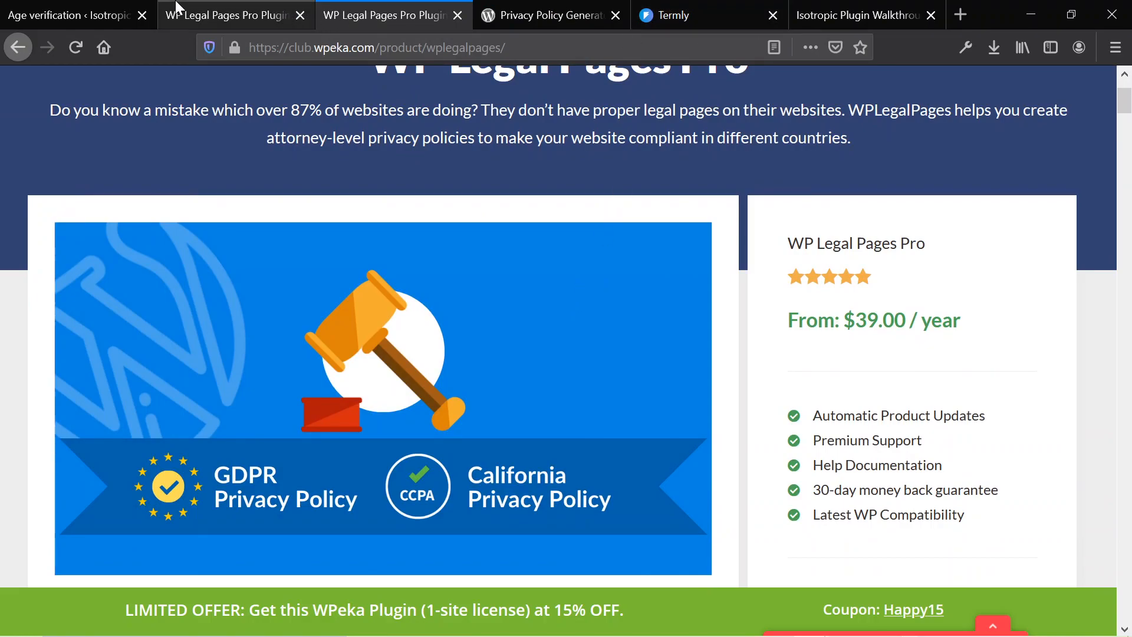
{"action": "scroll", "scroll_direction": "down", "scroll_amount": 3}
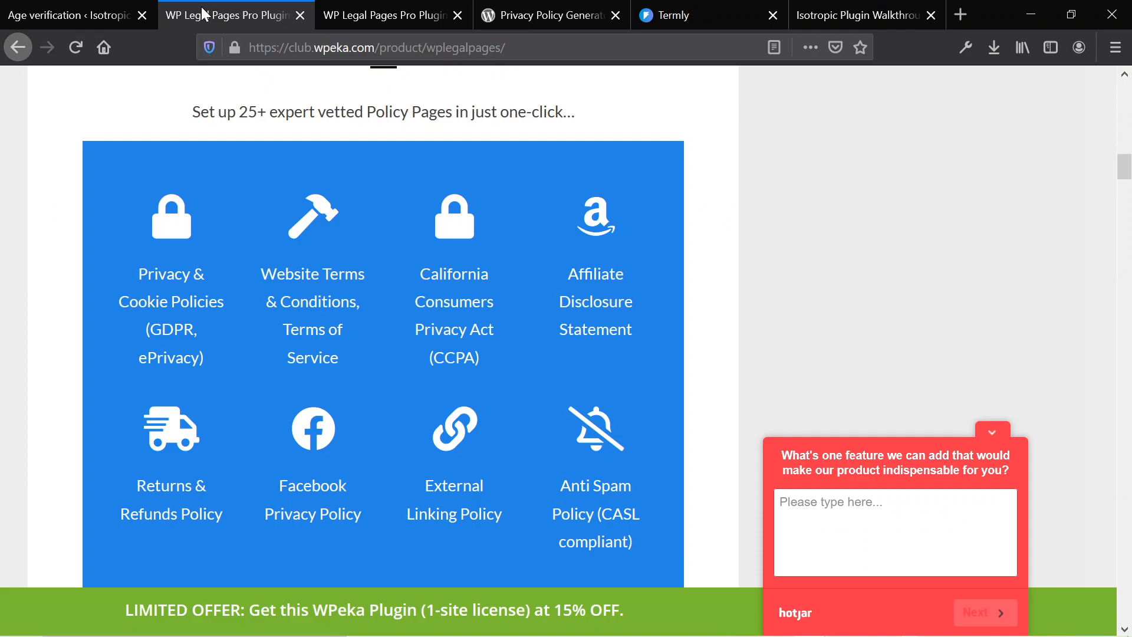
{"action": "left_click", "coordinate": [852, 14]}
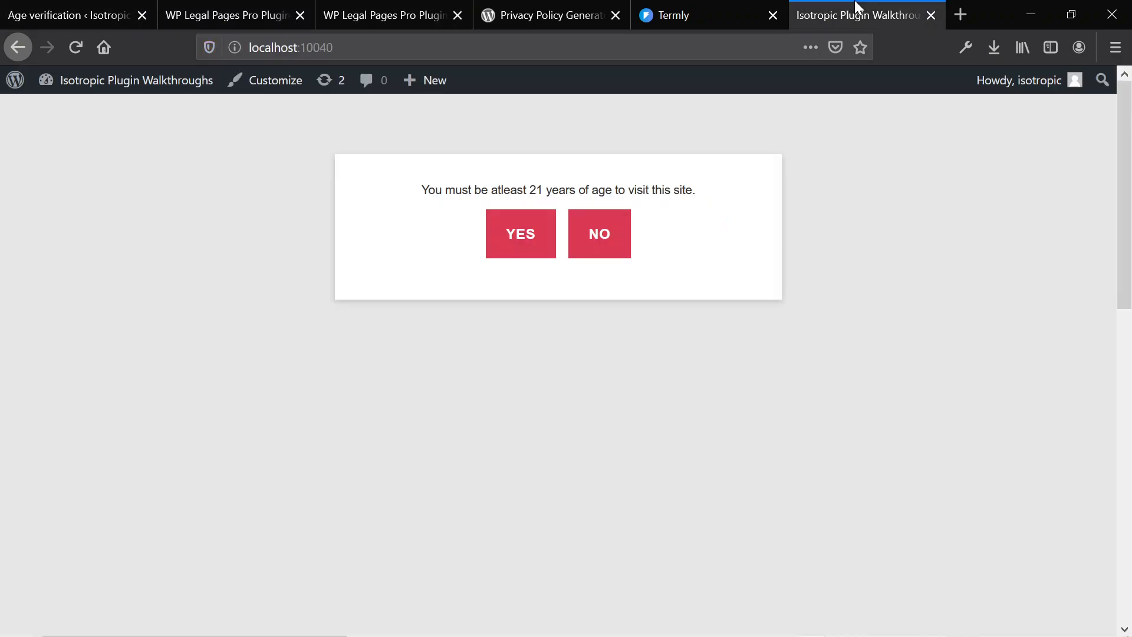
{"action": "left_click", "coordinate": [68, 14]}
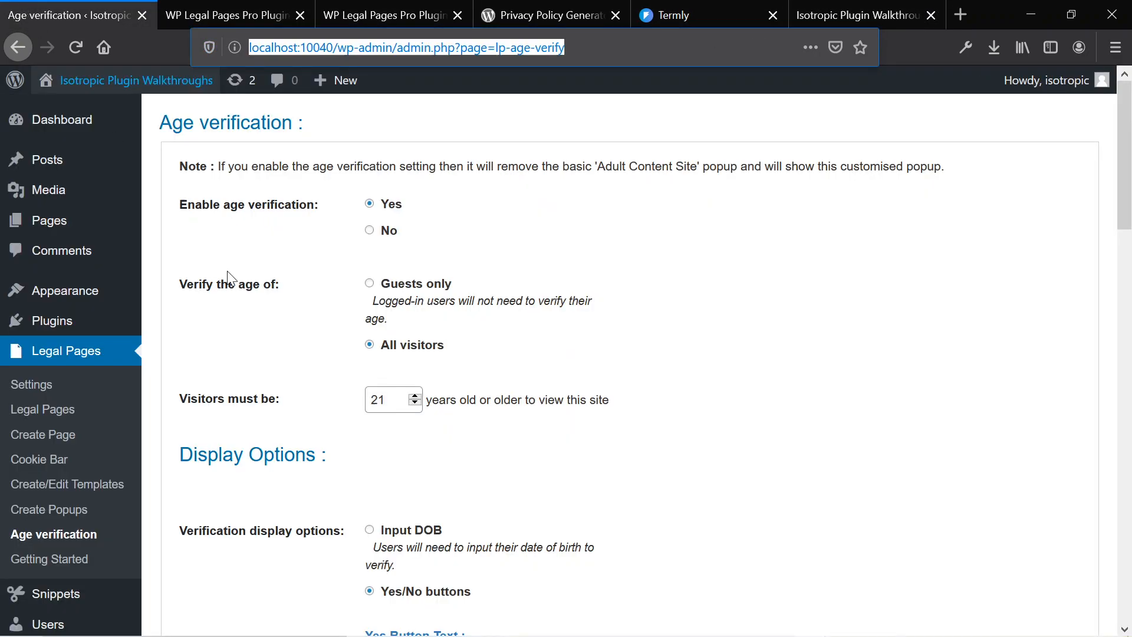
{"action": "right_click", "coordinate": [30, 383]}
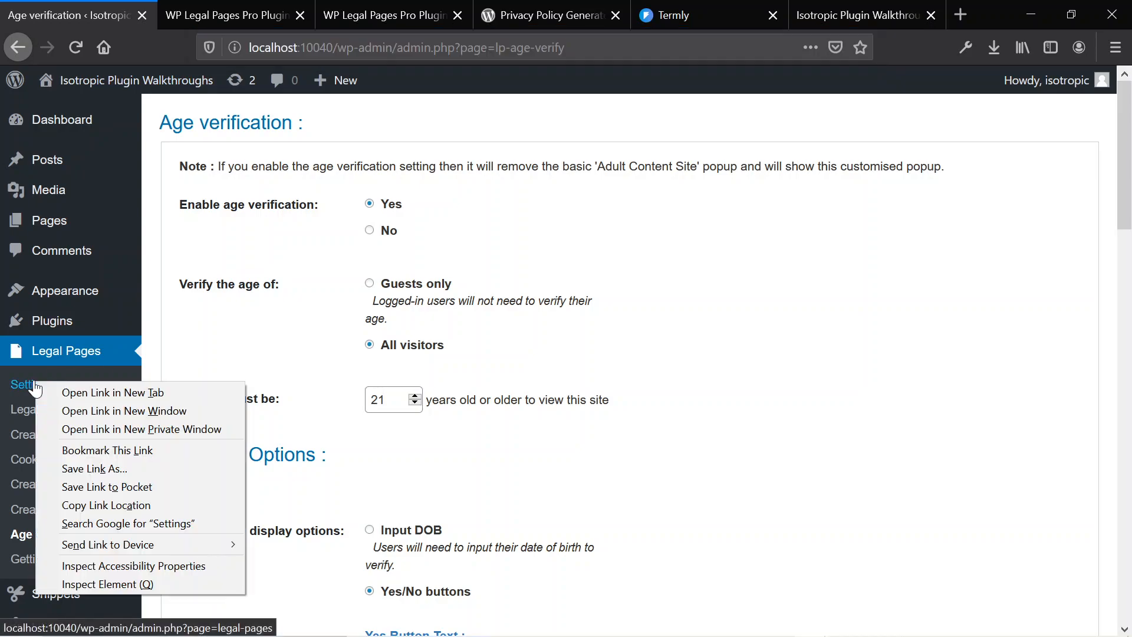
Open Legal Pages General Settings in a new tab and review its business details
{"action": "left_click", "coordinate": [112, 392]}
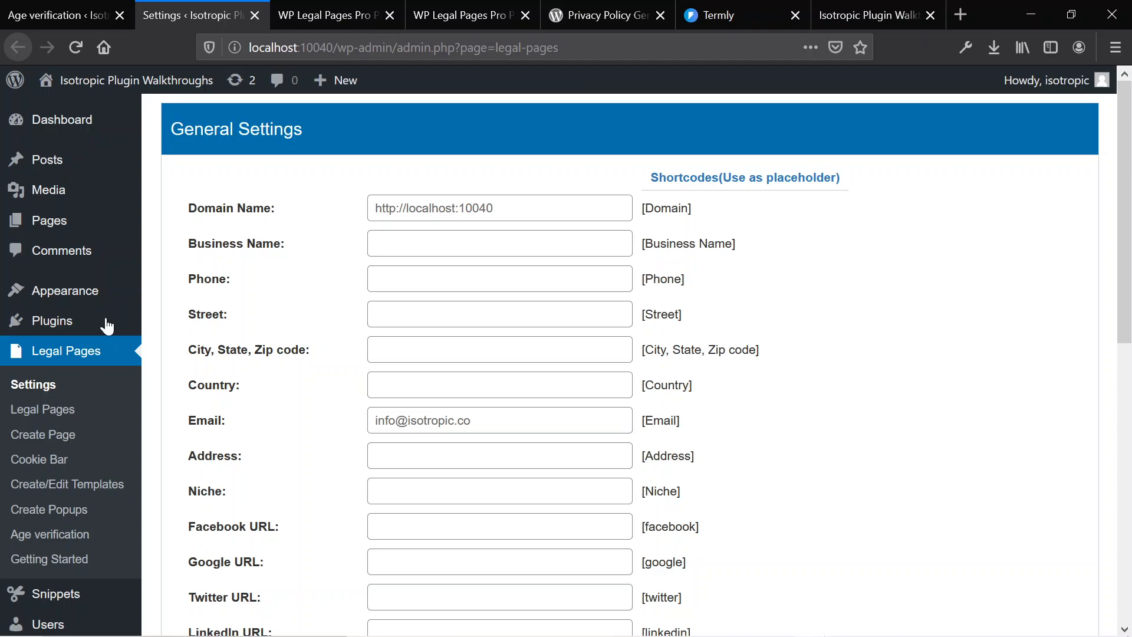
{"action": "mouse_move", "coordinate": [423, 351]}
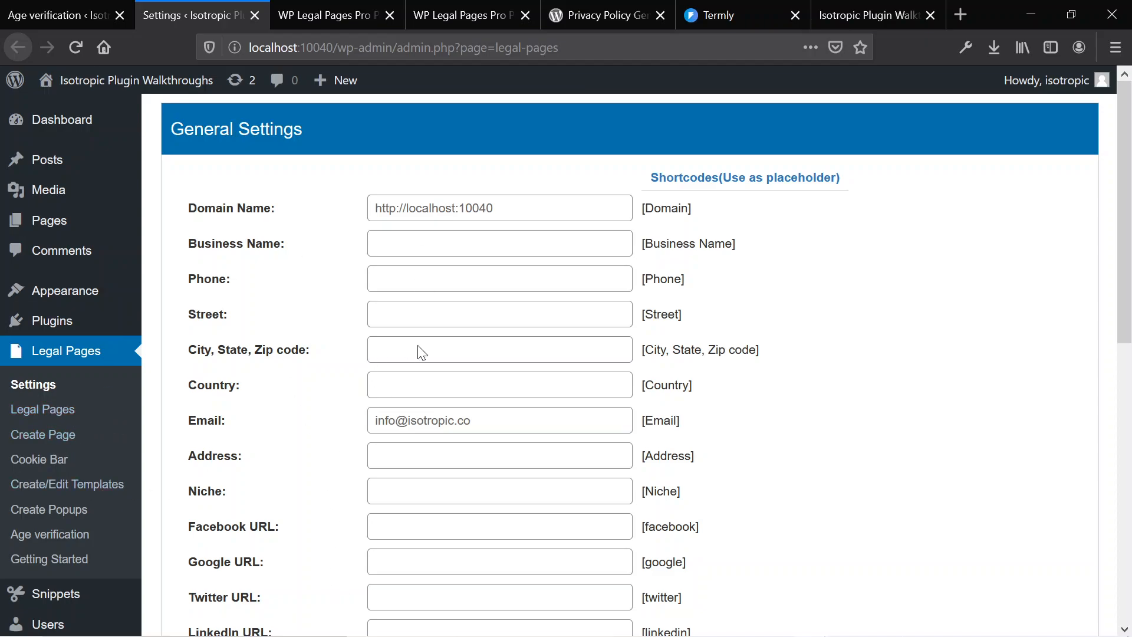
{"action": "scroll", "scroll_direction": "down", "scroll_amount": 3}
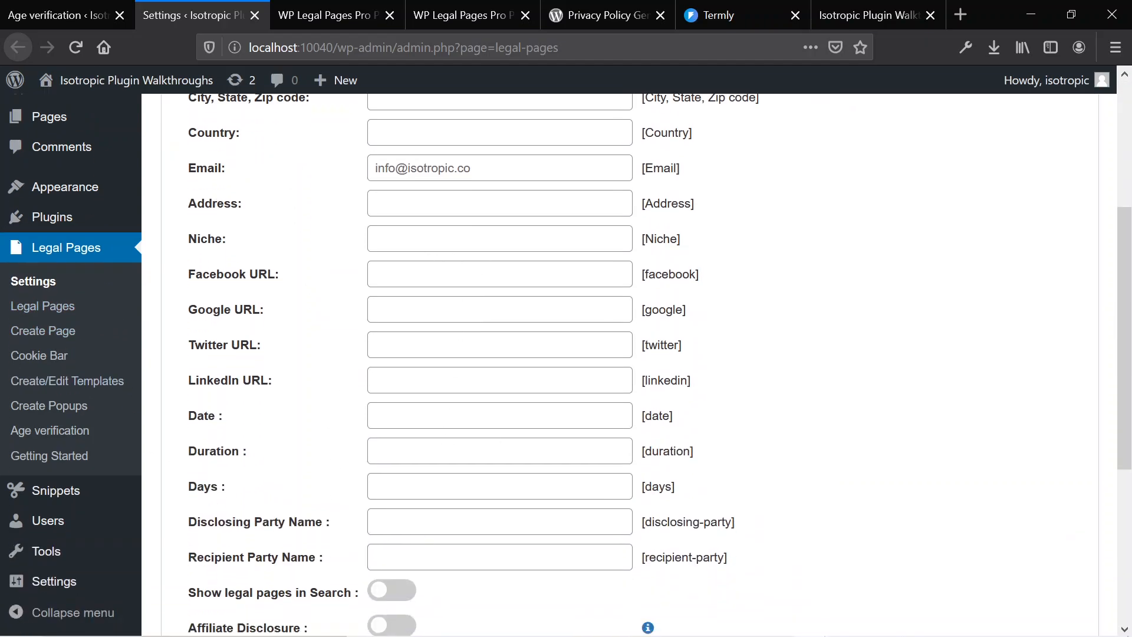
{"action": "scroll", "scroll_direction": "down", "scroll_amount": 3}
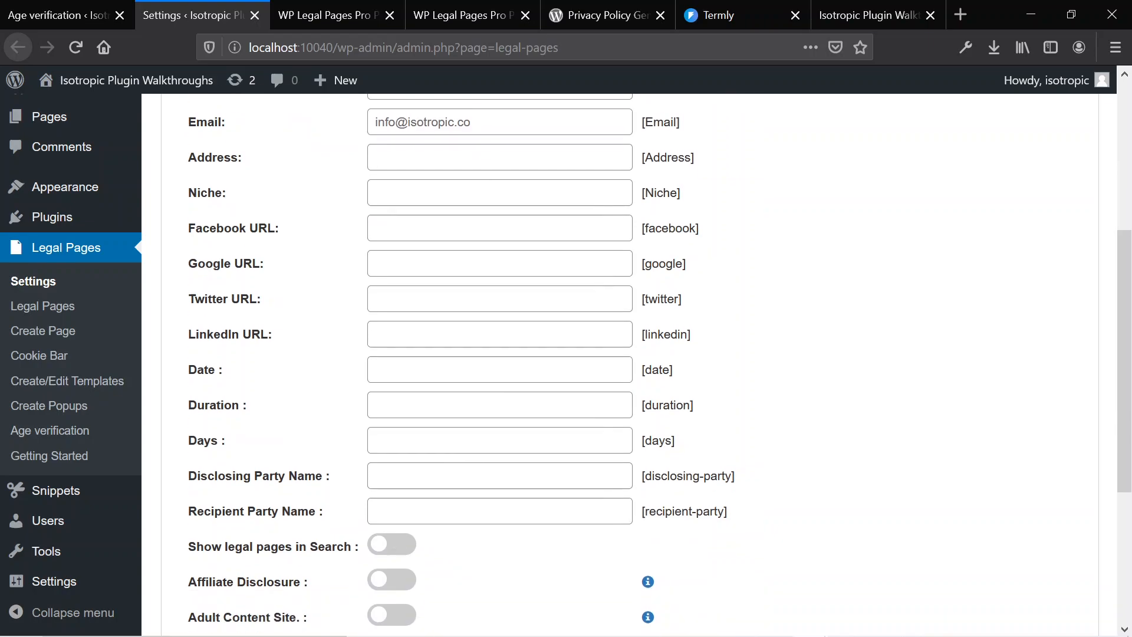
{"action": "scroll", "scroll_direction": "down", "scroll_amount": 3}
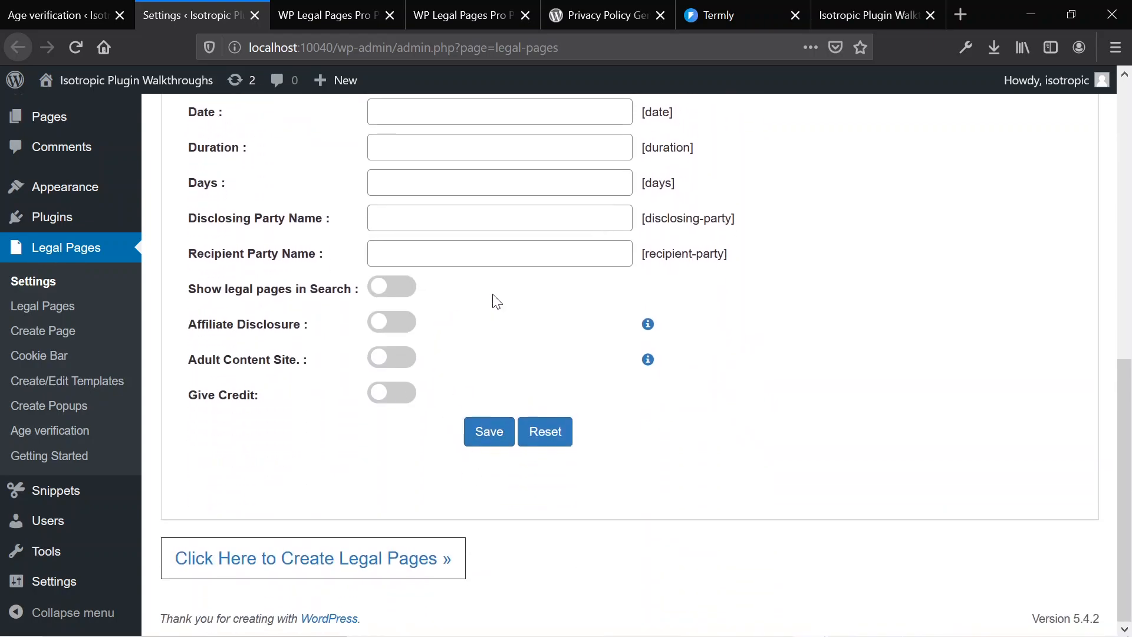
Look over the remaining options and leave Affiliate Disclosure switched off
{"action": "scroll", "scroll_direction": "up", "scroll_amount": 3}
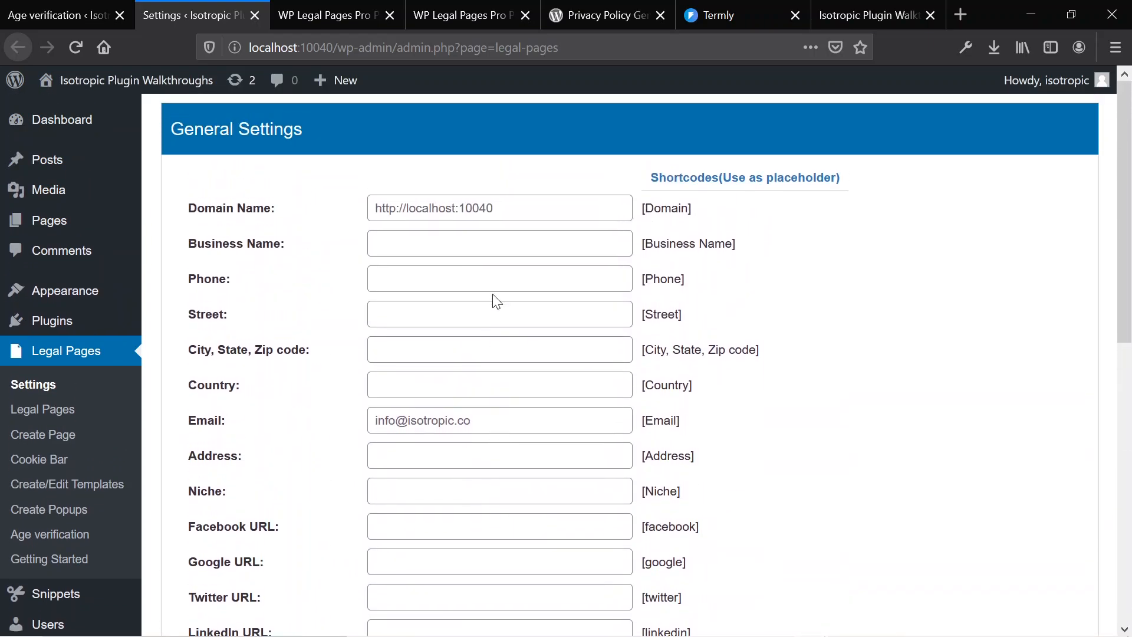
{"action": "scroll", "scroll_direction": "down", "scroll_amount": 3}
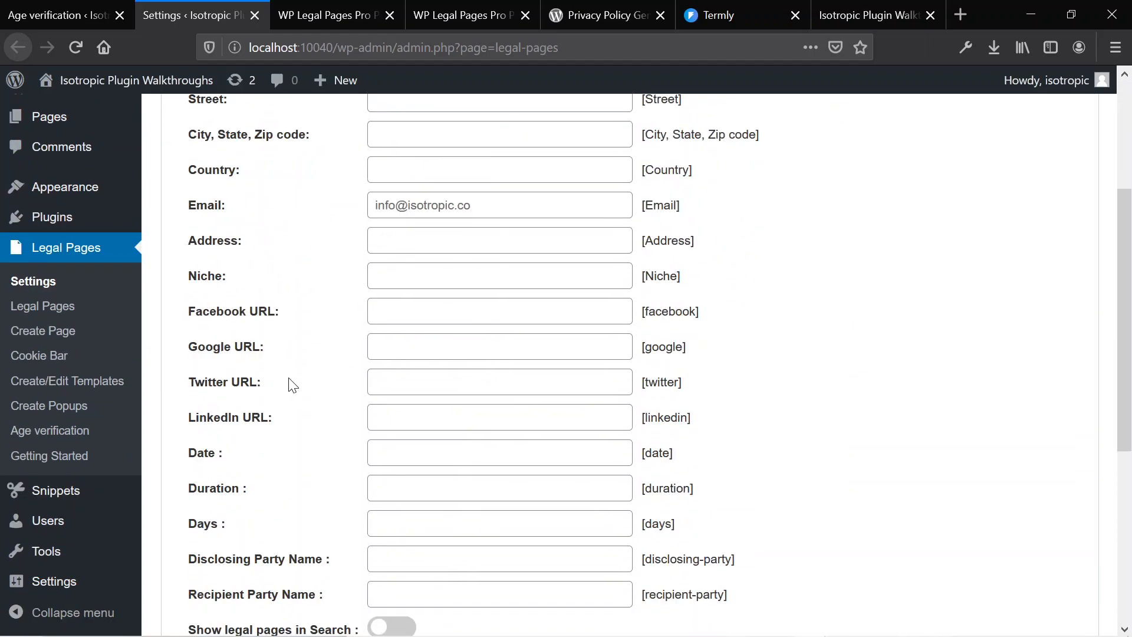
{"action": "scroll", "scroll_direction": "down", "scroll_amount": 3}
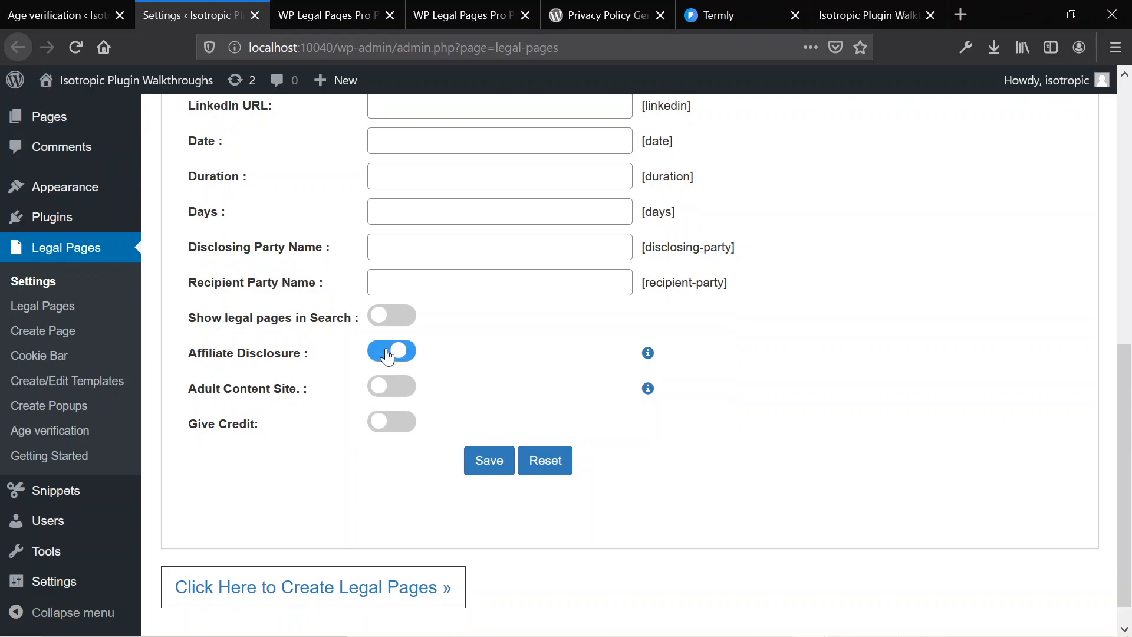
{"action": "left_click", "coordinate": [392, 353]}
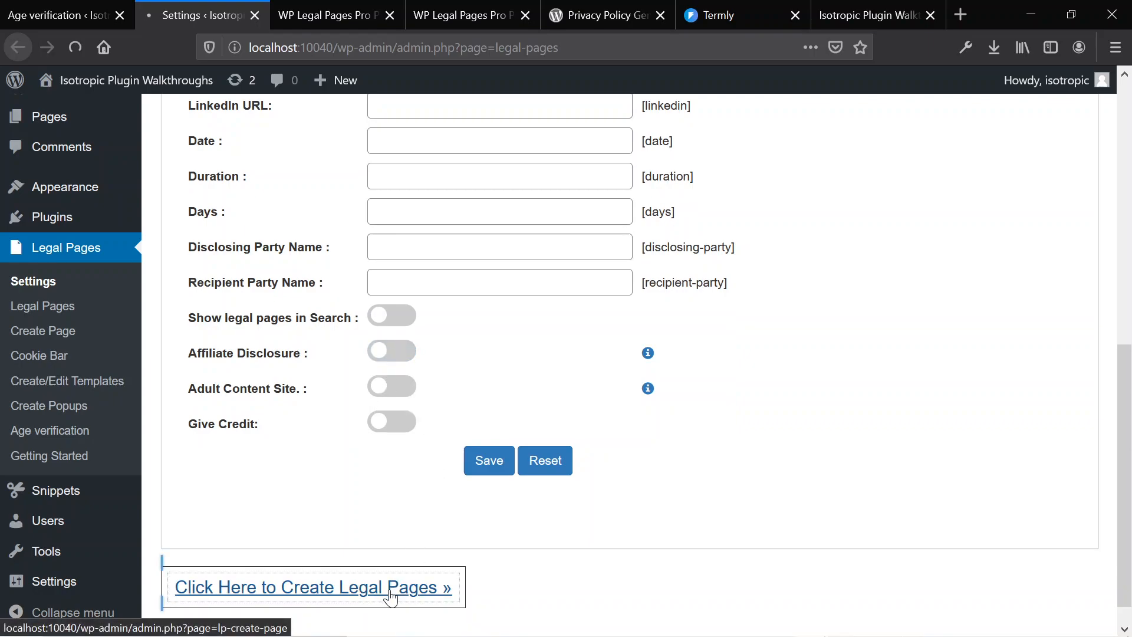
Open the Create Page editor and look through the prefilled Privacy Policy template
{"action": "left_click", "coordinate": [311, 586]}
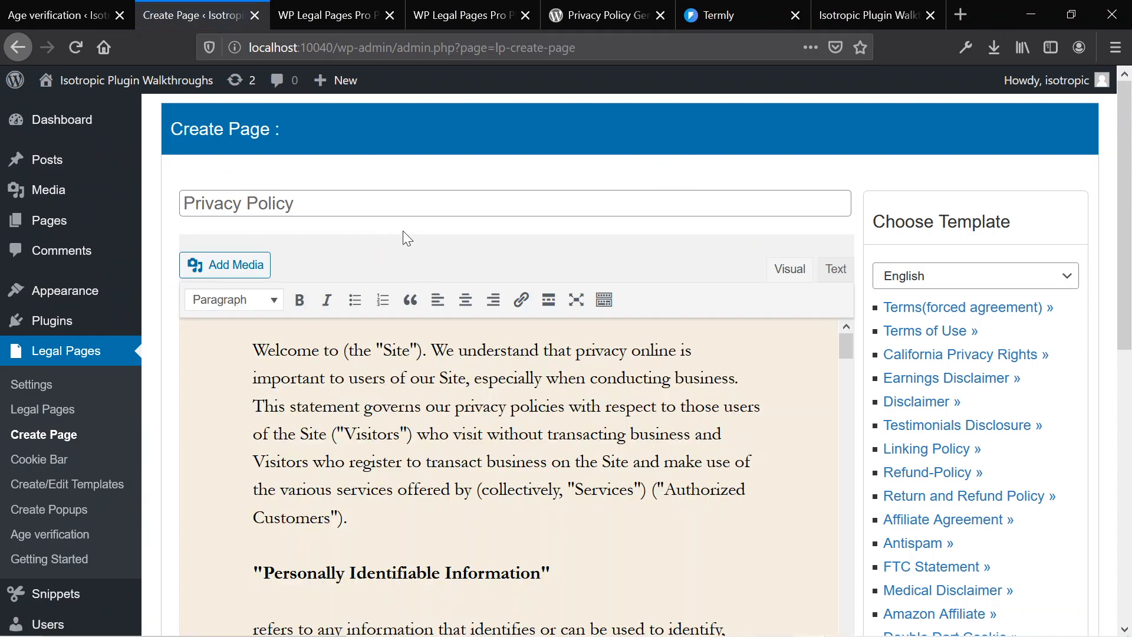
{"action": "scroll", "scroll_direction": "down", "scroll_amount": 3}
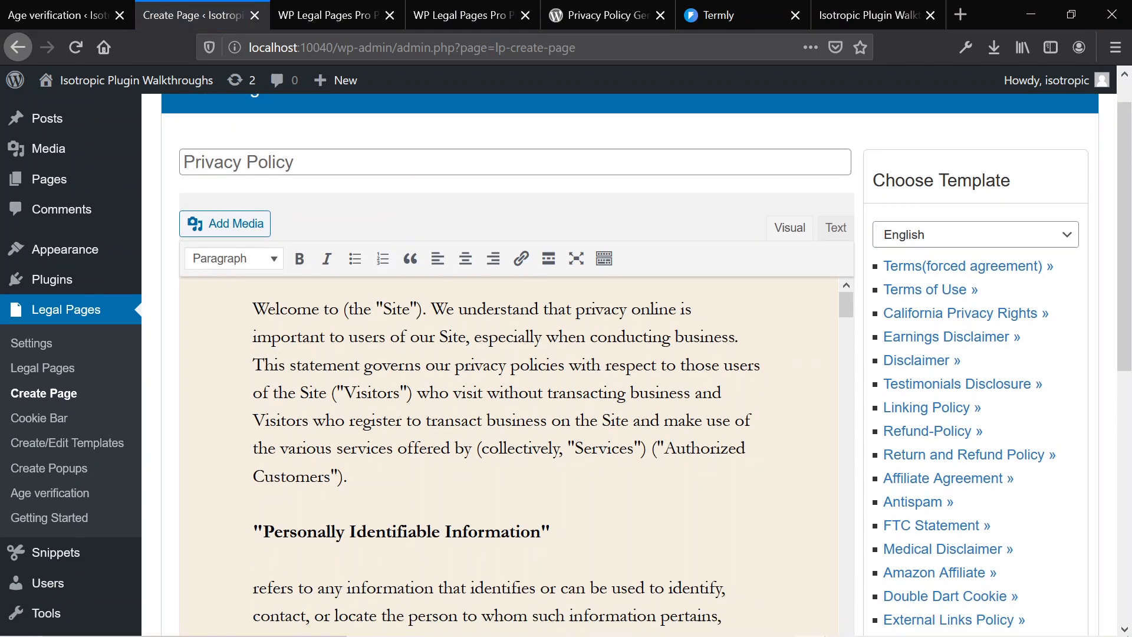
{"action": "scroll", "scroll_direction": "down", "scroll_amount": 3}
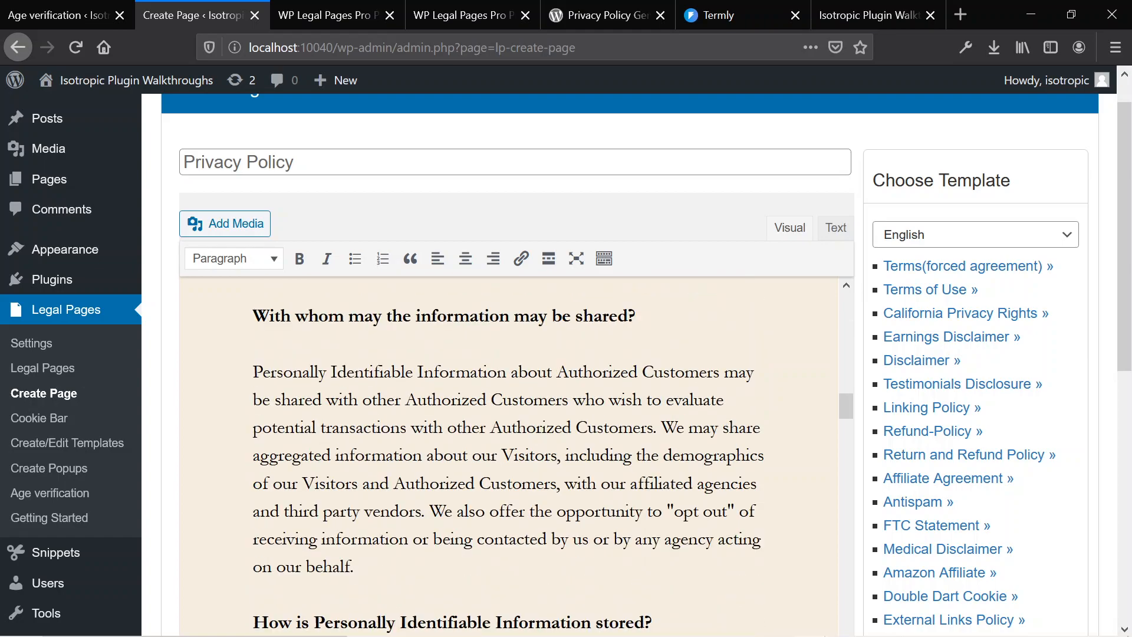
{"action": "scroll", "scroll_direction": "down", "scroll_amount": 3}
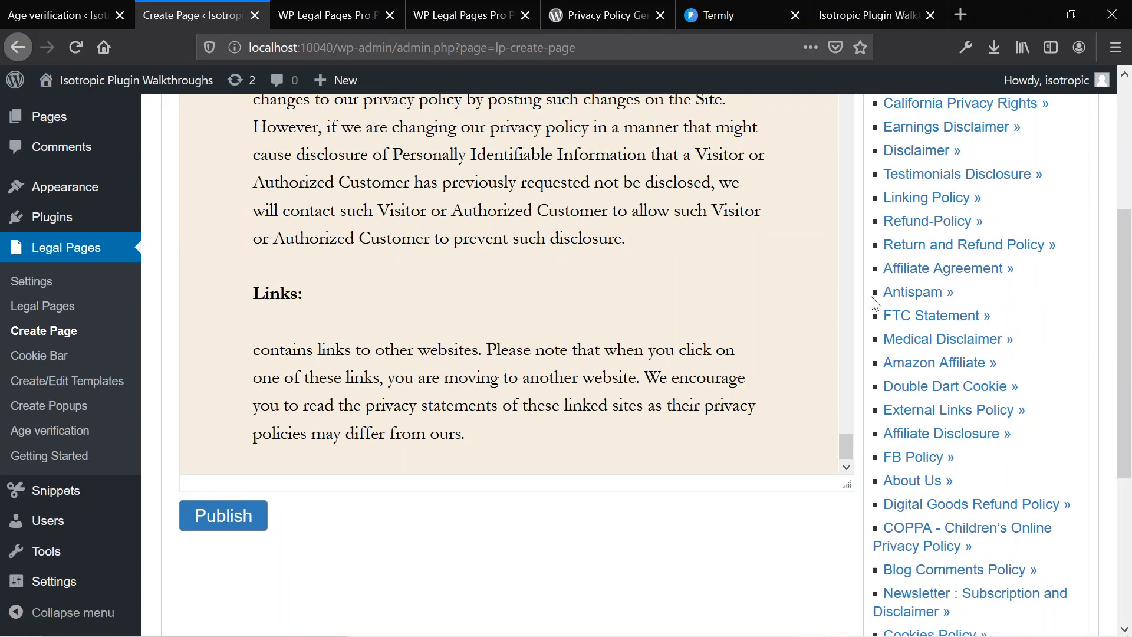
{"action": "scroll", "scroll_direction": "up", "scroll_amount": 3}
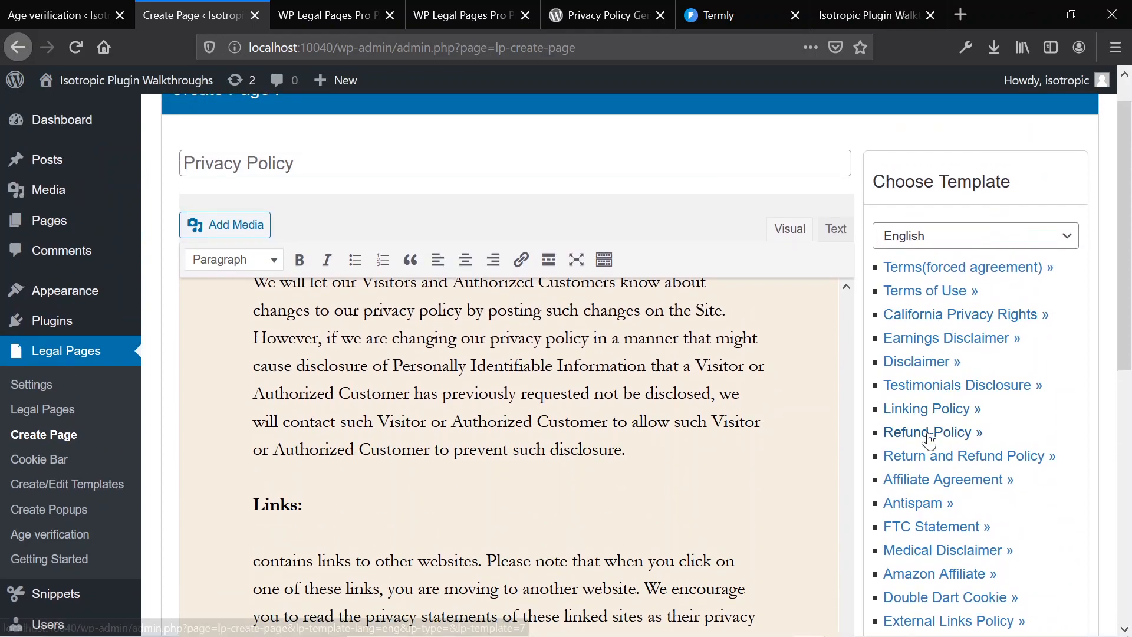
Load the Refund-Policy template into the page, then request the Blog Comments Policy template
{"action": "left_click", "coordinate": [929, 431]}
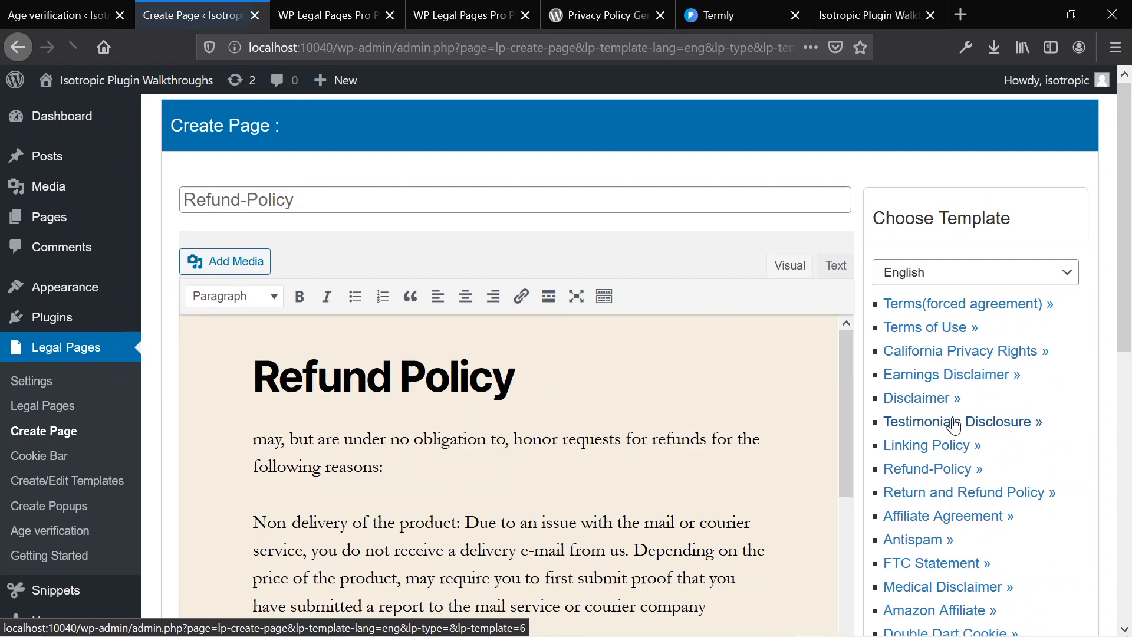
{"action": "scroll", "scroll_direction": "down", "scroll_amount": 3}
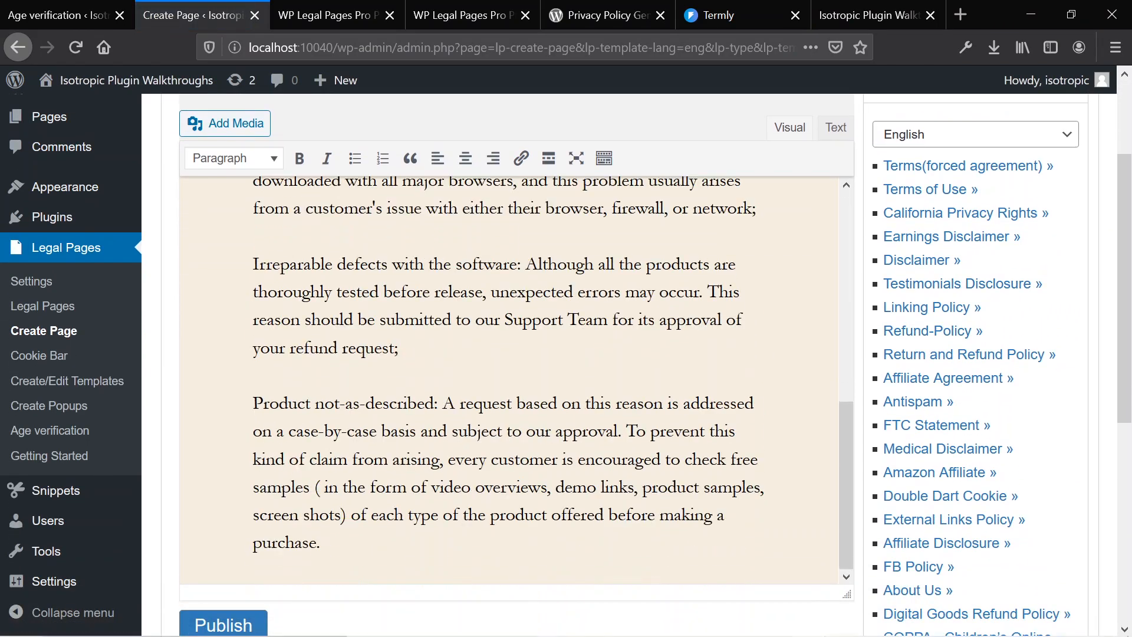
{"action": "left_click", "coordinate": [959, 497]}
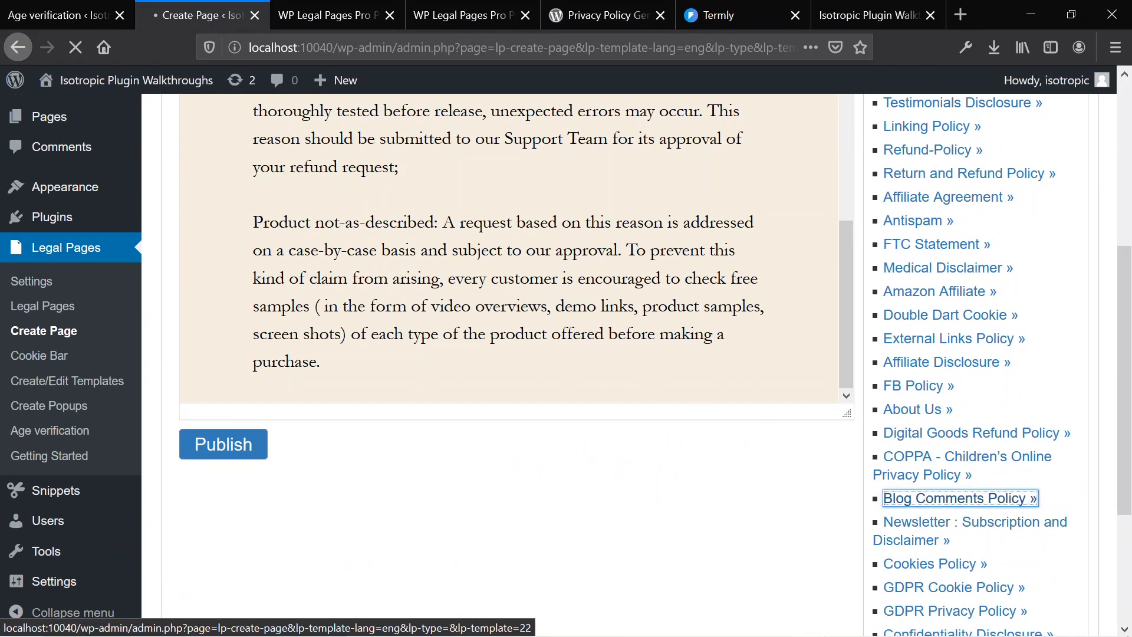
{"action": "left_click", "coordinate": [960, 497]}
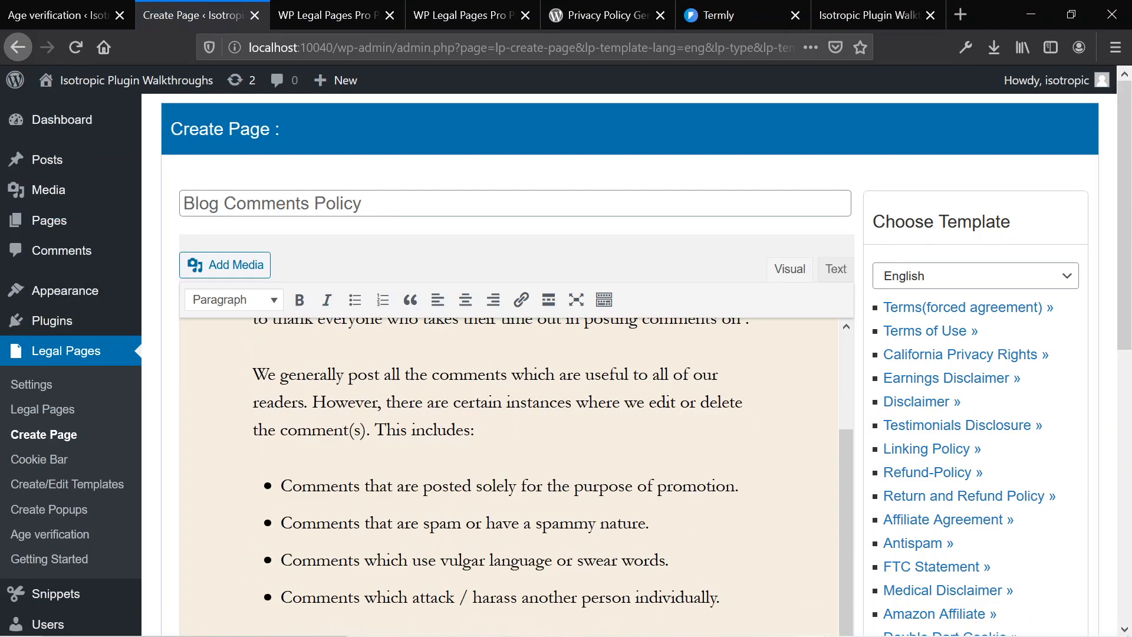
{"action": "scroll", "scroll_direction": "down", "scroll_amount": 3}
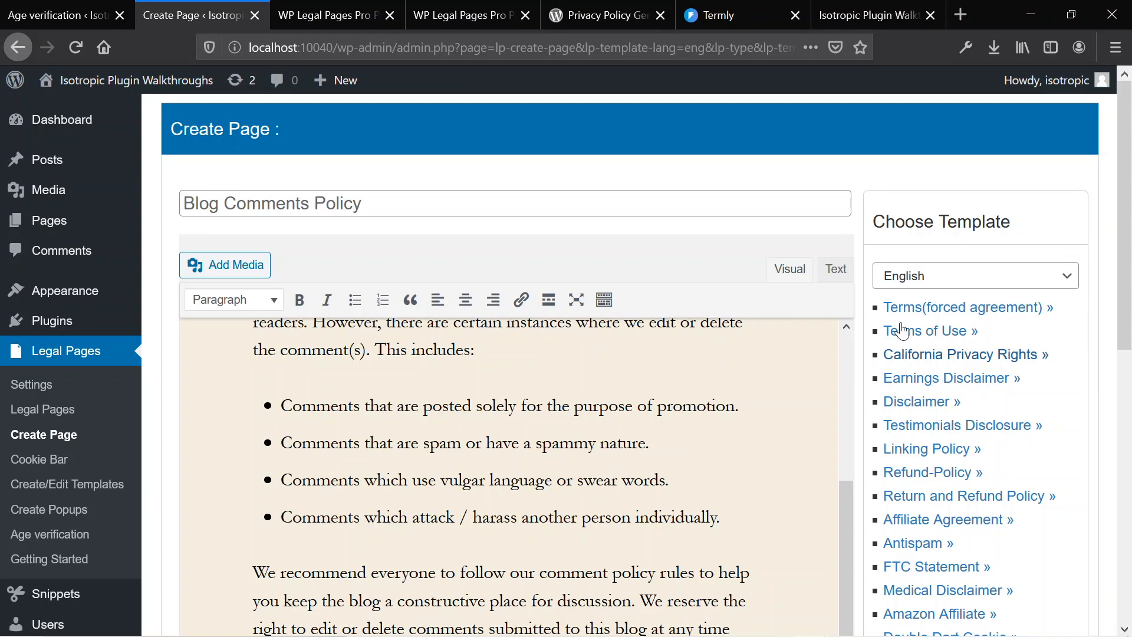
{"action": "left_click", "coordinate": [974, 276]}
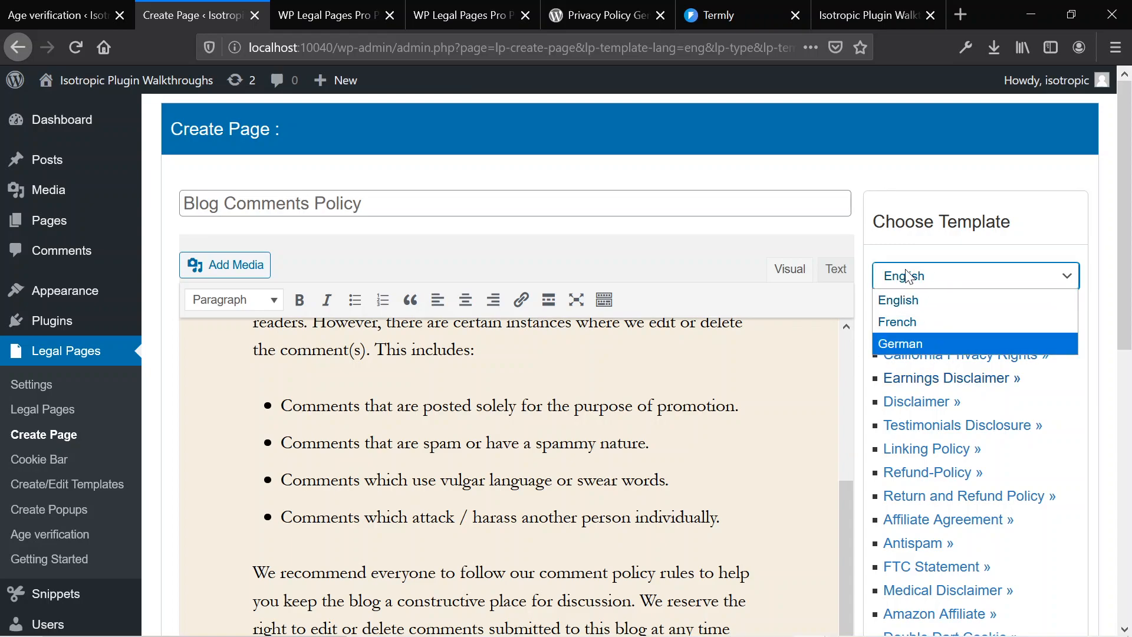
{"action": "left_click", "coordinate": [897, 299]}
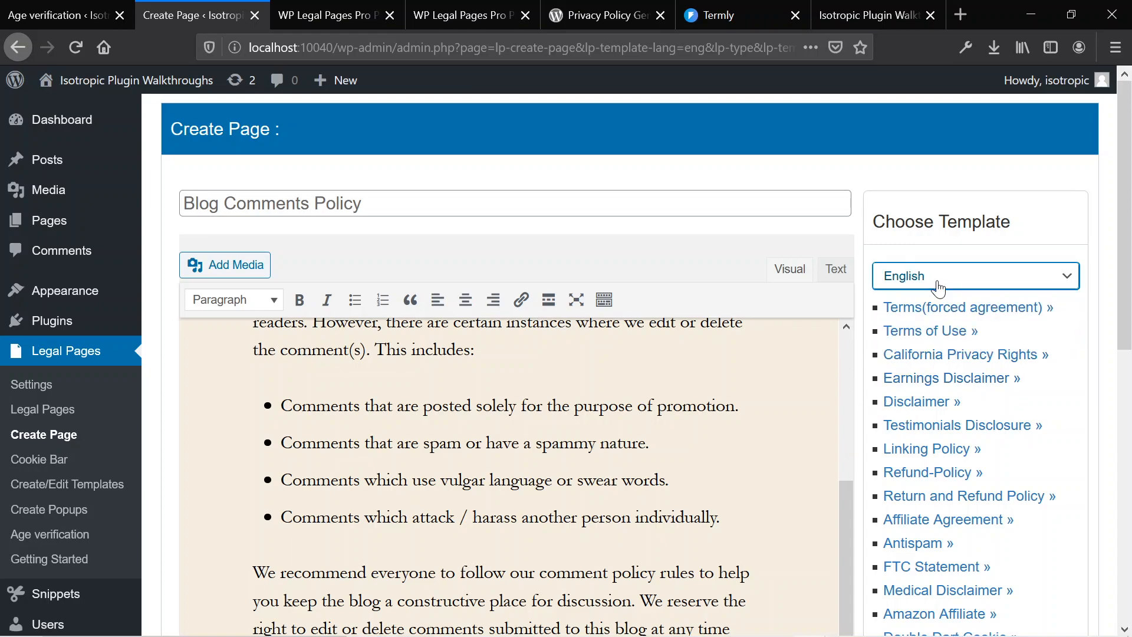
{"action": "scroll", "scroll_direction": "down", "scroll_amount": 3}
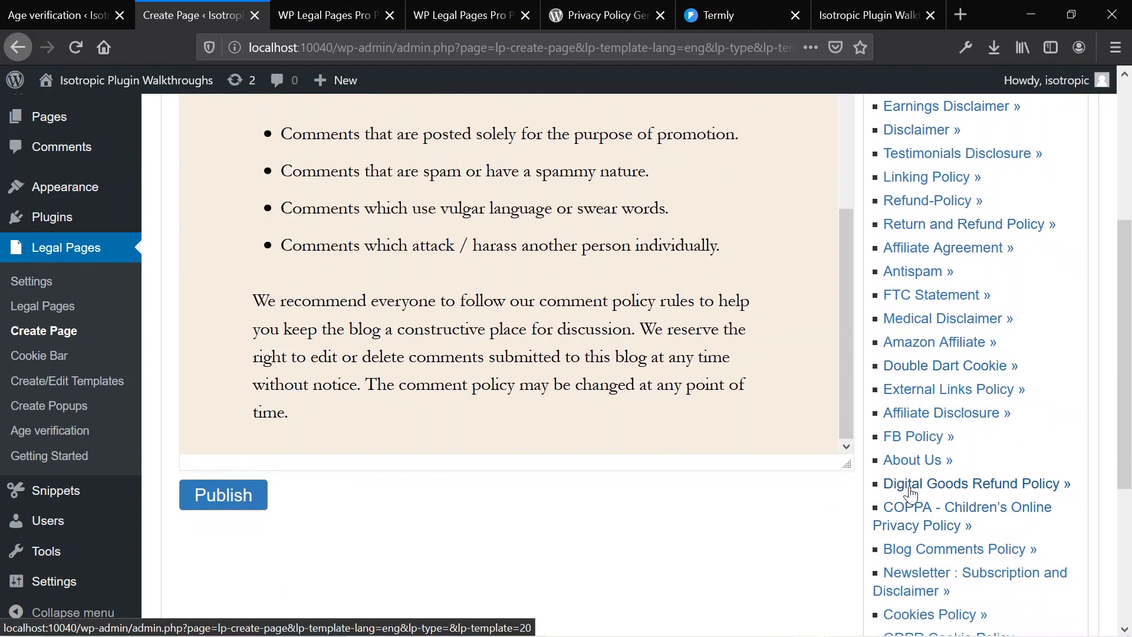
{"action": "scroll", "scroll_direction": "down", "scroll_amount": 3}
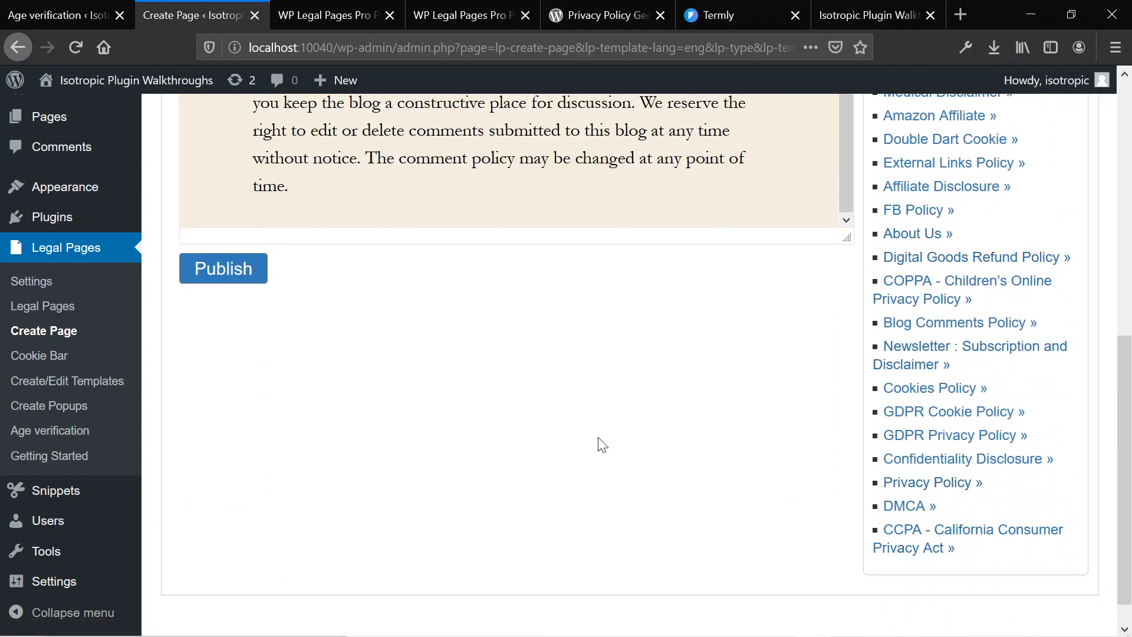
{"action": "scroll", "scroll_direction": "up", "scroll_amount": 3}
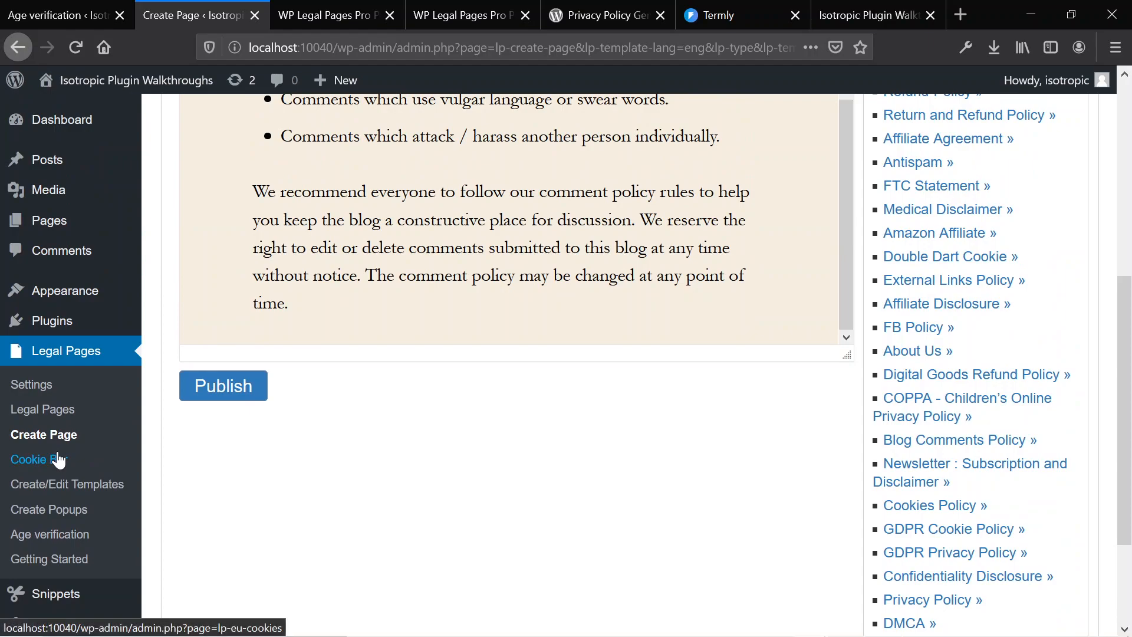
Open the Cookie Bar settings, switch the cookie bar on and review the message and colour options
{"action": "left_click", "coordinate": [38, 459]}
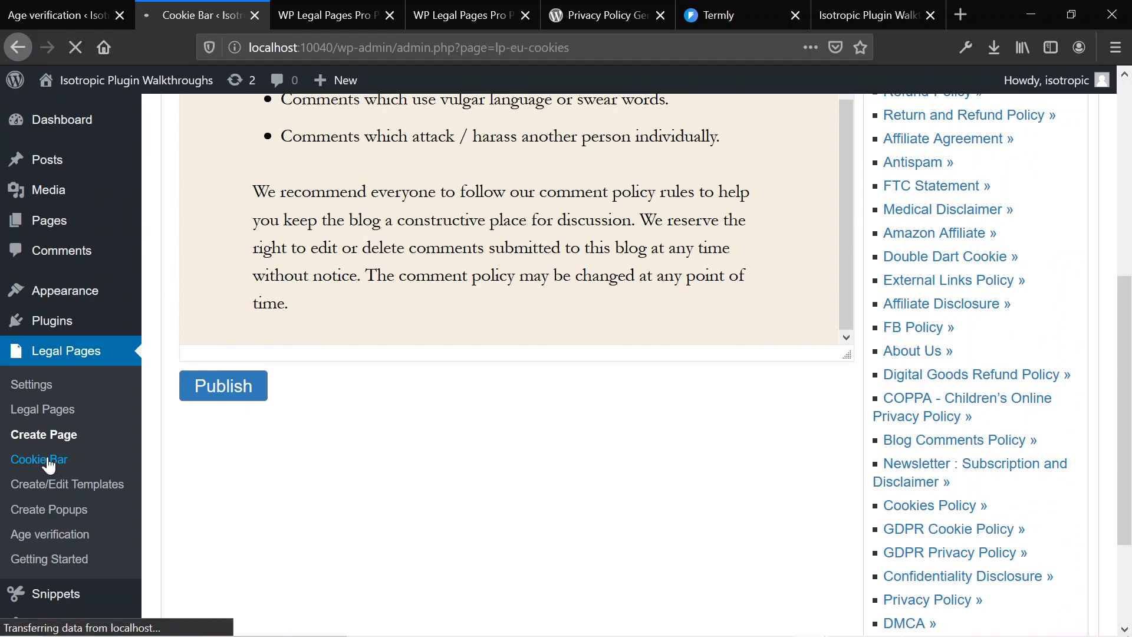
{"action": "left_click", "coordinate": [39, 459]}
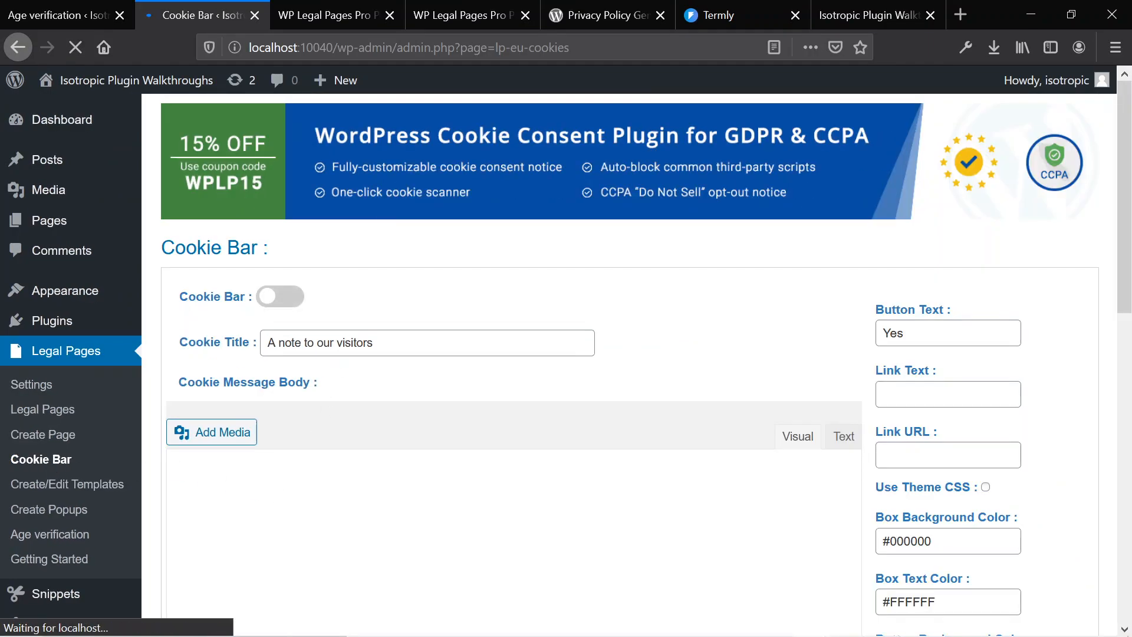
{"action": "left_click", "coordinate": [281, 296]}
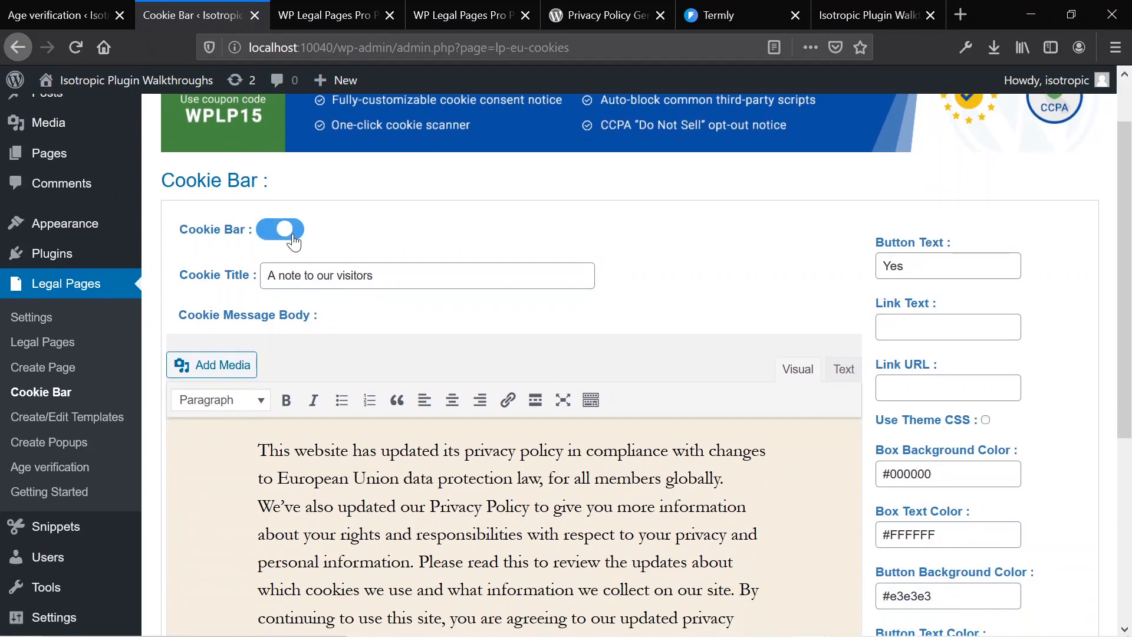
{"action": "scroll", "scroll_direction": "down", "scroll_amount": 3}
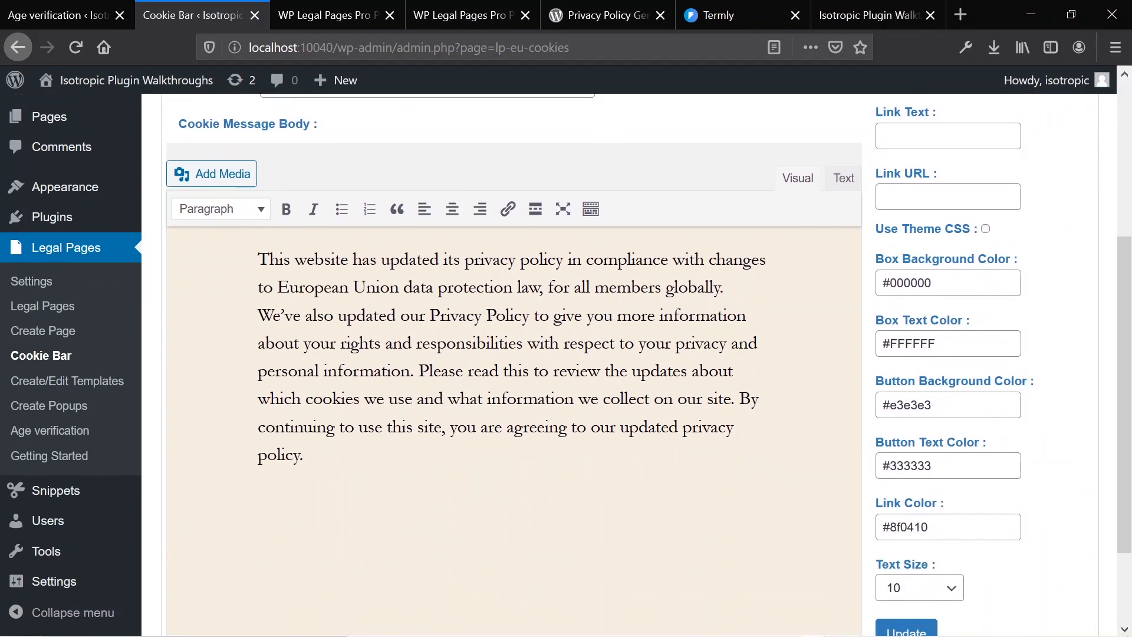
{"action": "scroll", "scroll_direction": "down", "scroll_amount": 3}
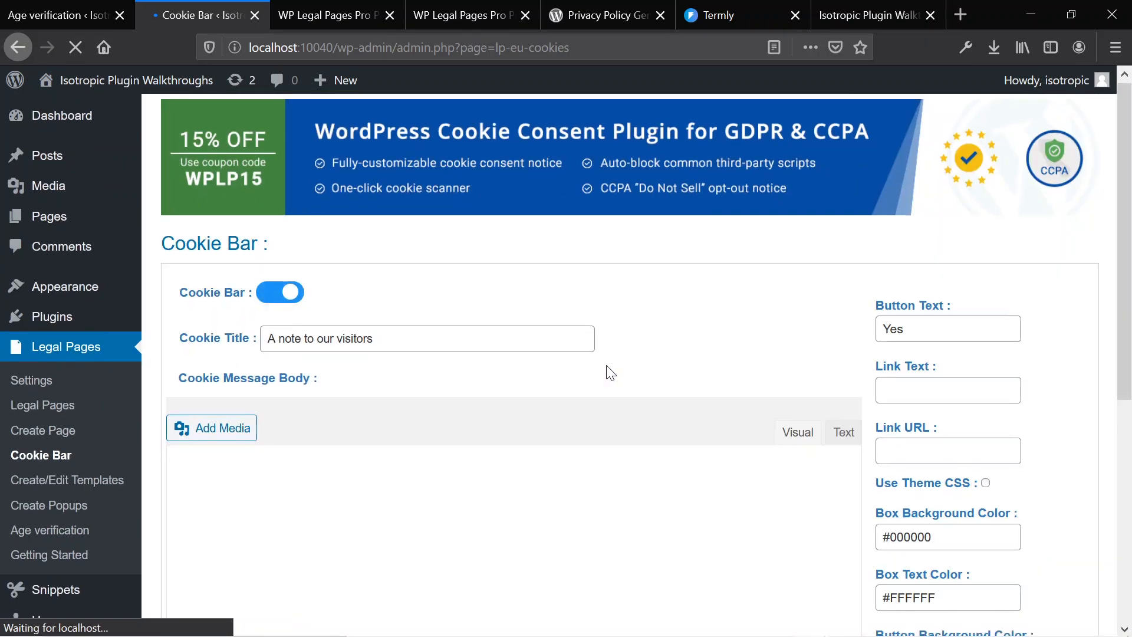
{"action": "scroll", "scroll_direction": "down", "scroll_amount": 3}
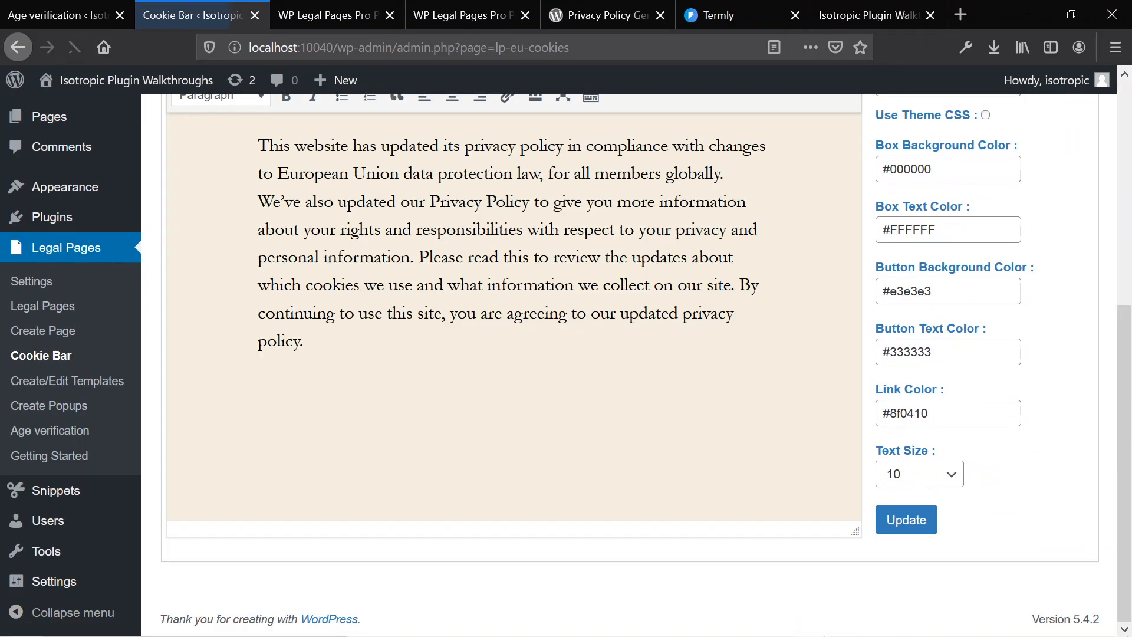
{"action": "mouse_move", "coordinate": [66, 381]}
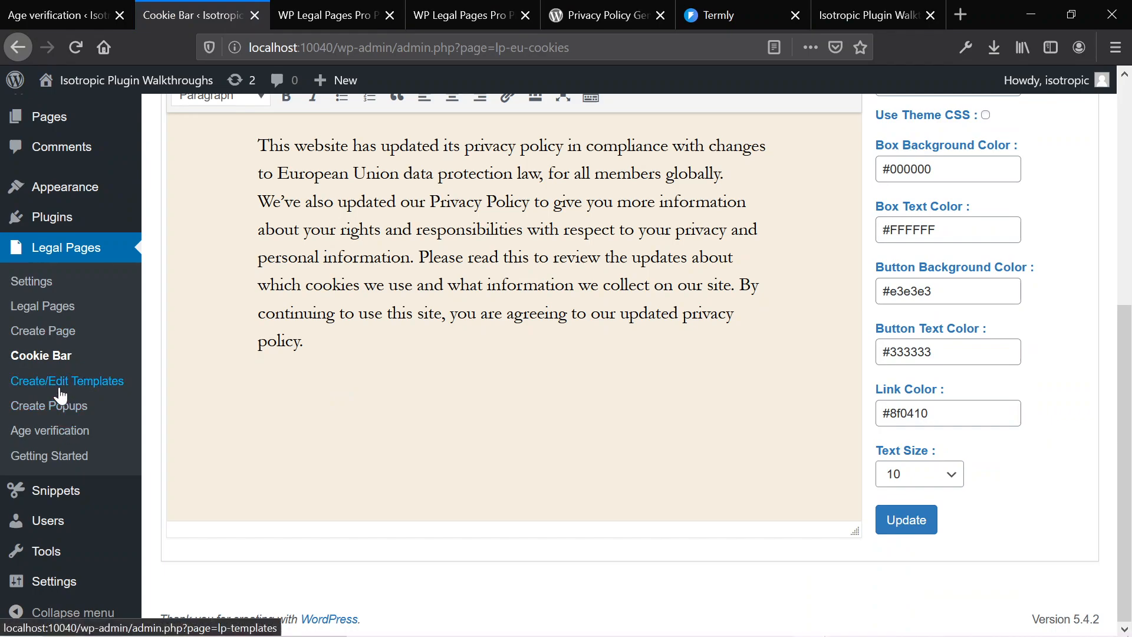
Find the Digital Goods Refund Policy template (tid=20), select its shortcode and start editing it
{"action": "left_click", "coordinate": [66, 381]}
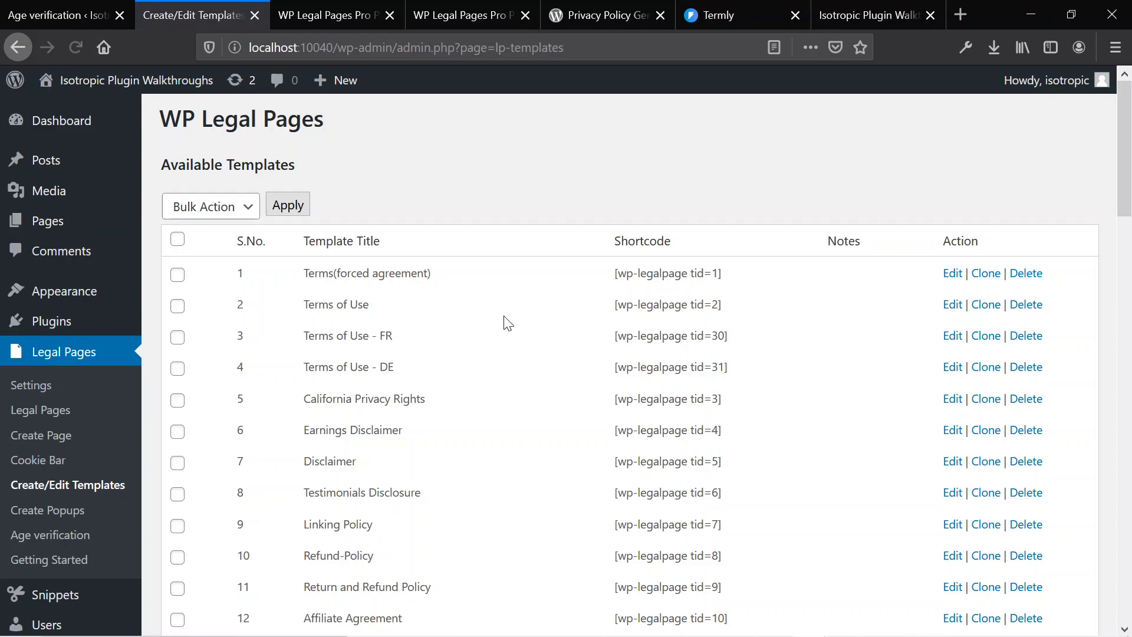
{"action": "mouse_move", "coordinate": [711, 296]}
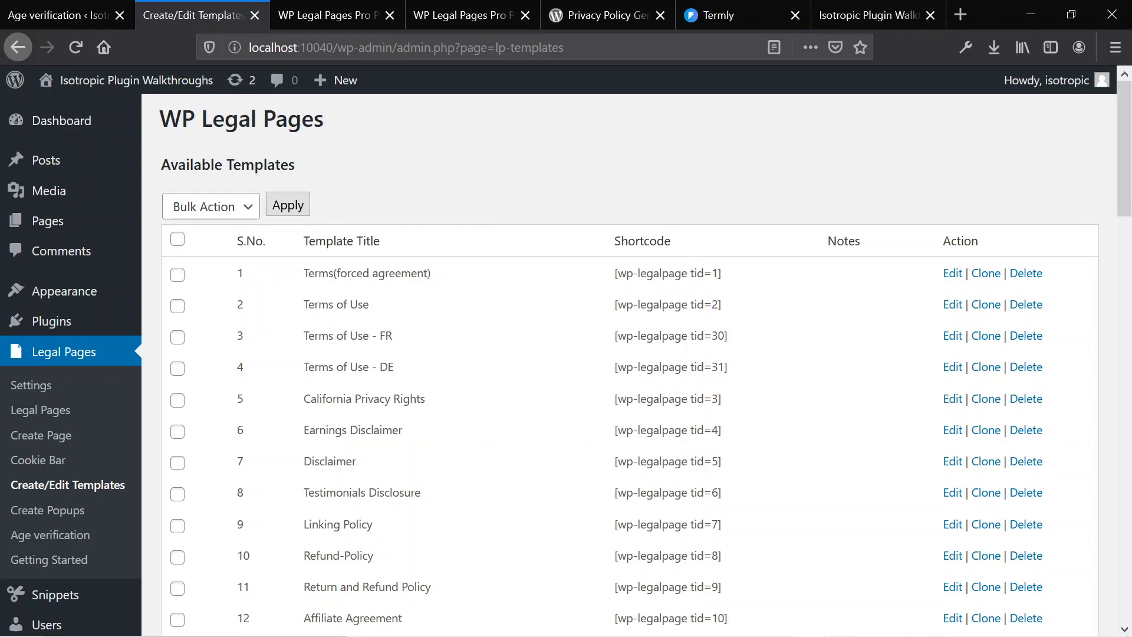
{"action": "mouse_move", "coordinate": [559, 426]}
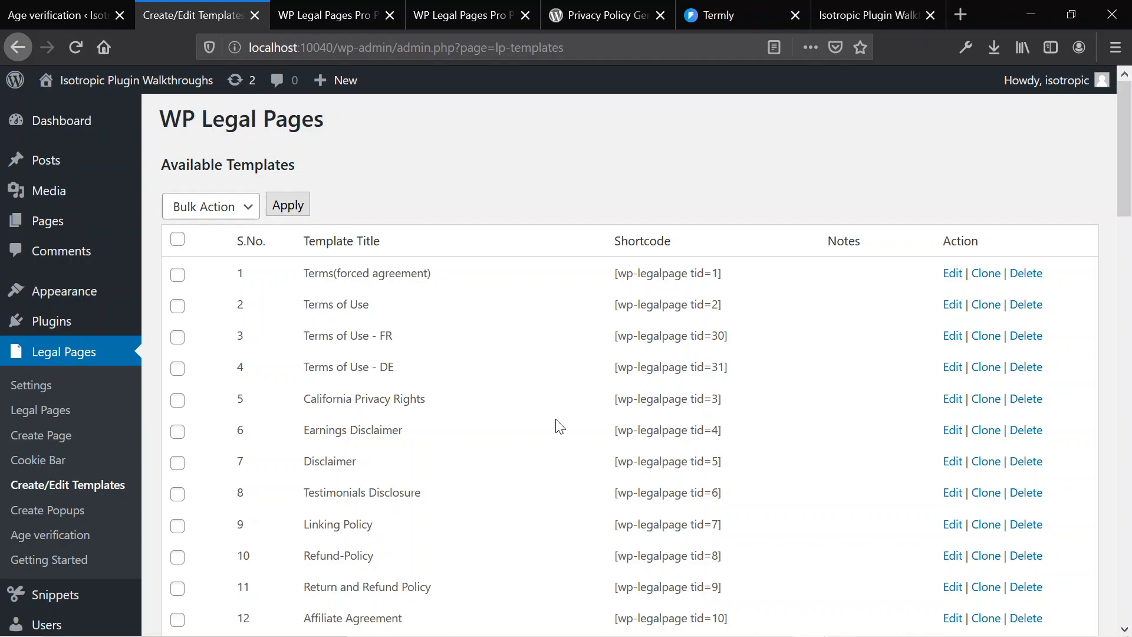
{"action": "scroll", "scroll_direction": "down", "scroll_amount": 3}
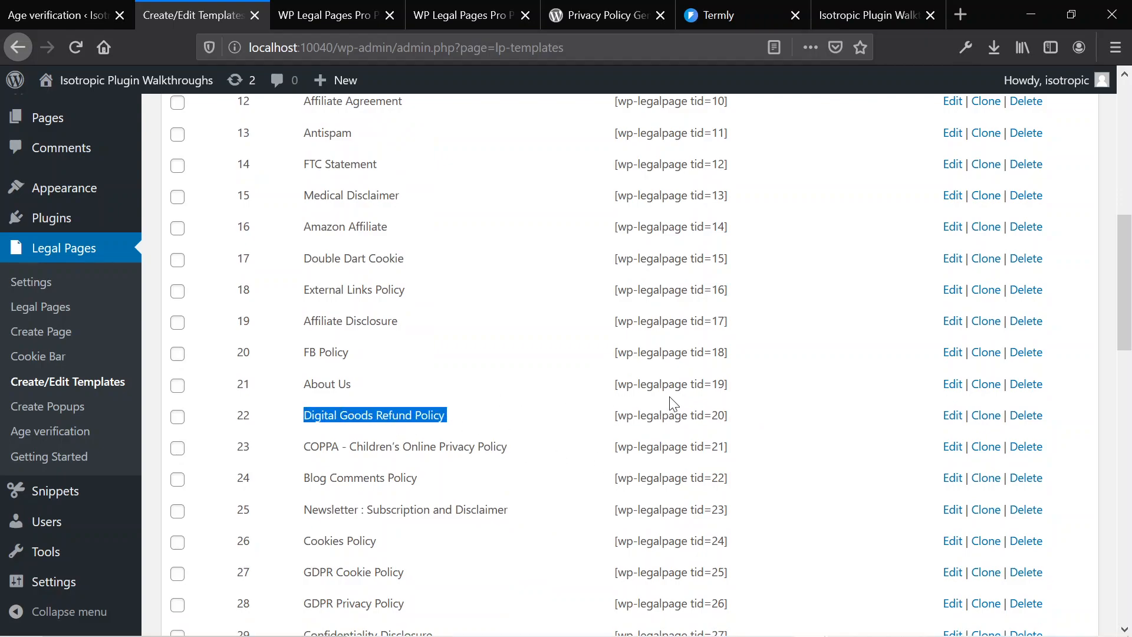
{"action": "double_click", "coordinate": [671, 415]}
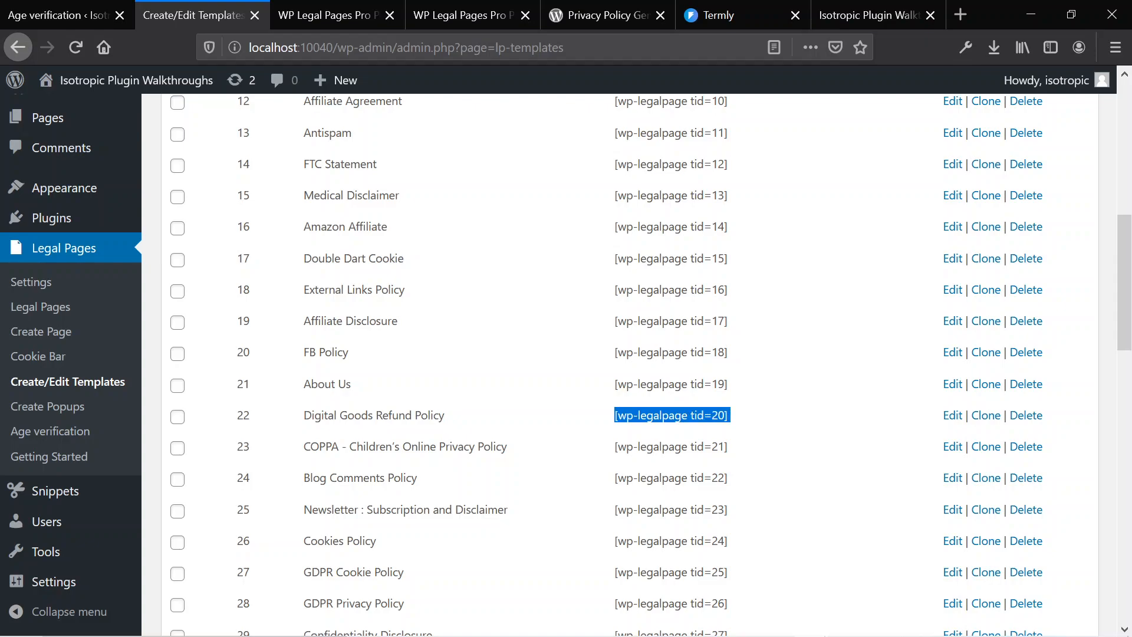
{"action": "mouse_move", "coordinate": [167, 453]}
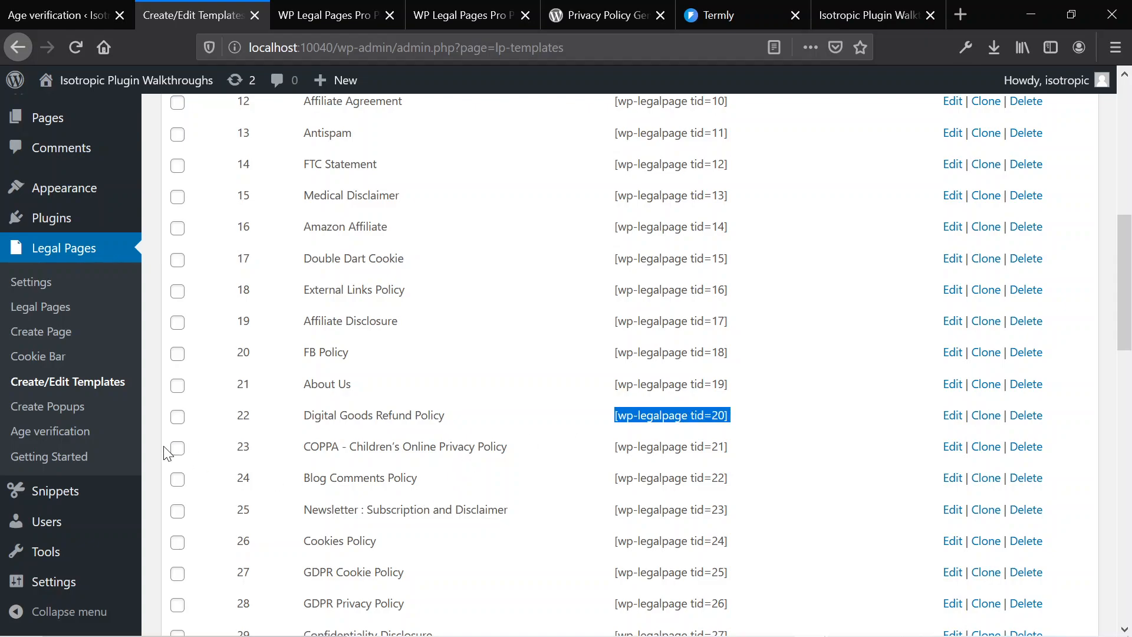
{"action": "left_click", "coordinate": [951, 415]}
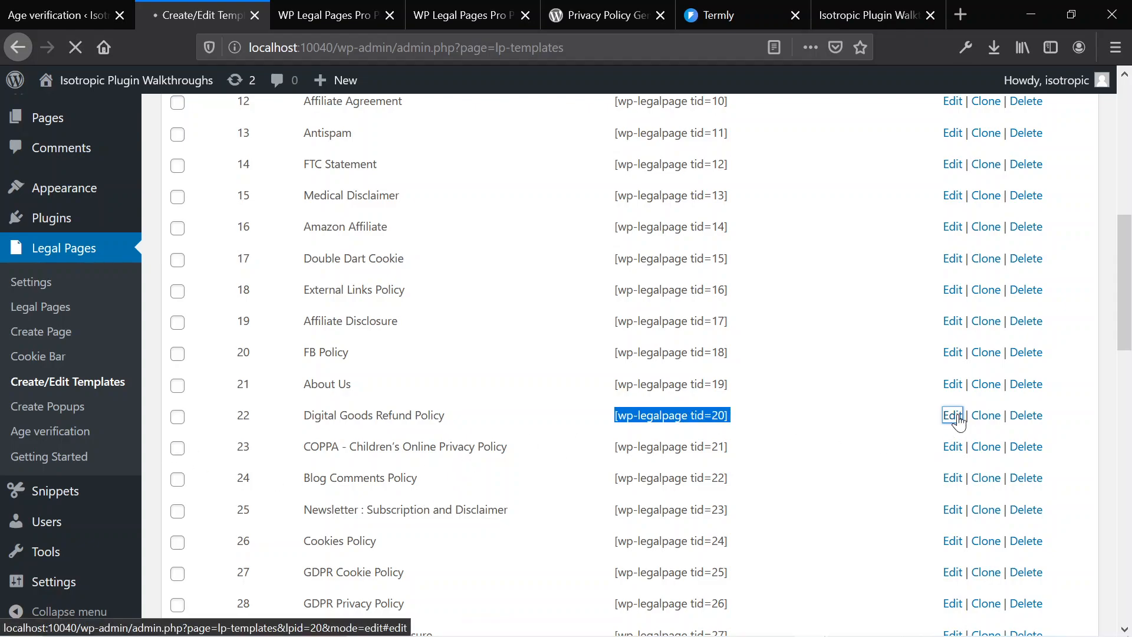
Scroll the Digital Goods Refund Policy editor text and highlight a [Domain] placeholder
{"action": "left_click", "coordinate": [952, 415]}
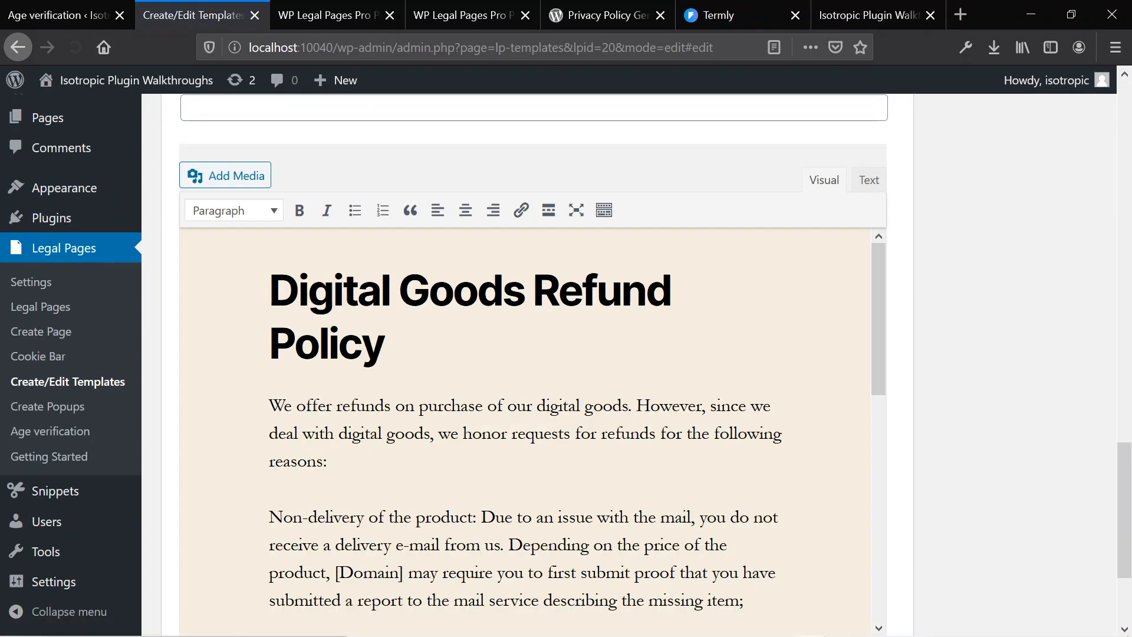
{"action": "scroll", "scroll_direction": "down", "scroll_amount": 3}
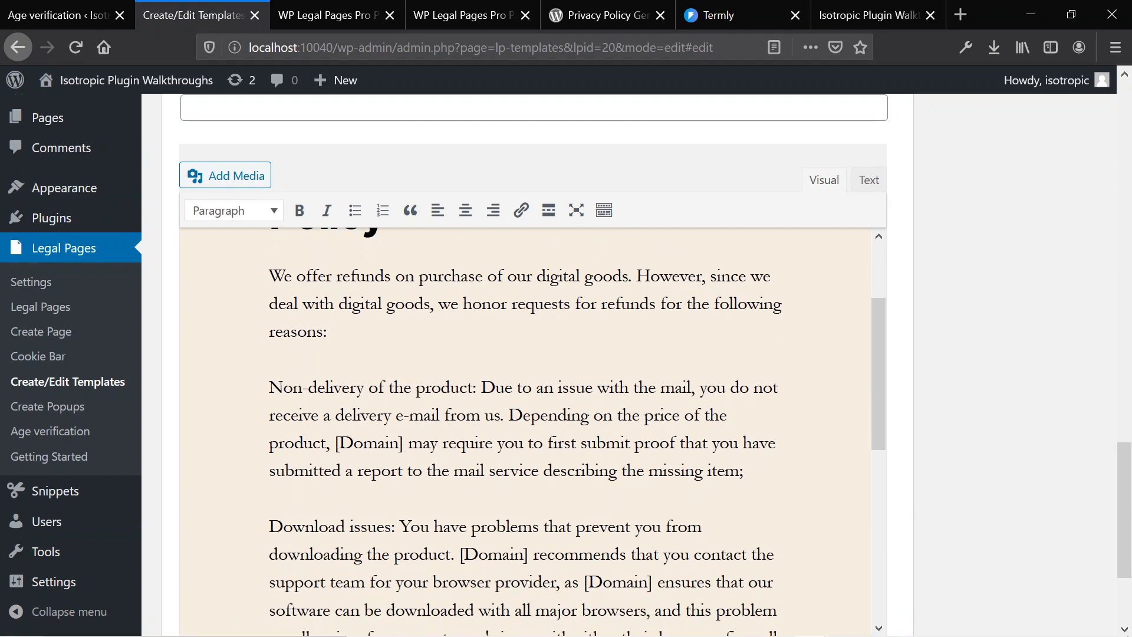
{"action": "double_click", "coordinate": [368, 442]}
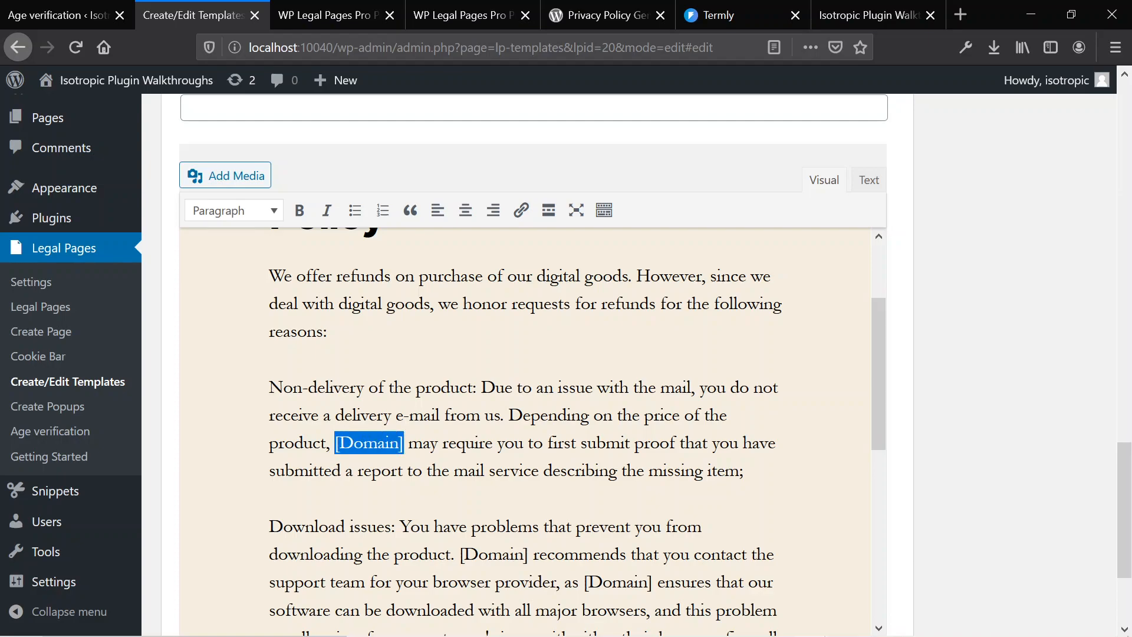
{"action": "mouse_move", "coordinate": [31, 282]}
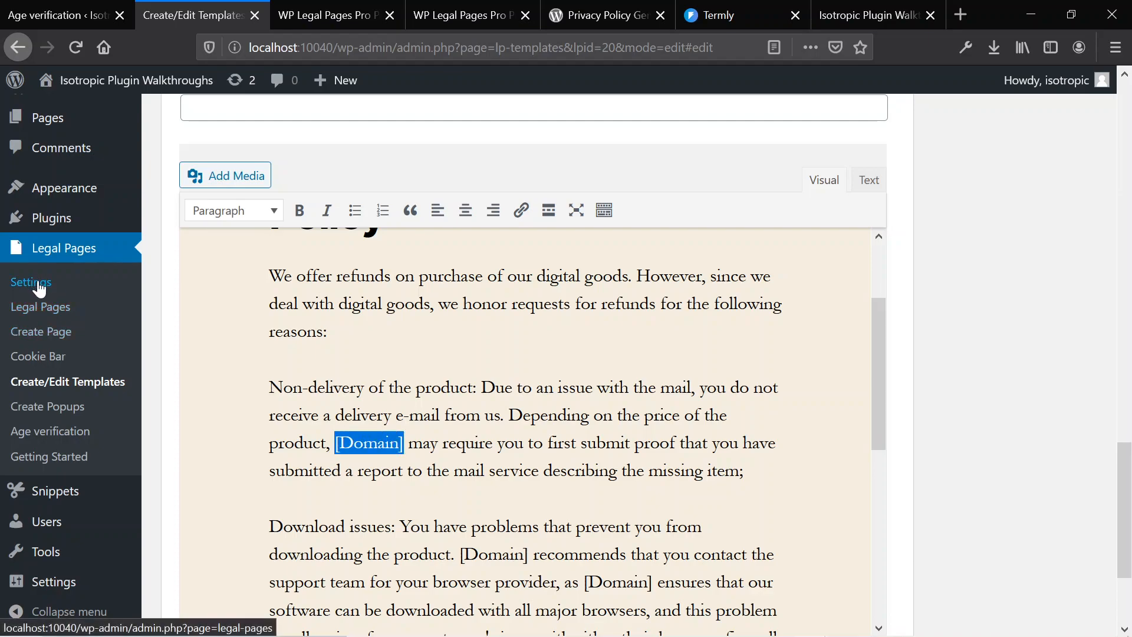
{"action": "mouse_move", "coordinate": [38, 356]}
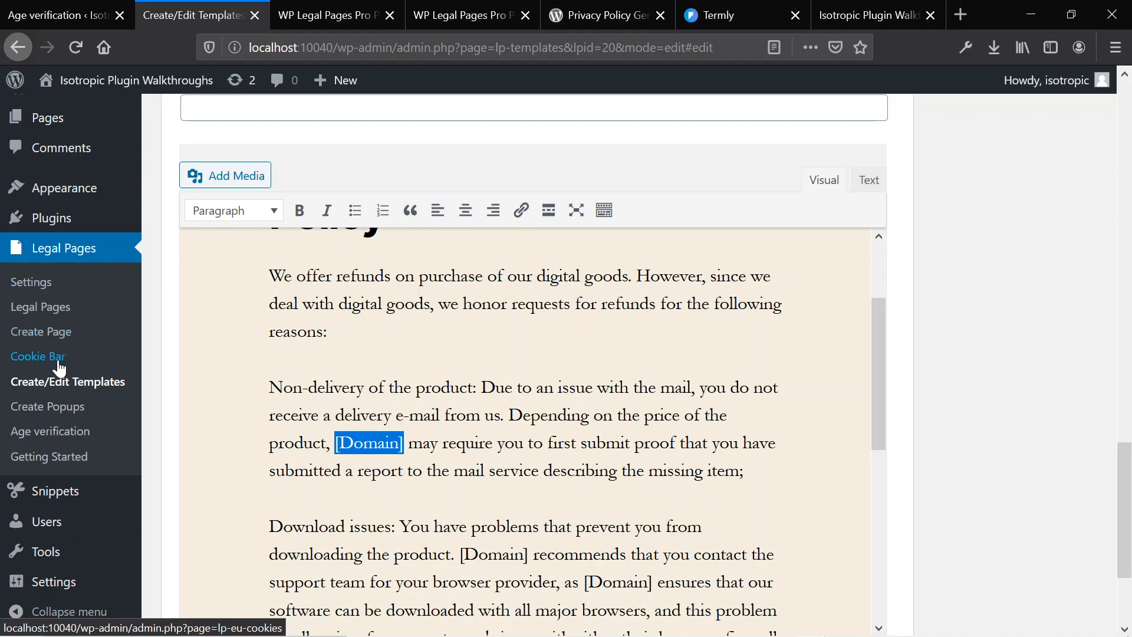
{"action": "mouse_move", "coordinate": [47, 407]}
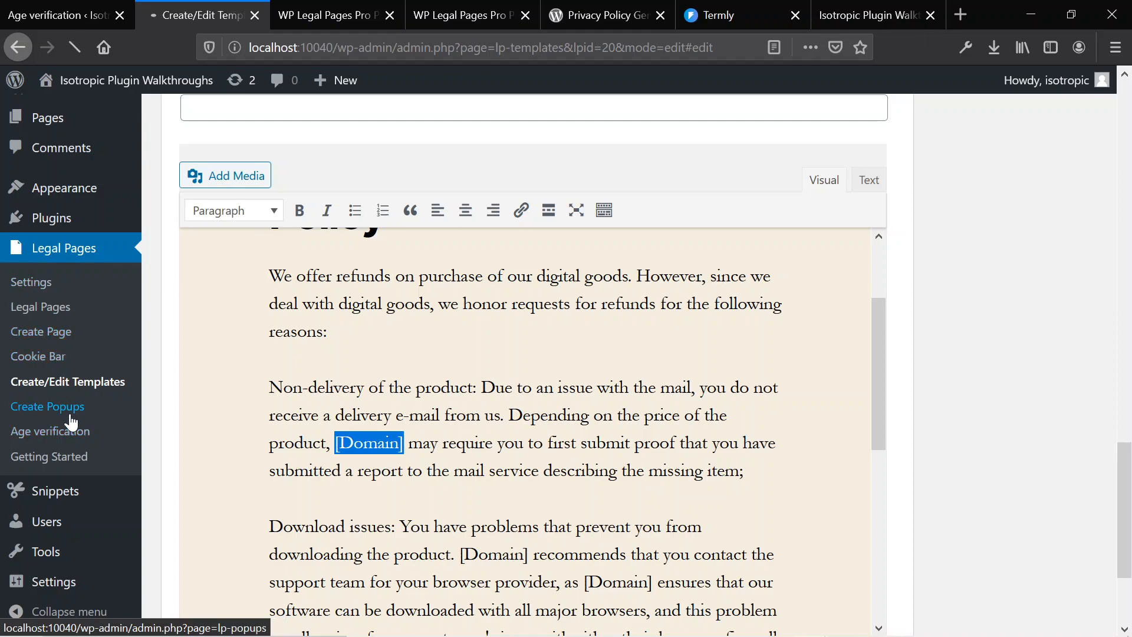
On Create Popups, get the Linking Policy template shortcode (tid=7), then move to age verification settings
{"action": "left_click", "coordinate": [47, 405]}
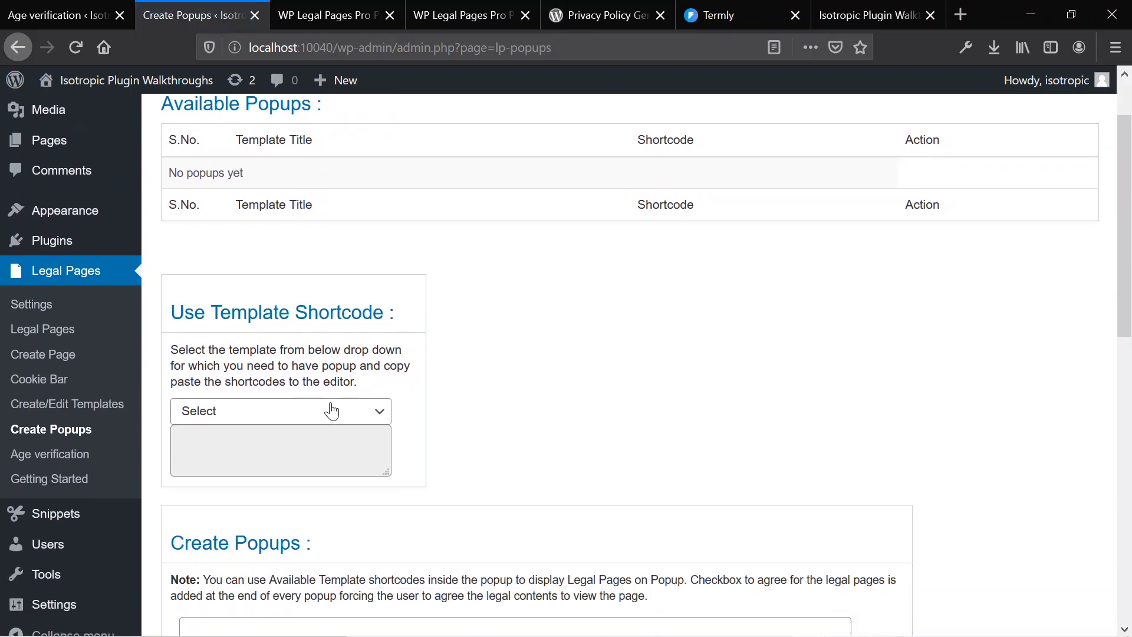
{"action": "left_click", "coordinate": [281, 411]}
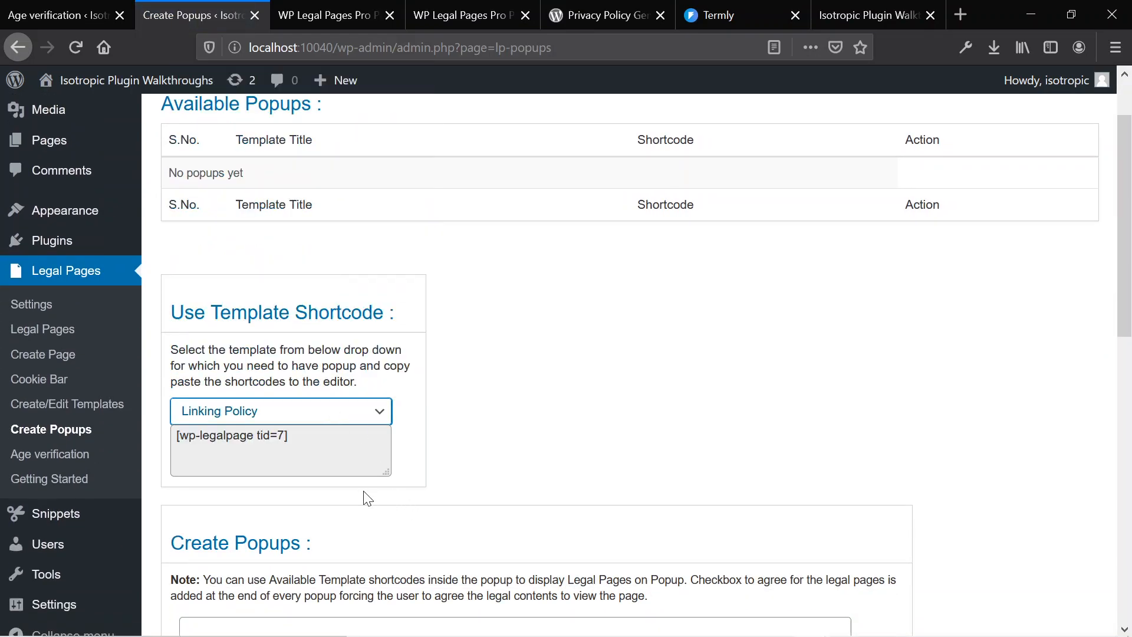
{"action": "scroll", "scroll_direction": "down", "scroll_amount": 3}
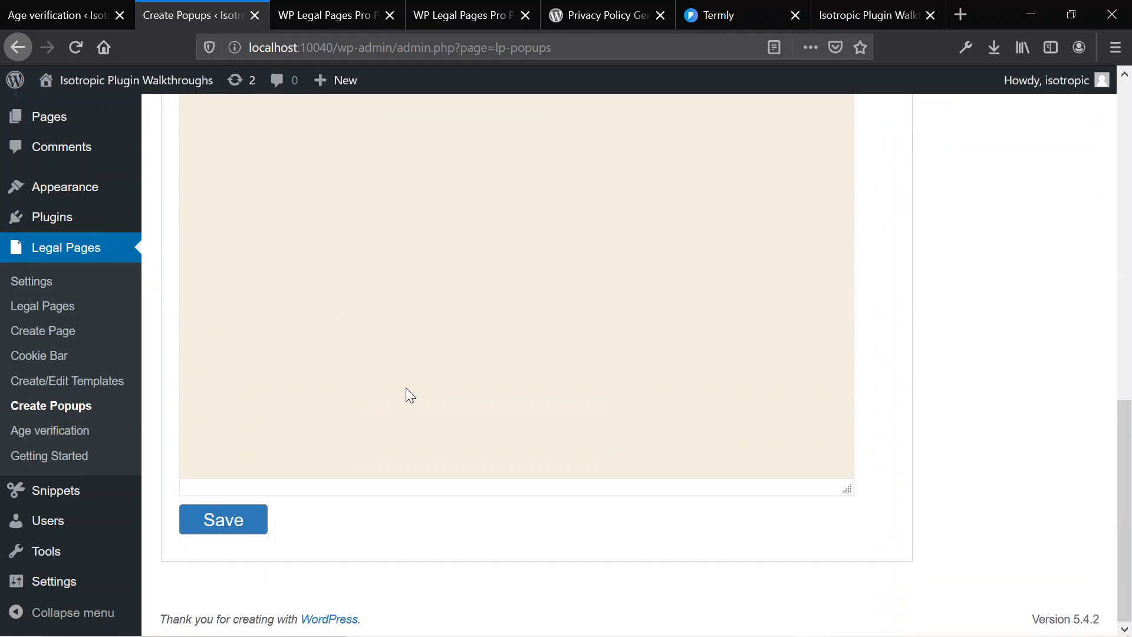
{"action": "scroll", "scroll_direction": "up", "scroll_amount": 3}
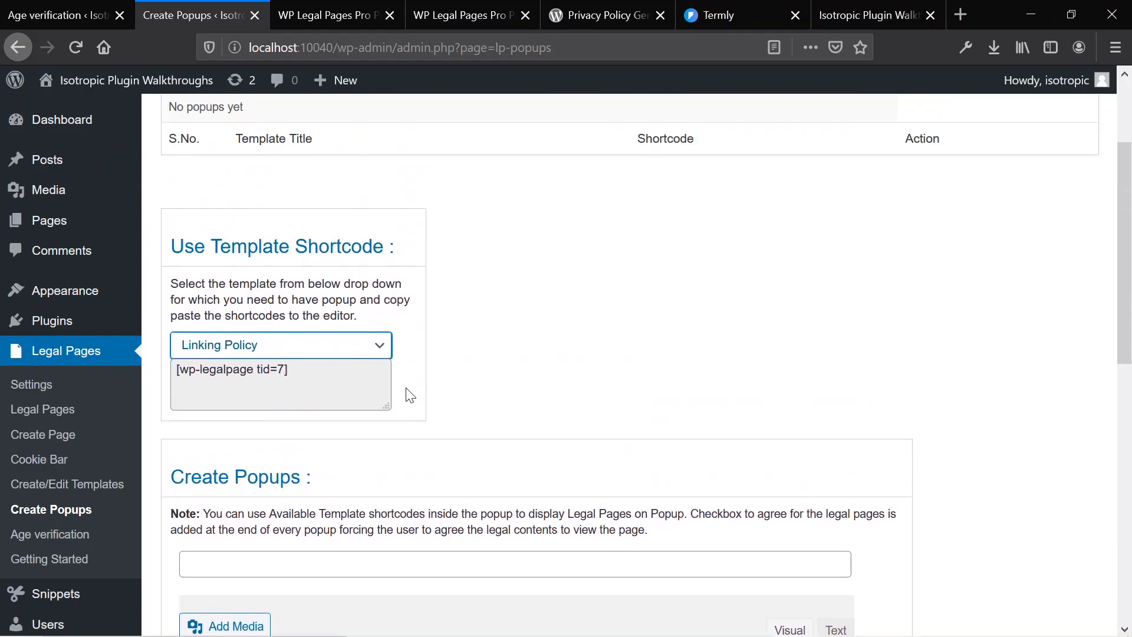
{"action": "scroll", "scroll_direction": "up", "scroll_amount": 3}
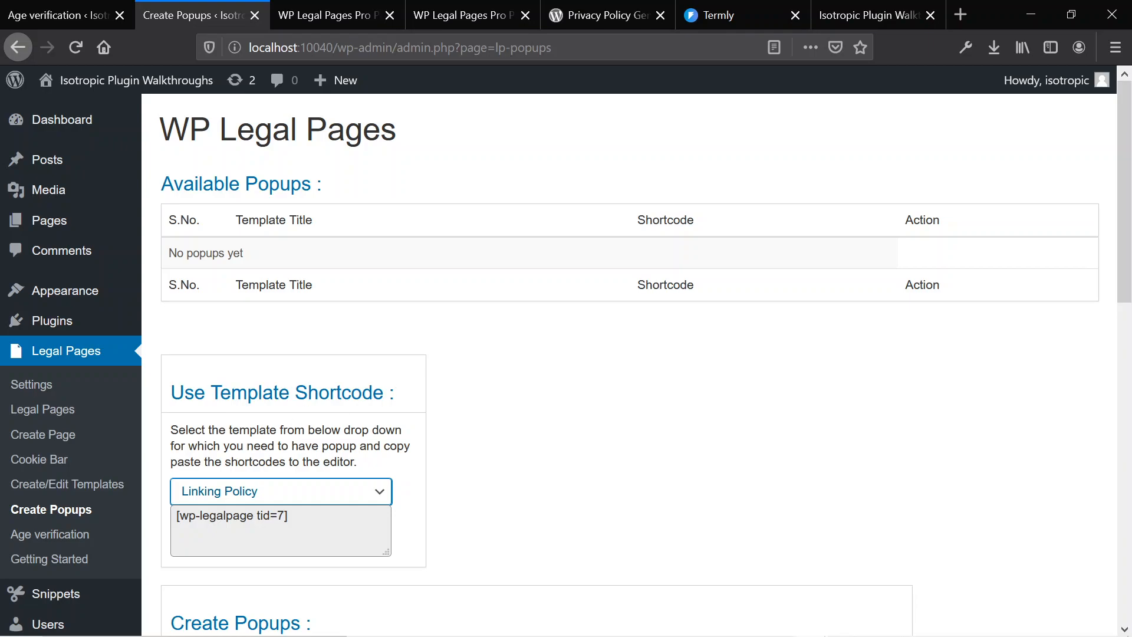
{"action": "mouse_move", "coordinate": [259, 319]}
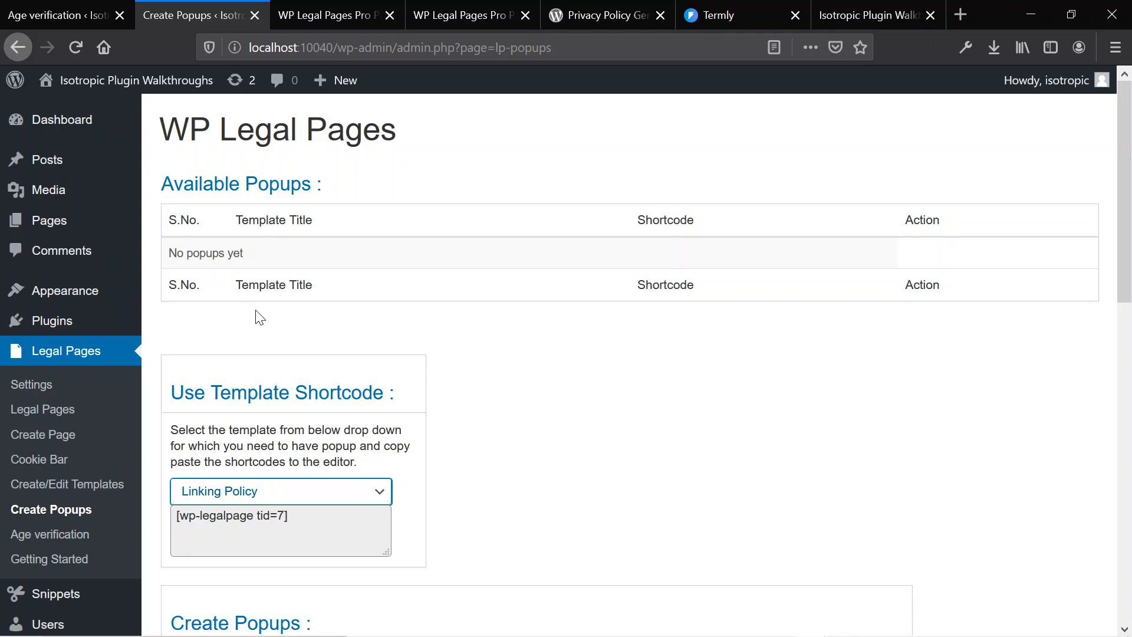
{"action": "mouse_move", "coordinate": [603, 400]}
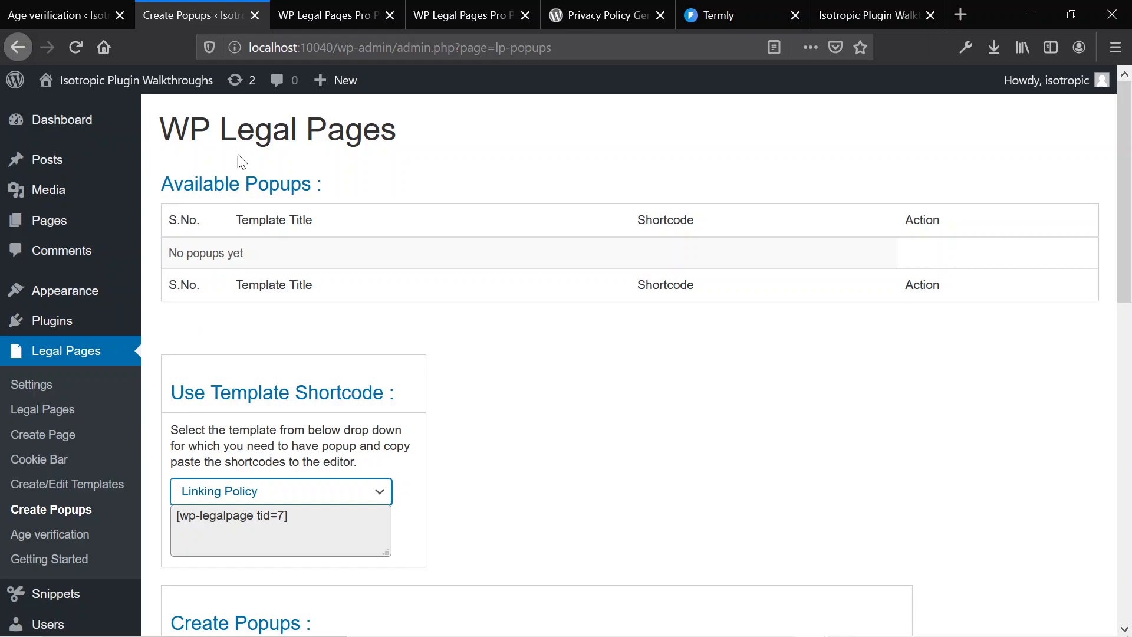
{"action": "left_click", "coordinate": [50, 534]}
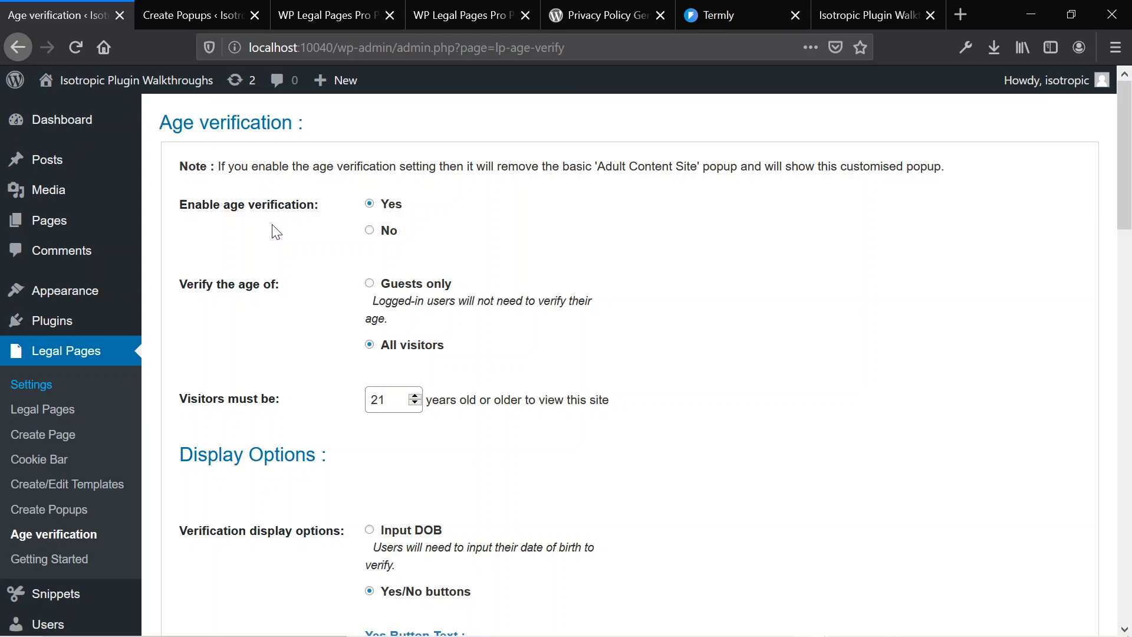
{"action": "mouse_move", "coordinate": [311, 224]}
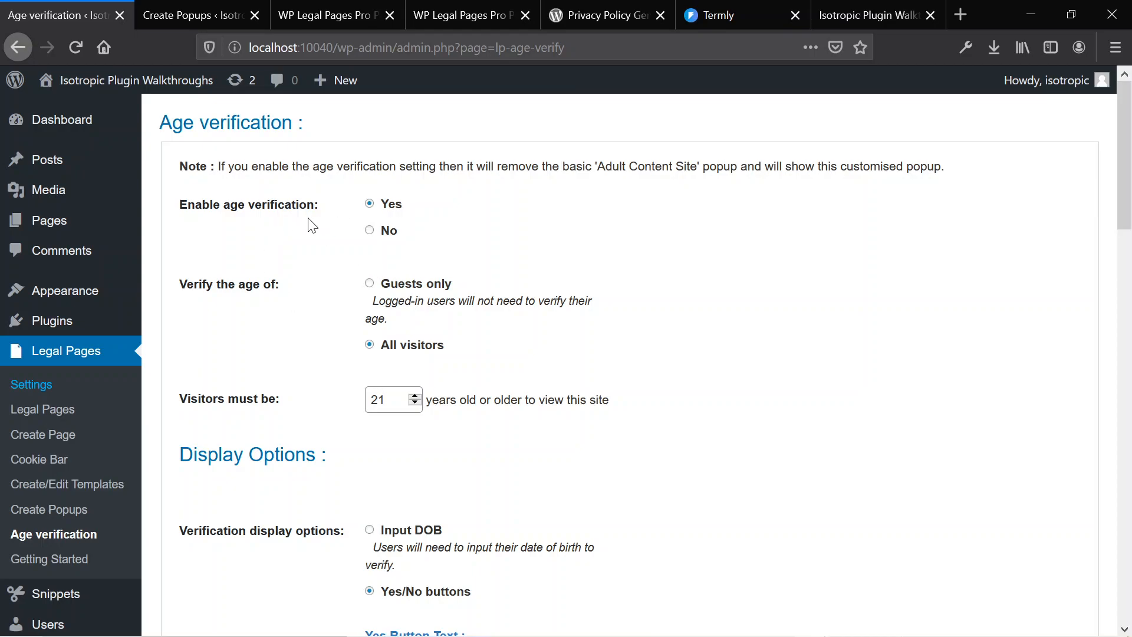
{"action": "mouse_move", "coordinate": [319, 244]}
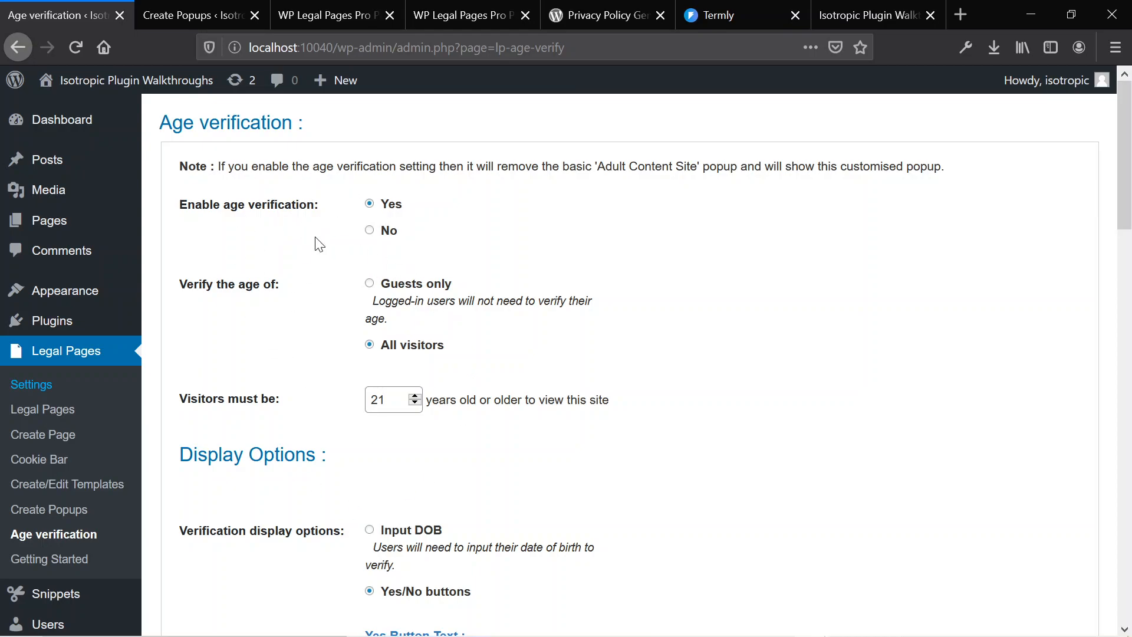
{"action": "mouse_move", "coordinate": [374, 238]}
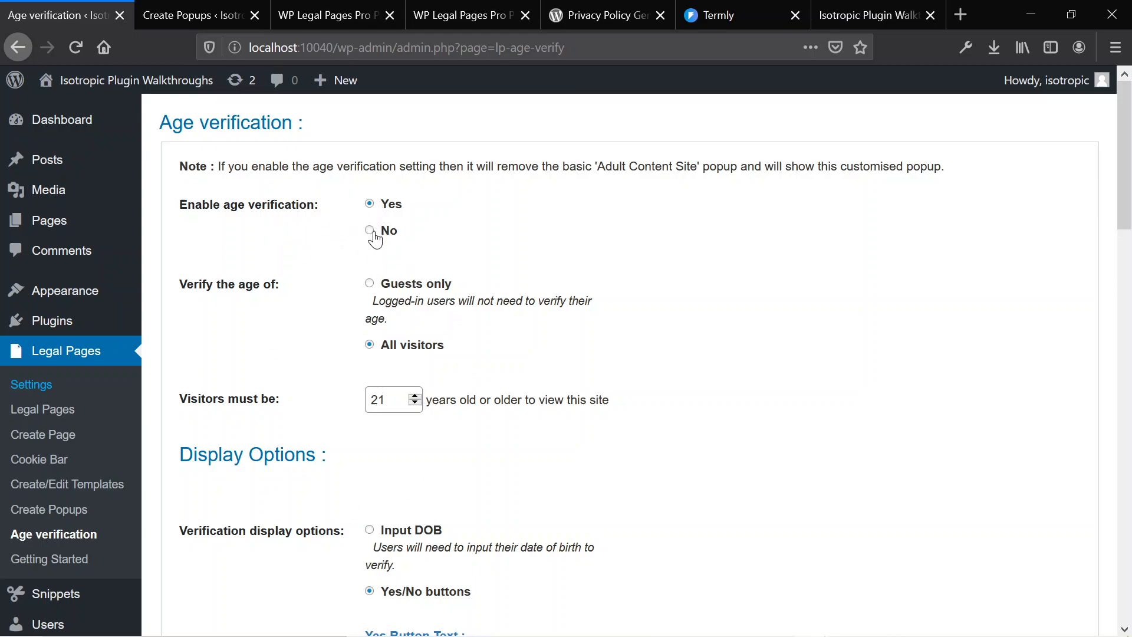
{"action": "mouse_move", "coordinate": [347, 343]}
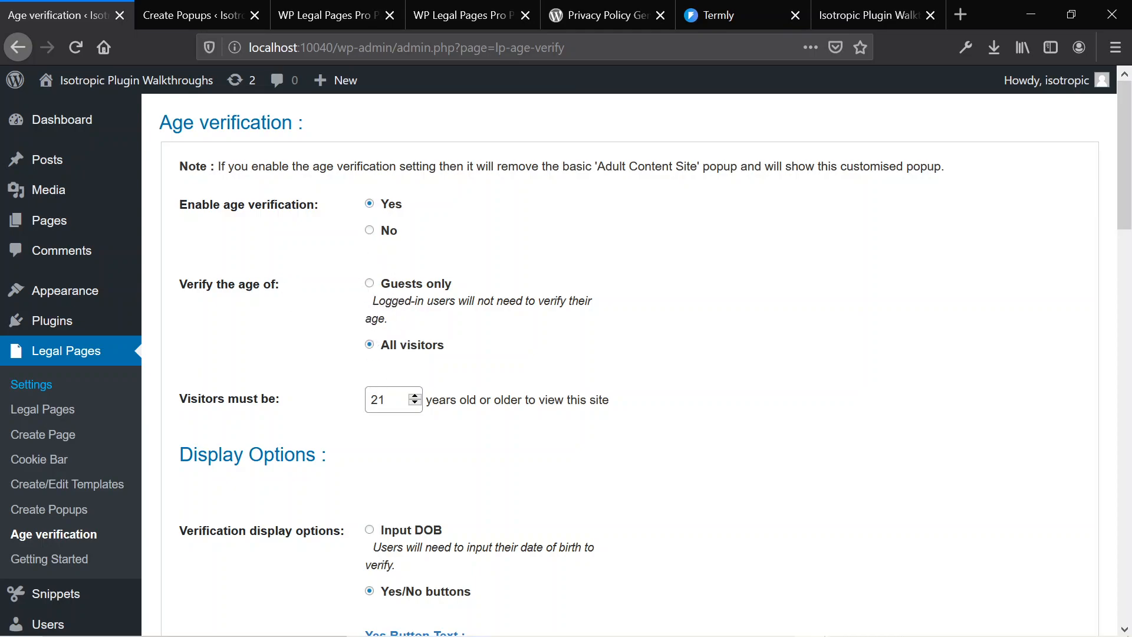
{"action": "mouse_move", "coordinate": [372, 296]}
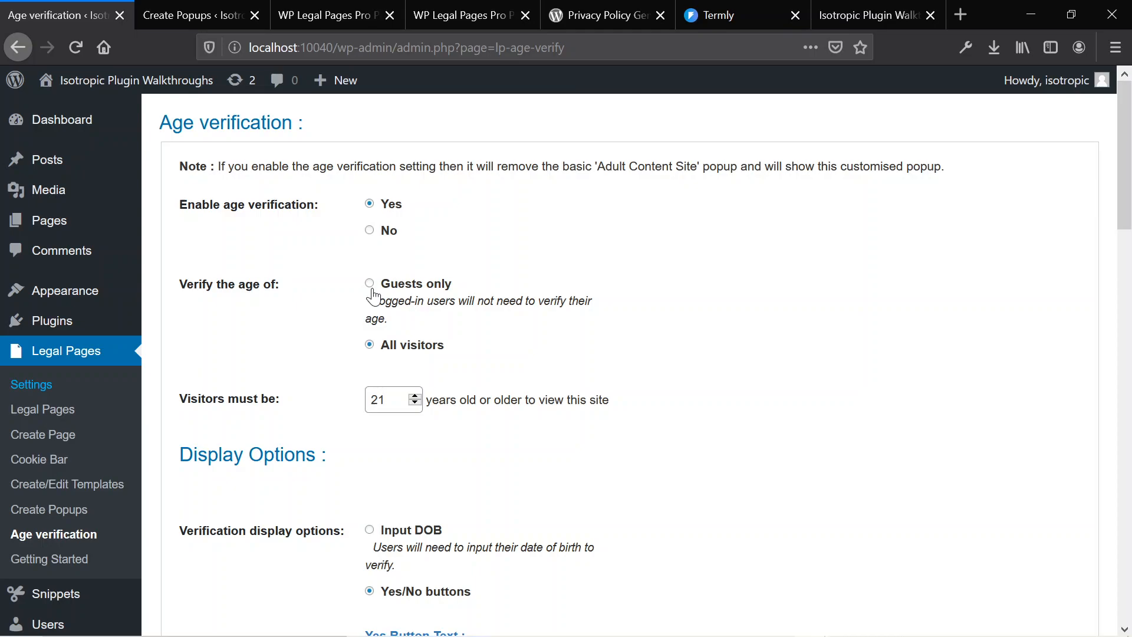
{"action": "mouse_move", "coordinate": [409, 311]}
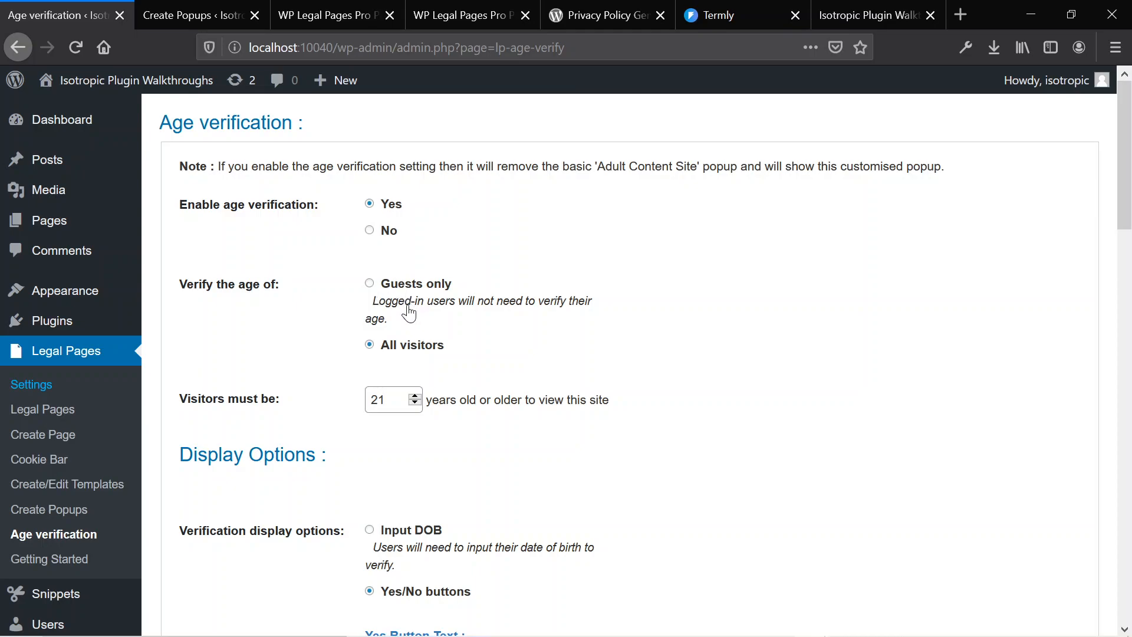
Scroll to the Verification Pop-up Description editor and begin correcting "atleast" to "at least"
{"action": "scroll", "scroll_direction": "down", "scroll_amount": 3}
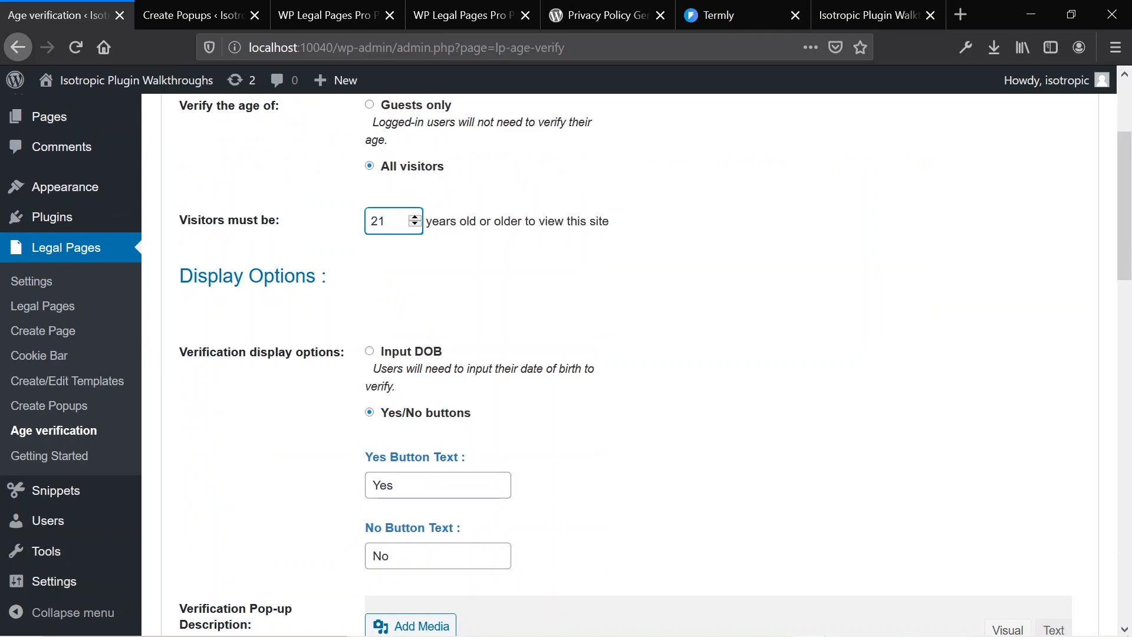
{"action": "scroll", "scroll_direction": "down", "scroll_amount": 3}
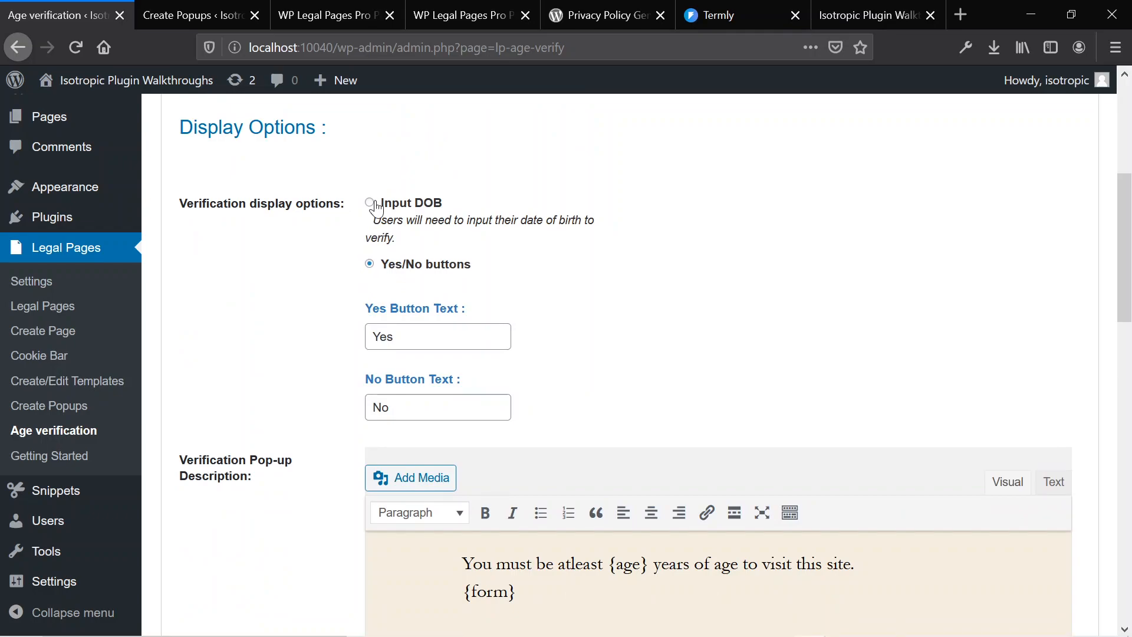
{"action": "scroll", "scroll_direction": "up", "scroll_amount": 3}
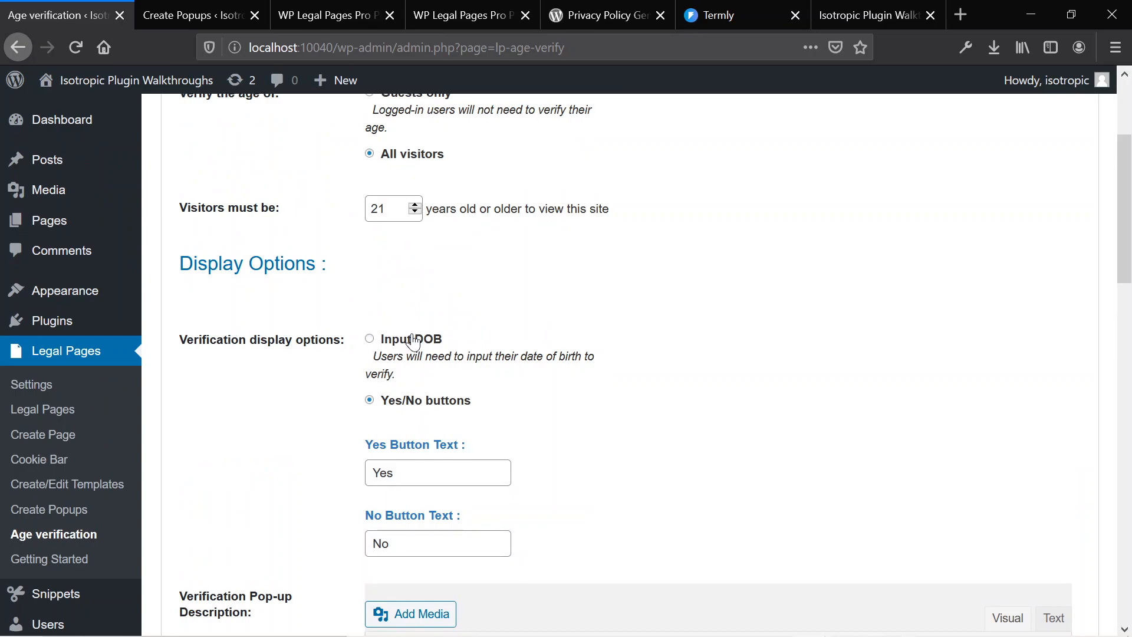
{"action": "scroll", "scroll_direction": "down", "scroll_amount": 3}
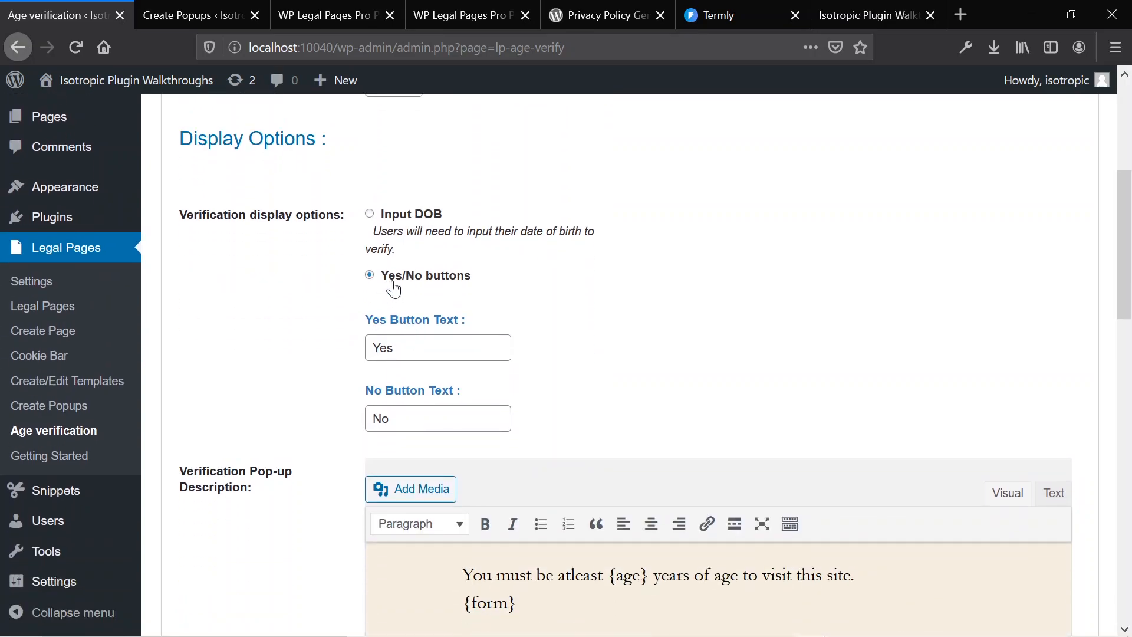
{"action": "scroll", "scroll_direction": "down", "scroll_amount": 3}
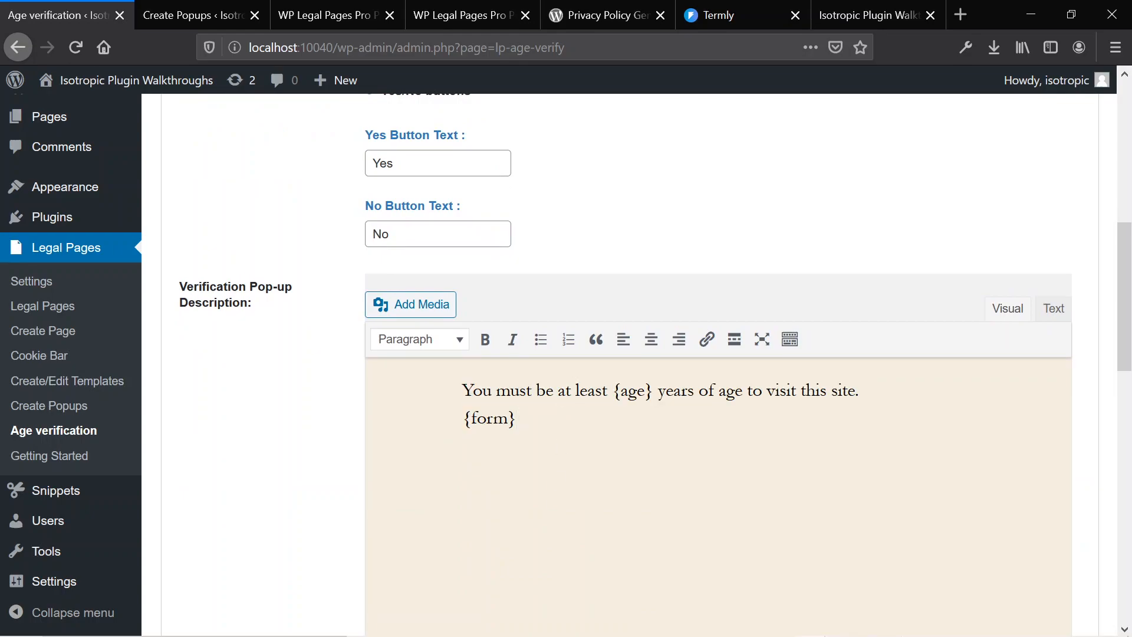
{"action": "left_click", "coordinate": [574, 390]}
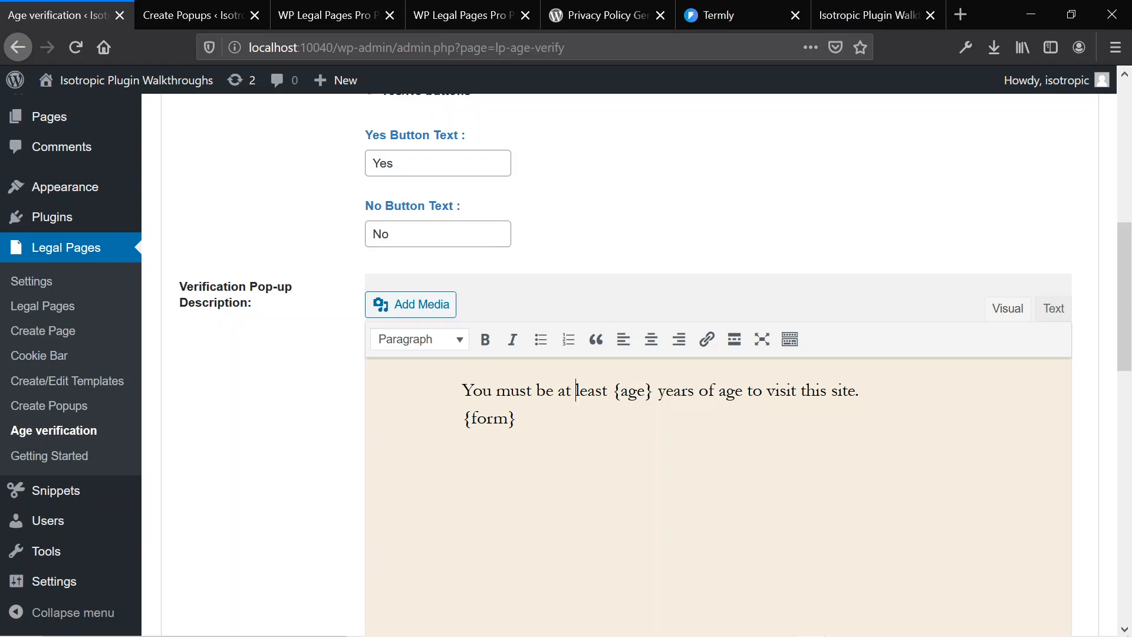
Switch the verification display to Input DOB and save the age verification settings
{"action": "key", "text": "ctrl+a"}
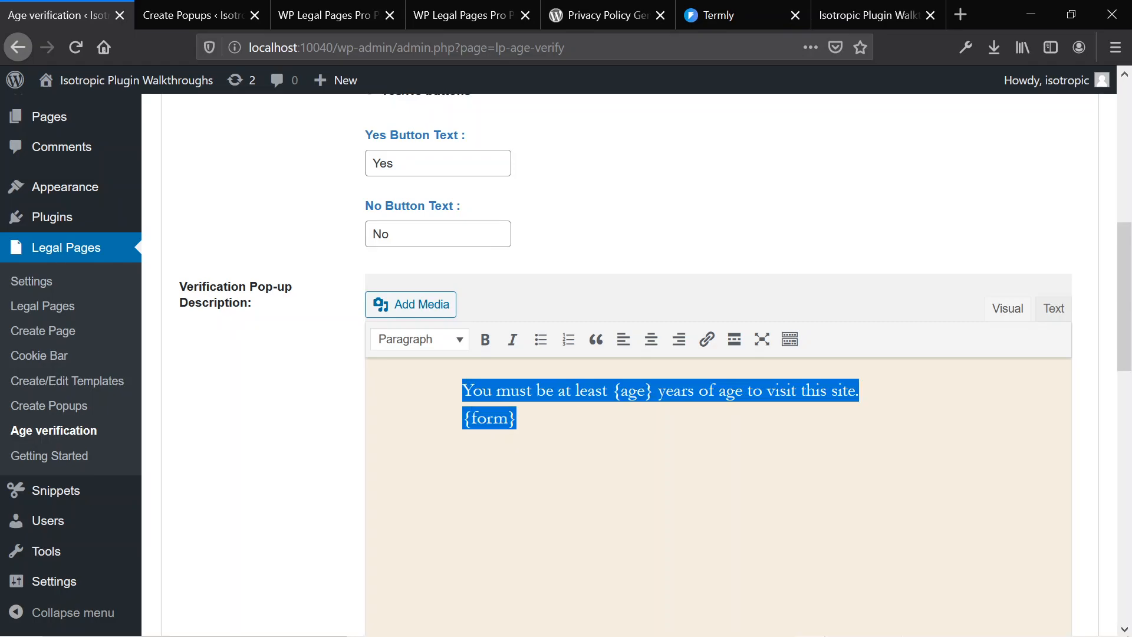
{"action": "scroll", "scroll_direction": "up", "scroll_amount": 3}
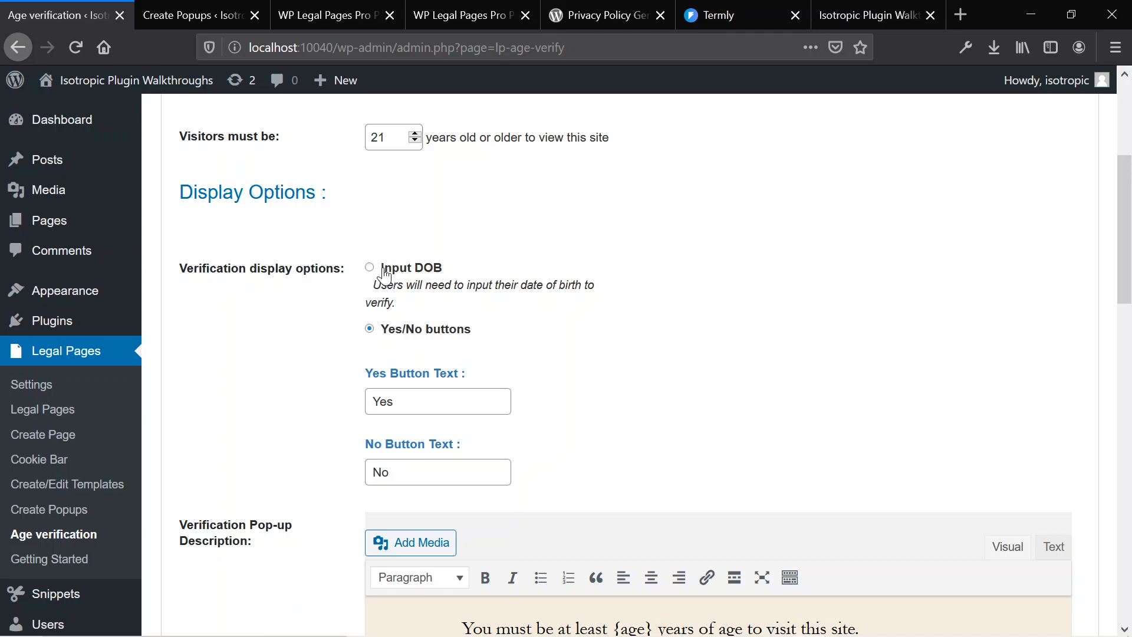
{"action": "left_click", "coordinate": [370, 266]}
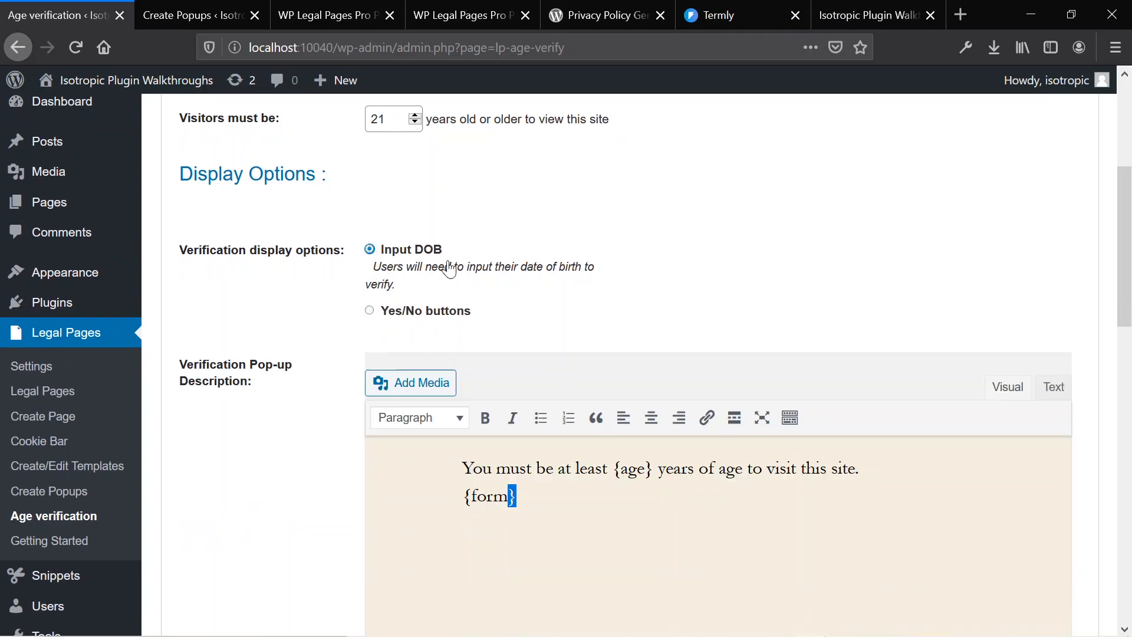
{"action": "scroll", "scroll_direction": "down", "scroll_amount": 3}
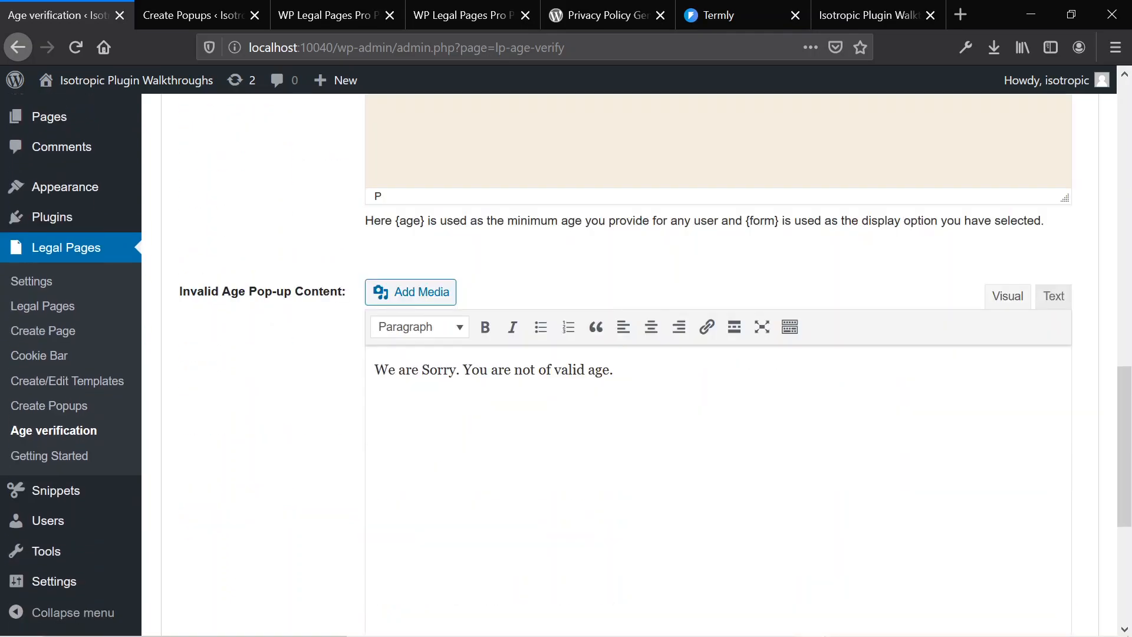
{"action": "scroll", "scroll_direction": "up", "scroll_amount": 3}
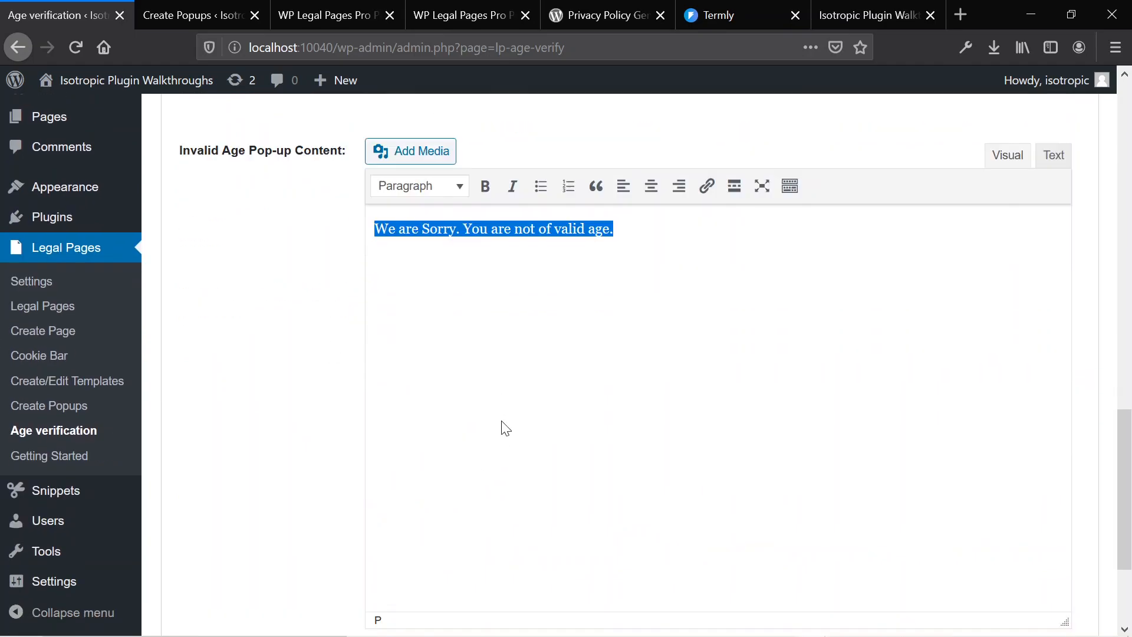
{"action": "scroll", "scroll_direction": "down", "scroll_amount": 3}
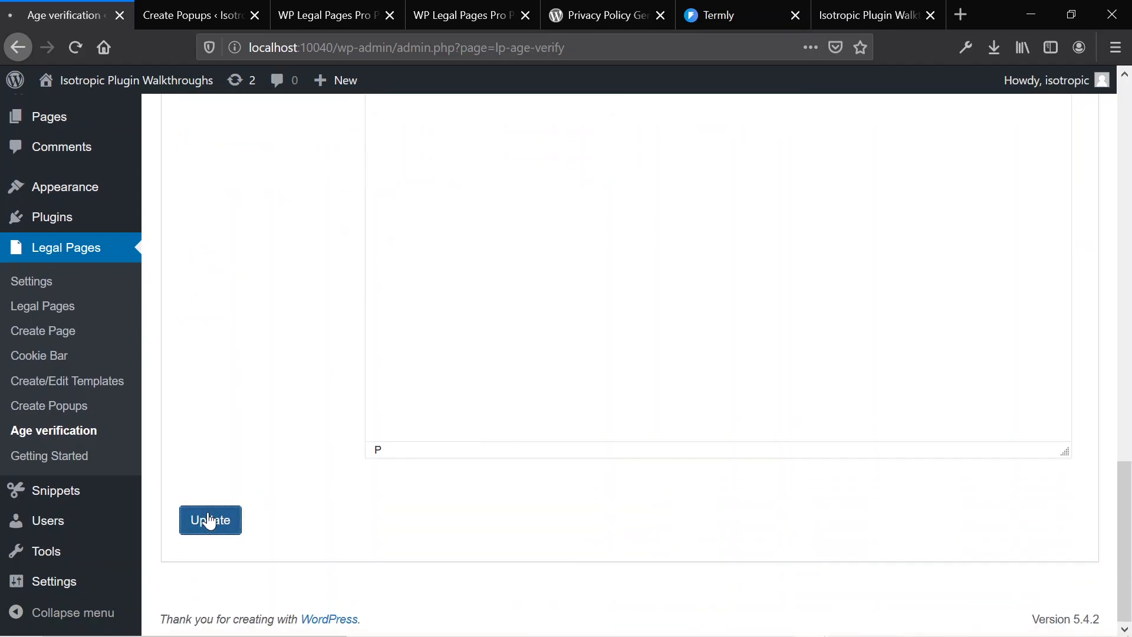
{"action": "left_click", "coordinate": [209, 520]}
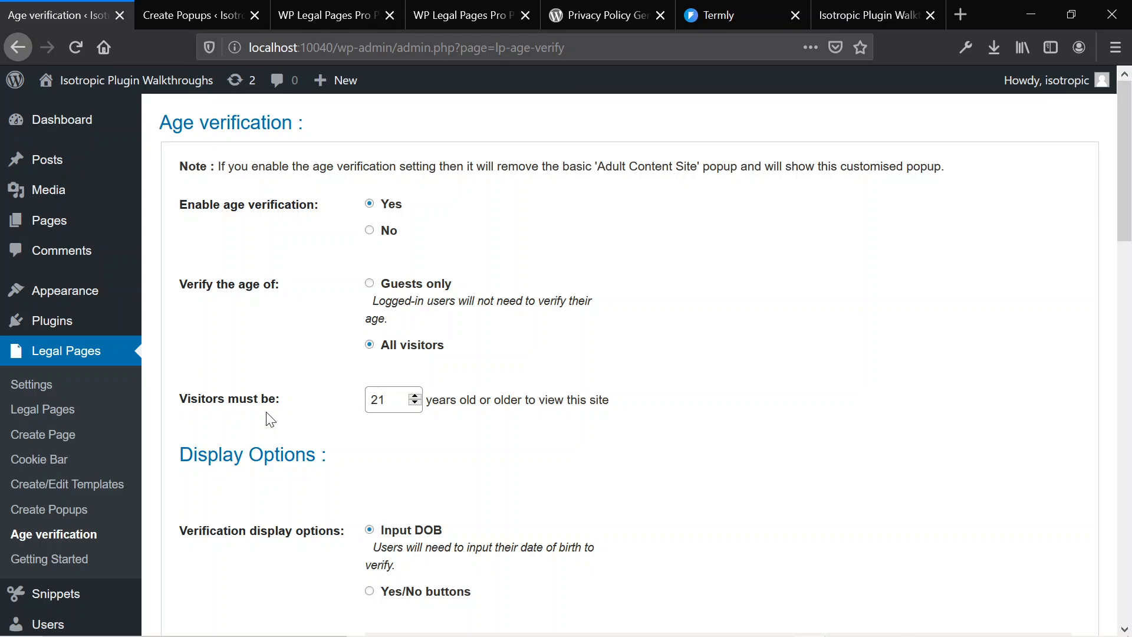
{"action": "mouse_move", "coordinate": [43, 434]}
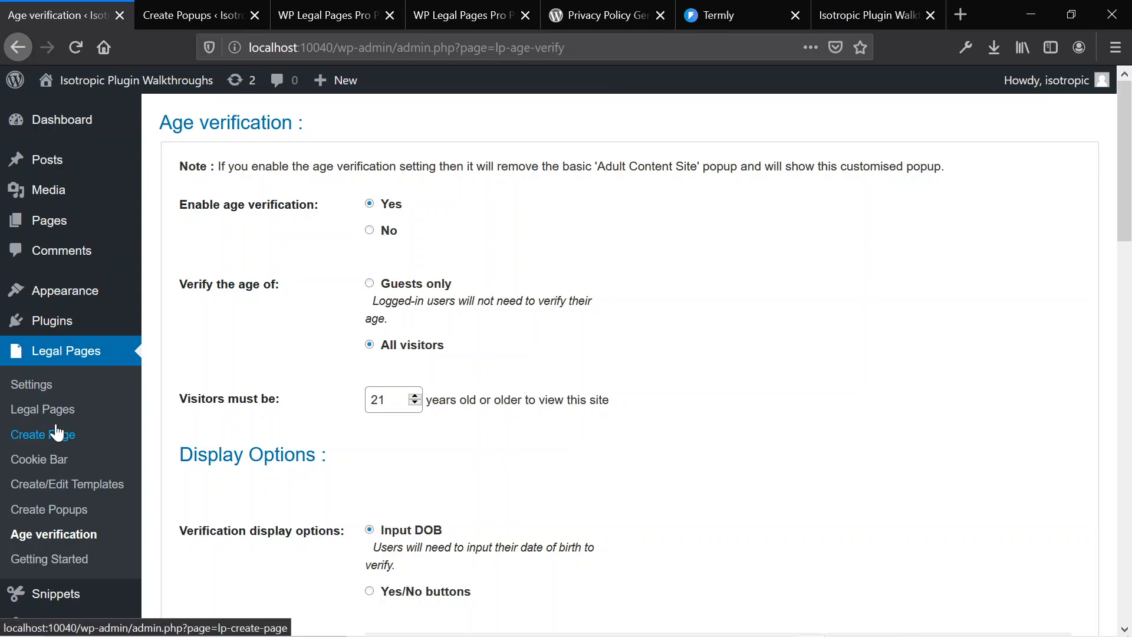
{"action": "mouse_move", "coordinate": [56, 496]}
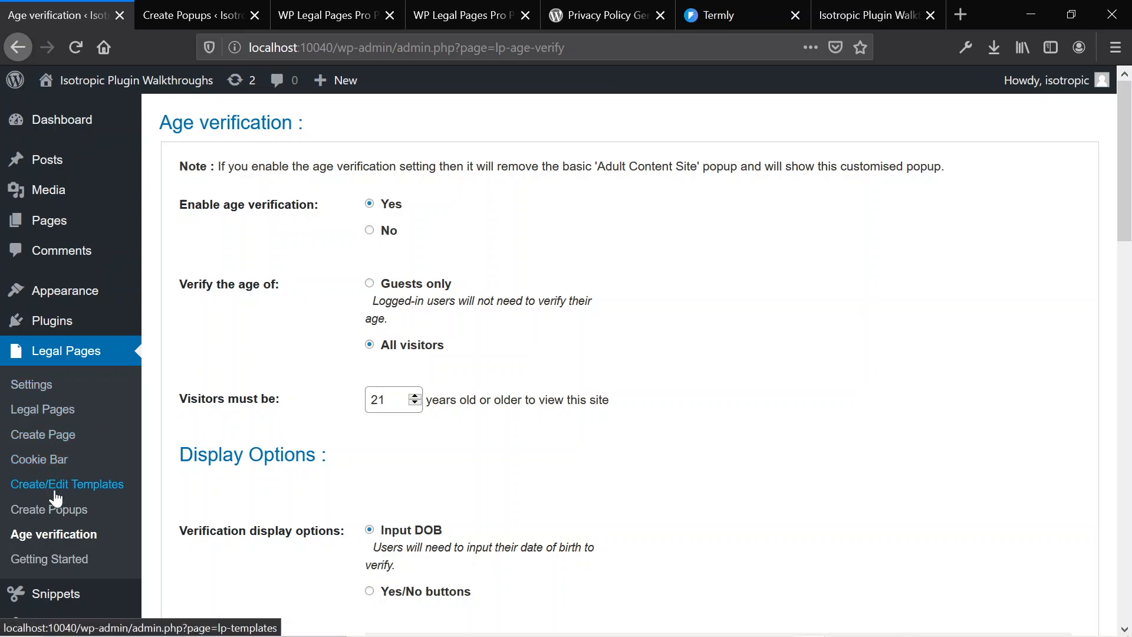
{"action": "mouse_move", "coordinate": [48, 509]}
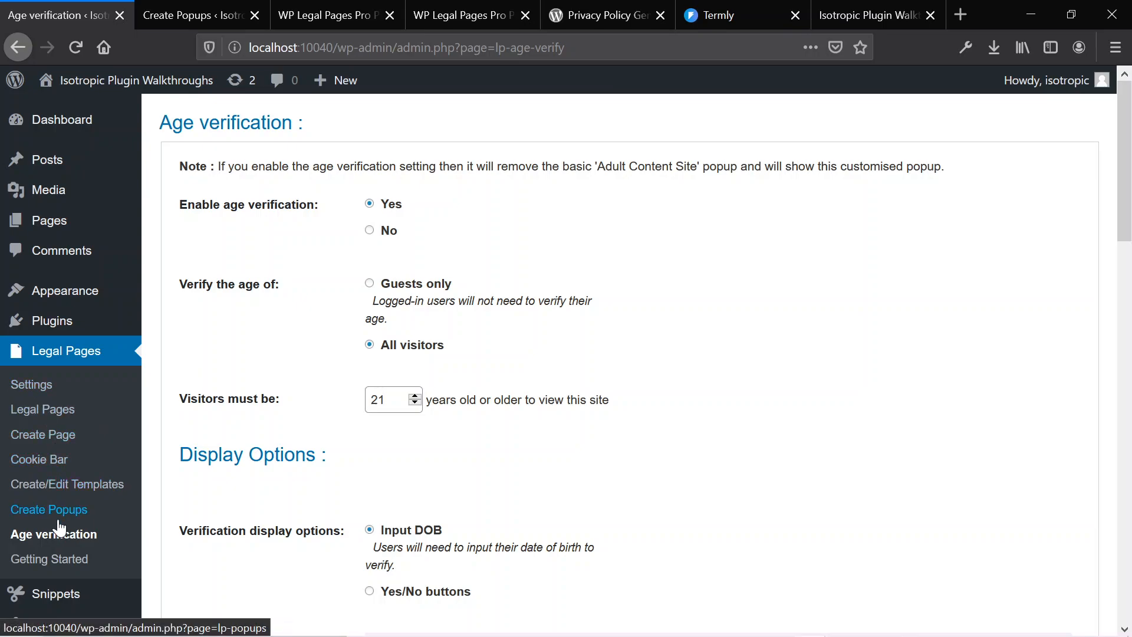
{"action": "mouse_move", "coordinate": [262, 360]}
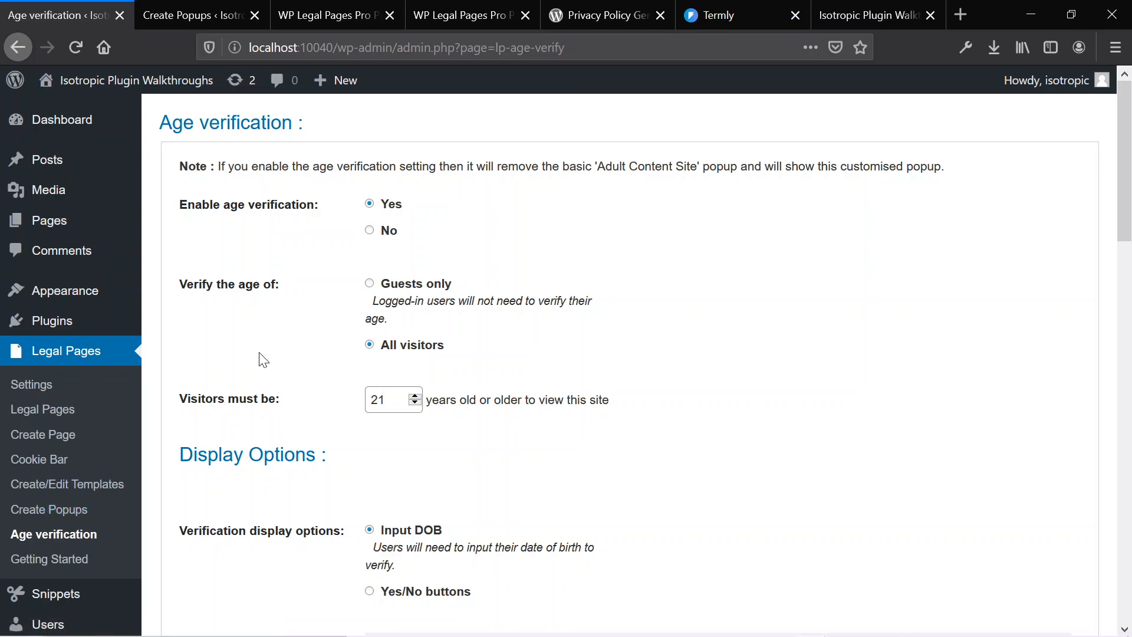
{"action": "mouse_move", "coordinate": [276, 298]}
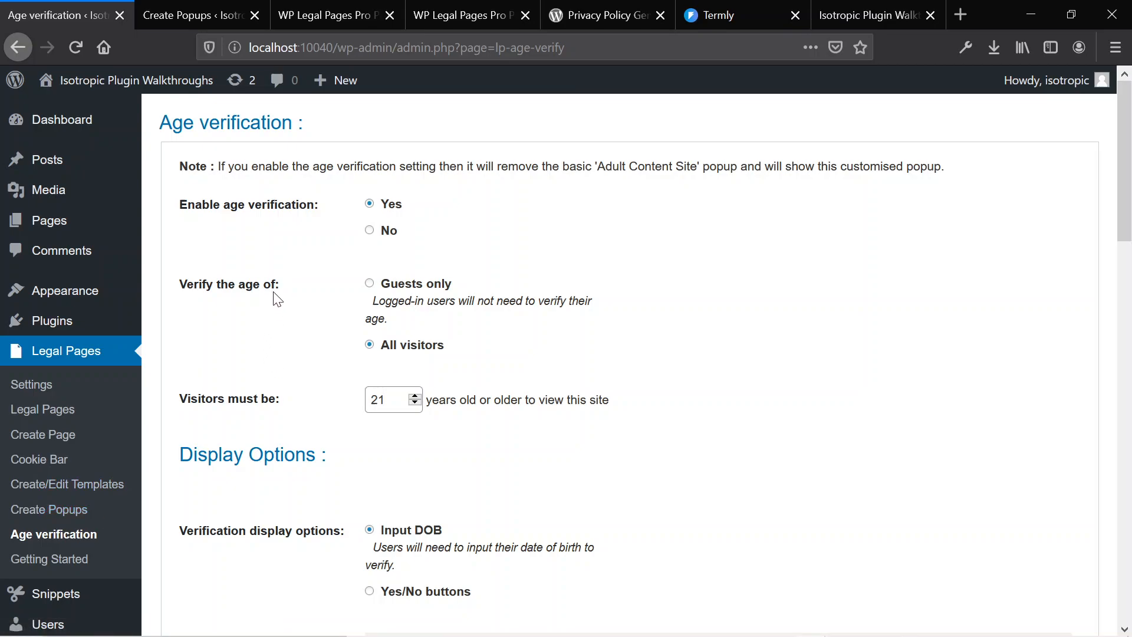
{"action": "mouse_move", "coordinate": [524, 201]}
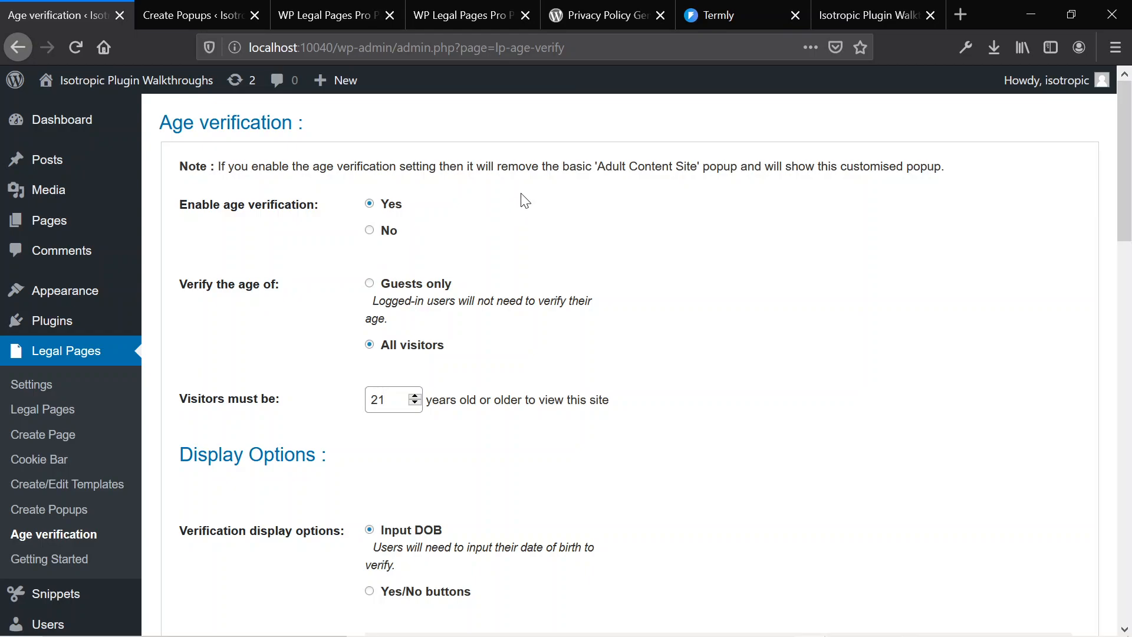
{"action": "mouse_move", "coordinate": [564, 200]}
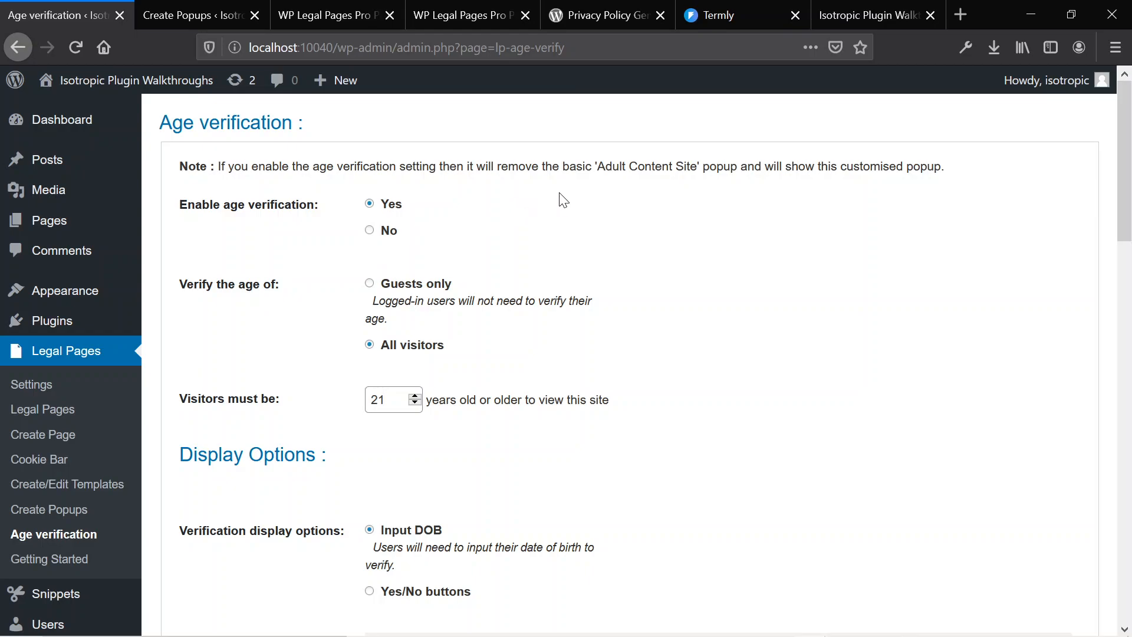
{"action": "mouse_move", "coordinate": [591, 137]}
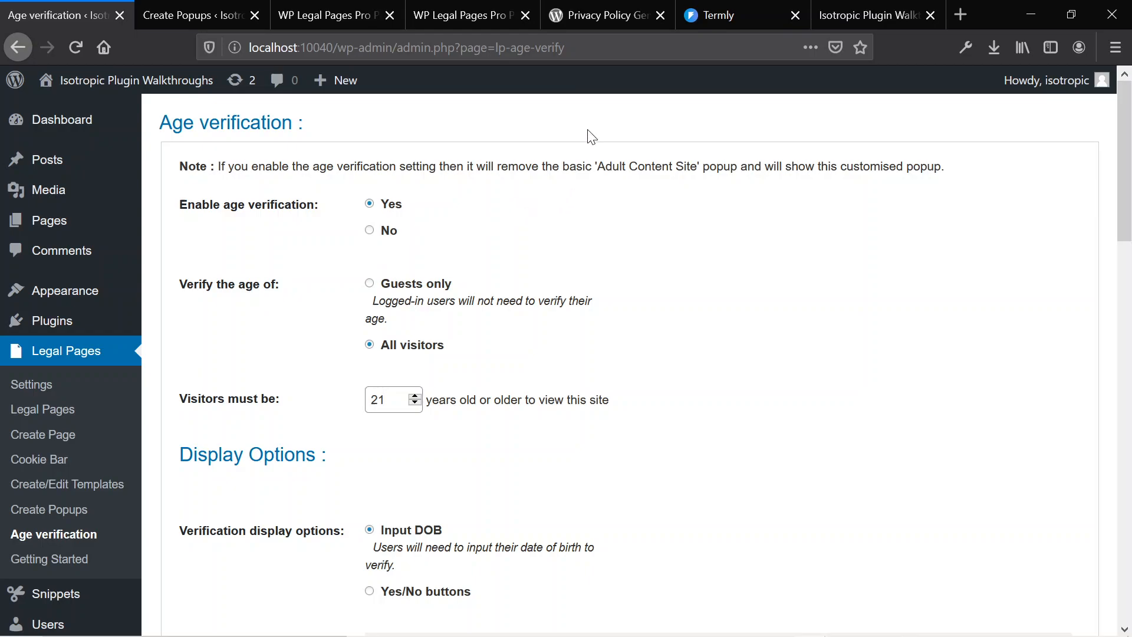
{"action": "mouse_move", "coordinate": [782, 144]}
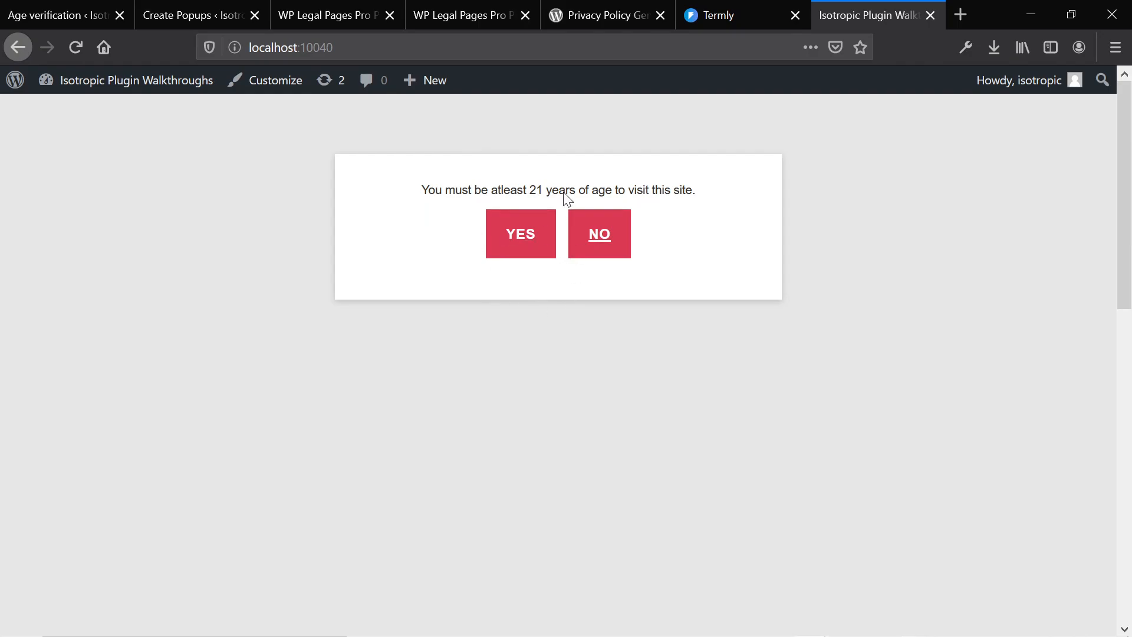
Reload the site, enter birth date September 1918 in the age check and tick Remember me
{"action": "left_click", "coordinate": [521, 233]}
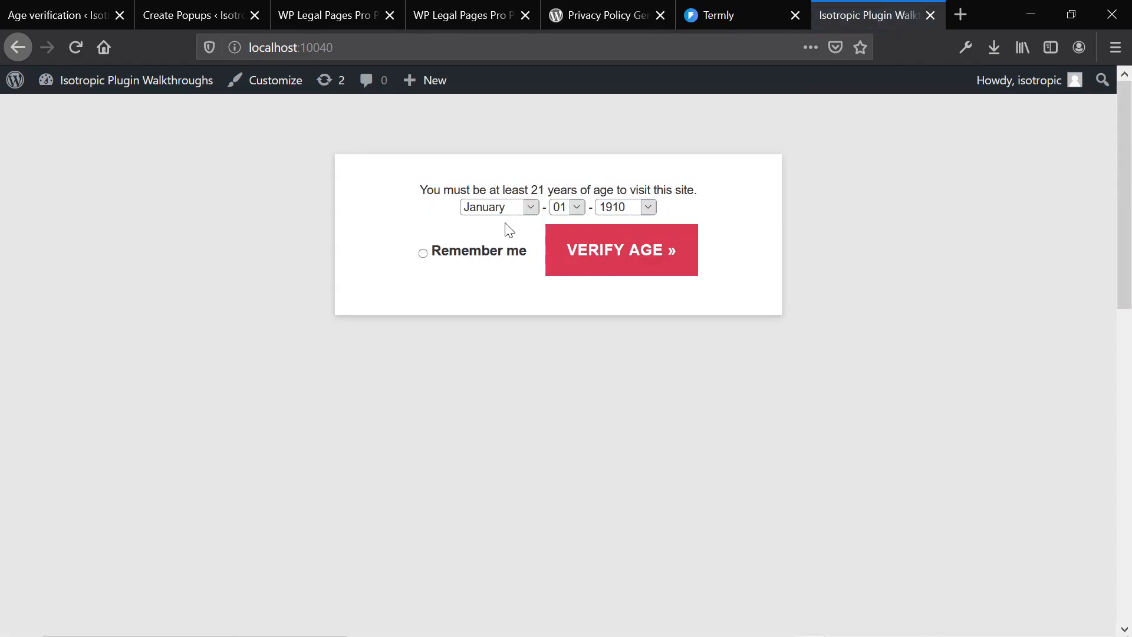
{"action": "left_click", "coordinate": [497, 208]}
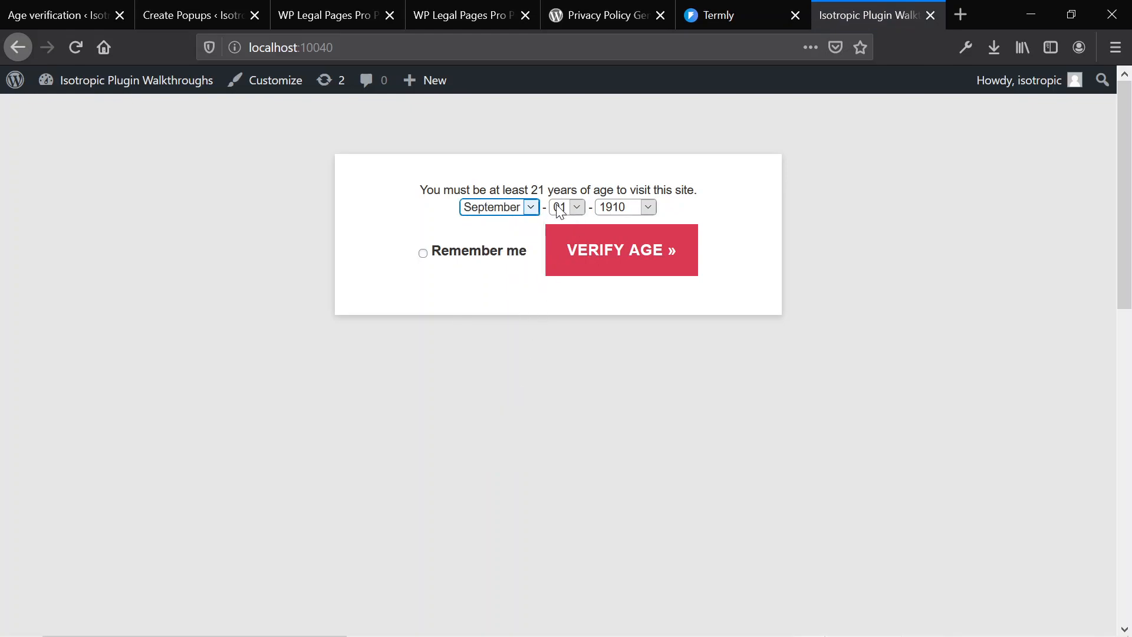
{"action": "left_click", "coordinate": [645, 207]}
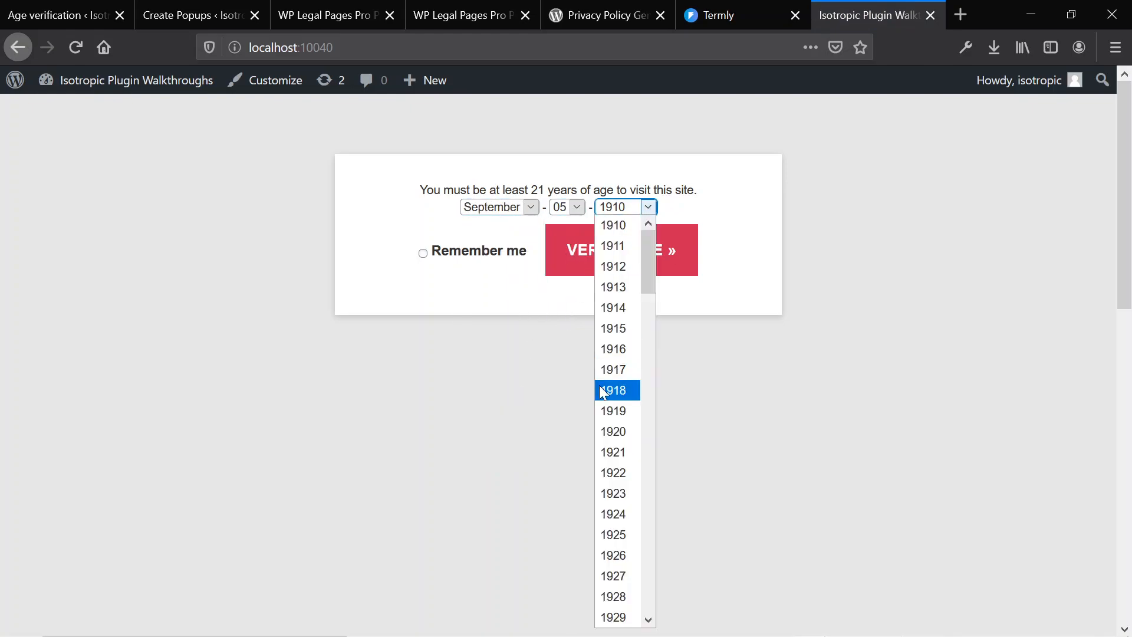
{"action": "left_click", "coordinate": [612, 390]}
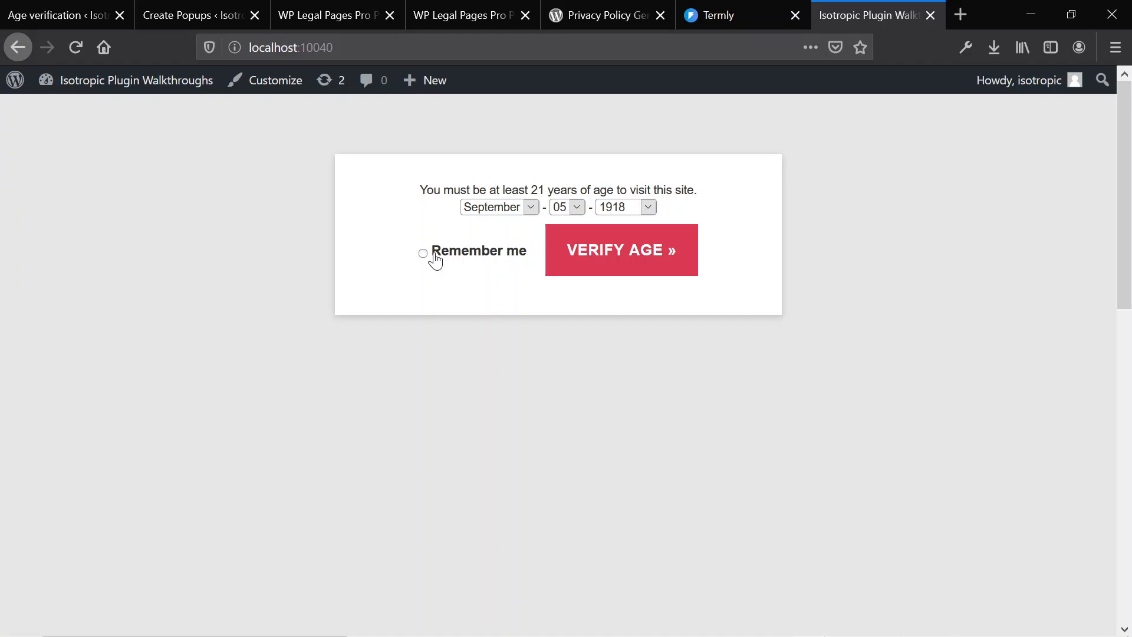
{"action": "left_click", "coordinate": [423, 253]}
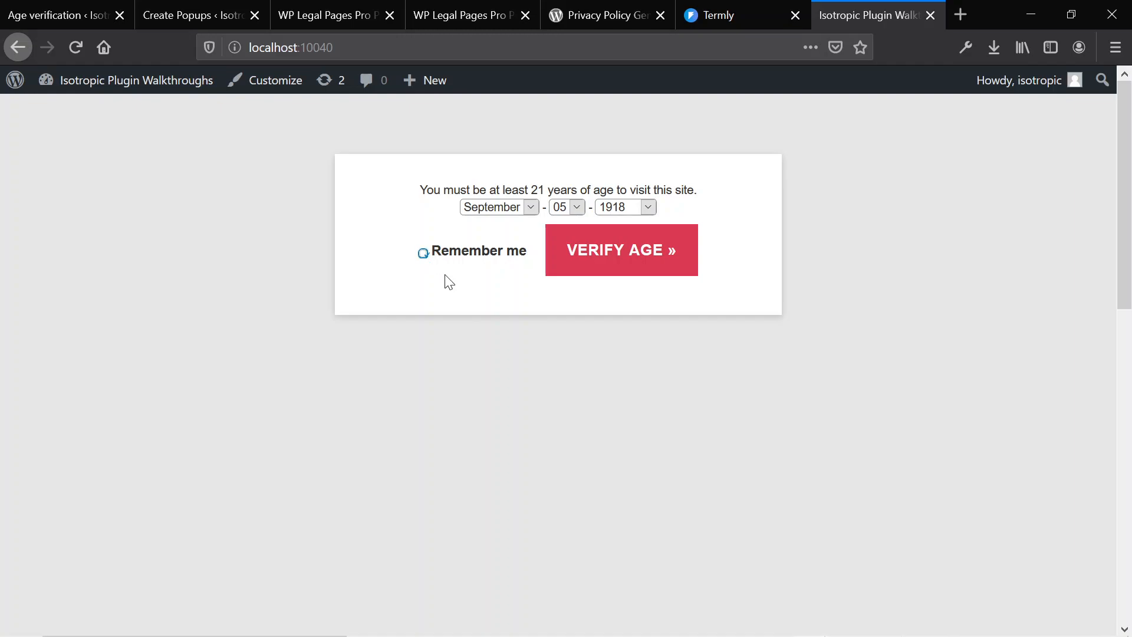
{"action": "mouse_move", "coordinate": [715, 267]}
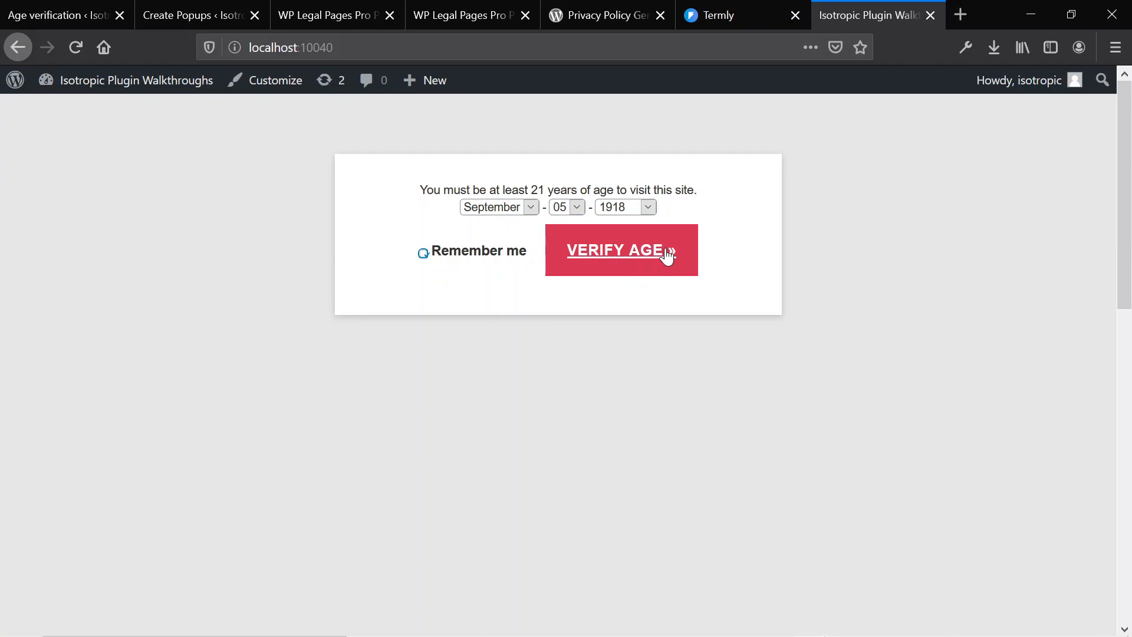
{"action": "mouse_move", "coordinate": [581, 285]}
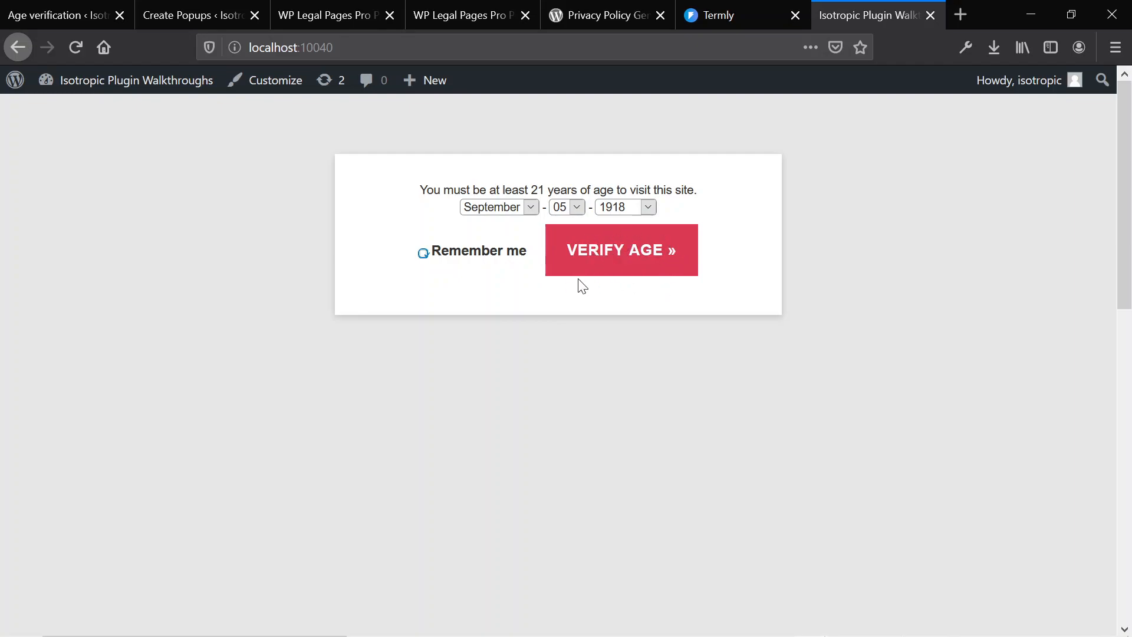
{"action": "mouse_move", "coordinate": [429, 210]}
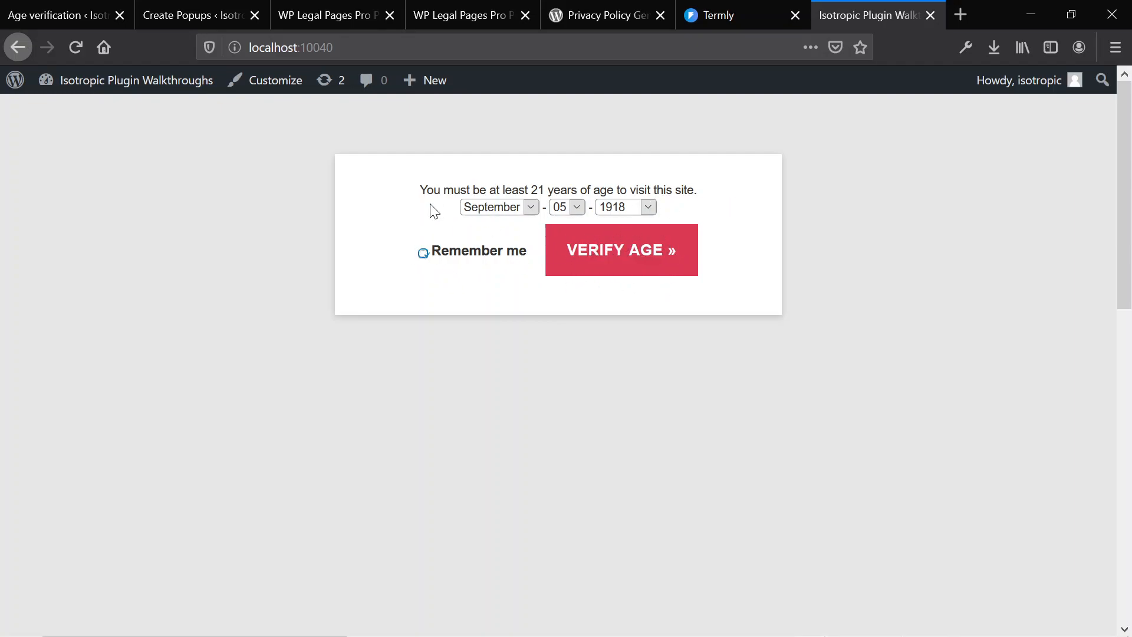
{"action": "mouse_move", "coordinate": [397, 243]}
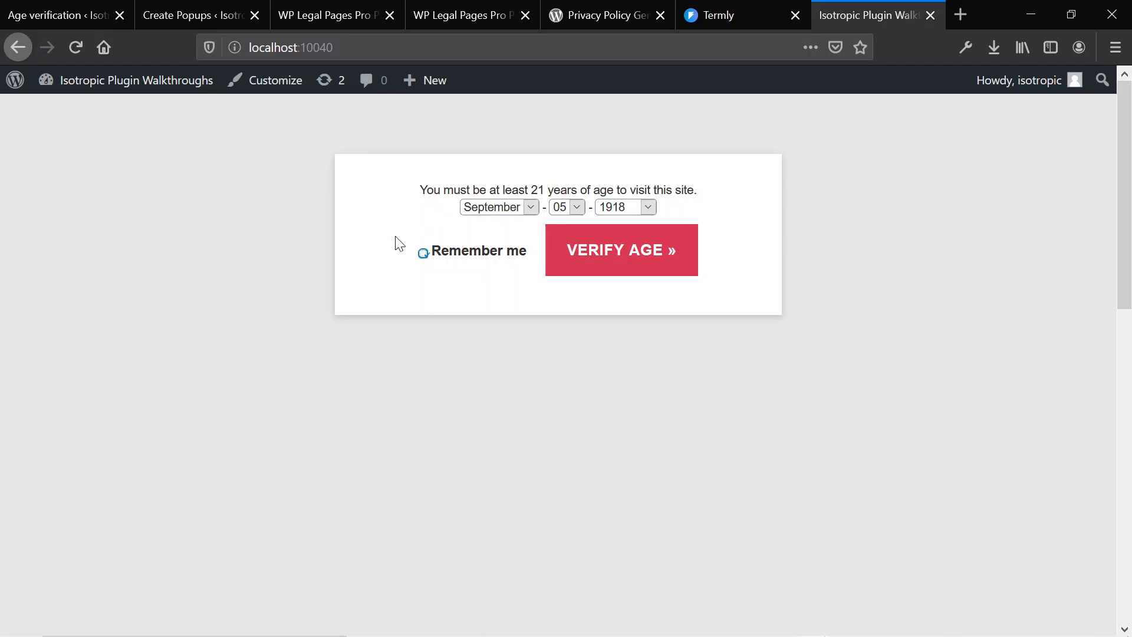
{"action": "right_click", "coordinate": [399, 242]}
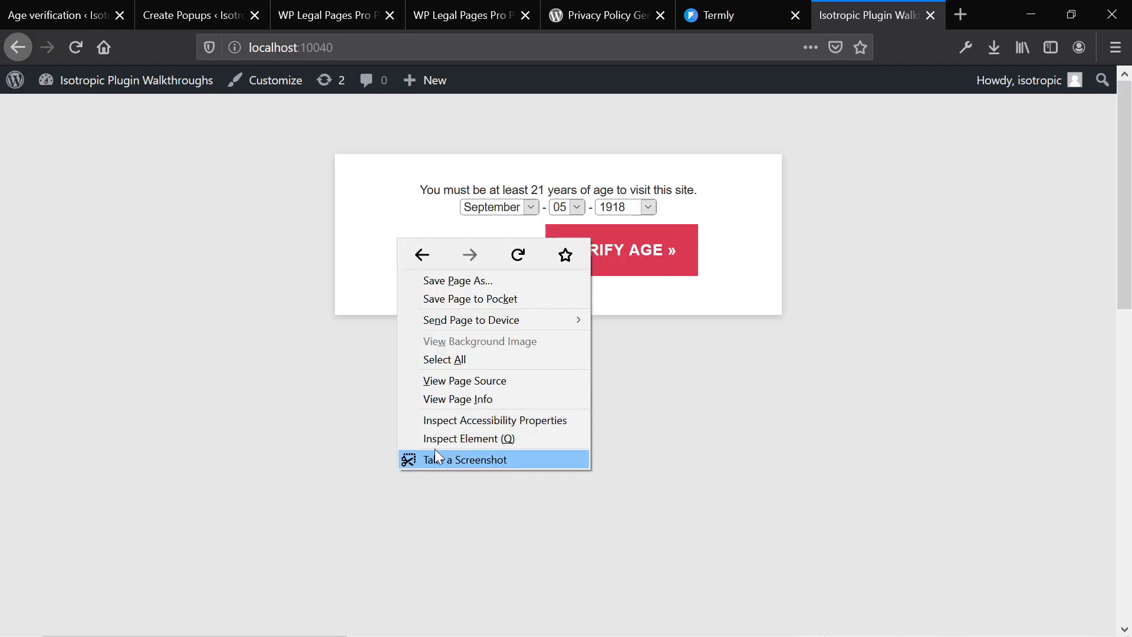
{"action": "left_click", "coordinate": [469, 439]}
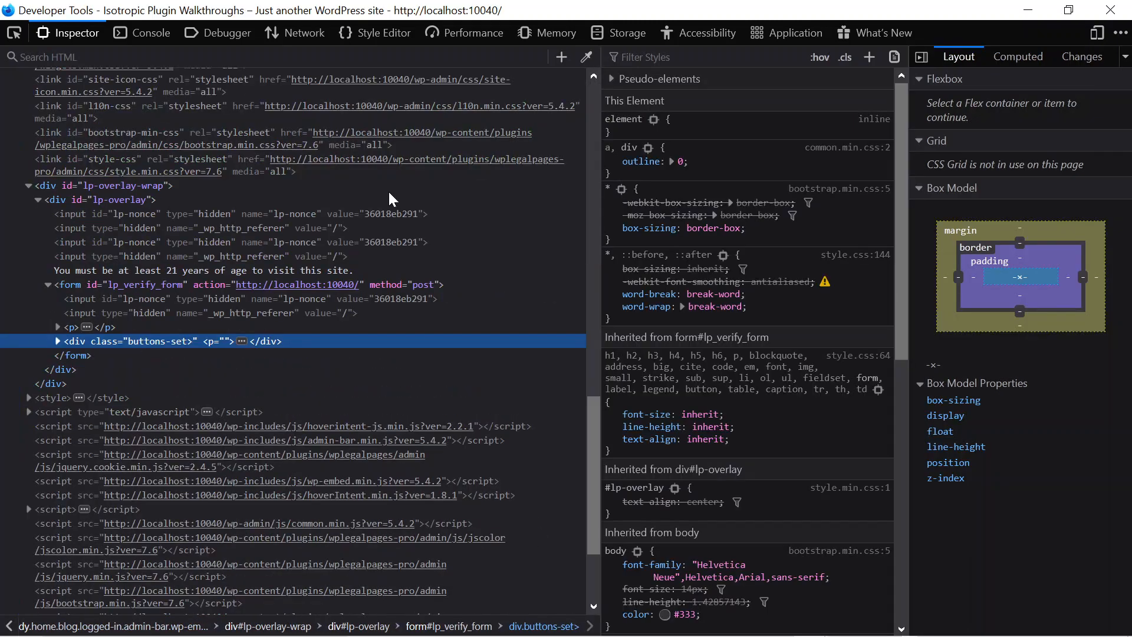
{"action": "left_click", "coordinate": [57, 341]}
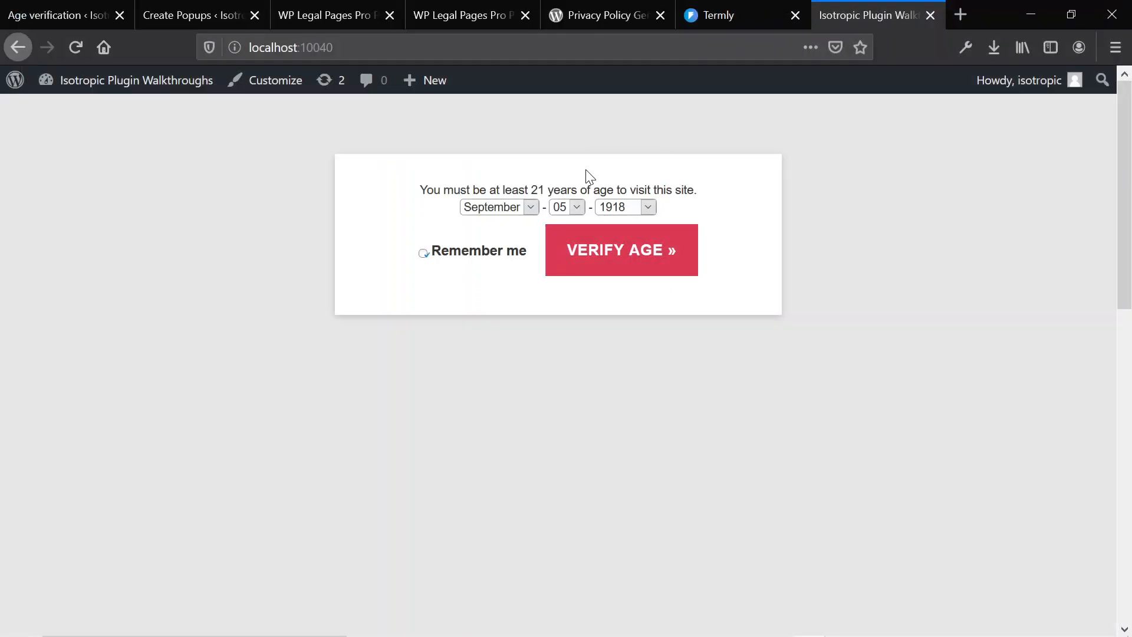
Verify age to reach the home page, then return to the WP Legal Pages Pro product page
{"action": "left_click", "coordinate": [619, 250]}
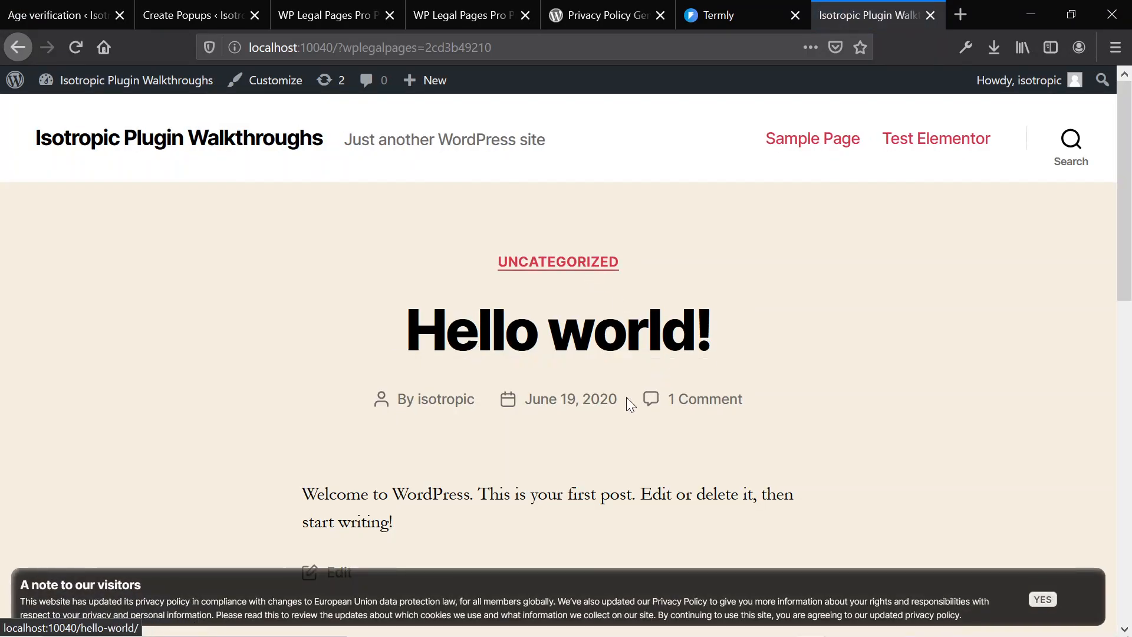
{"action": "mouse_move", "coordinate": [451, 591]}
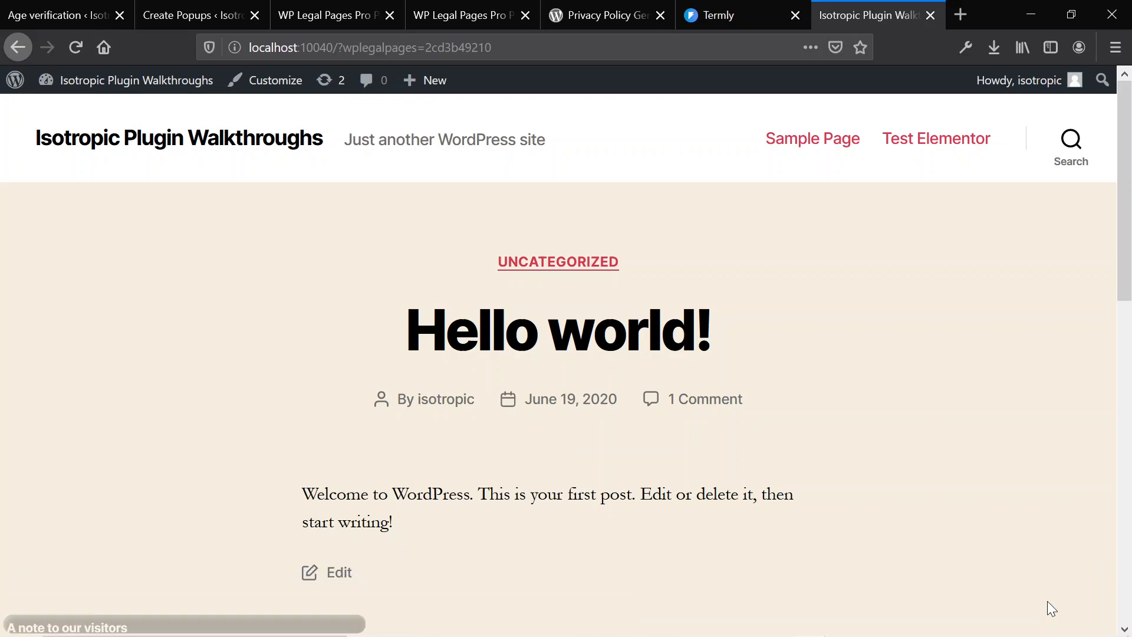
{"action": "scroll", "scroll_direction": "down", "scroll_amount": 3}
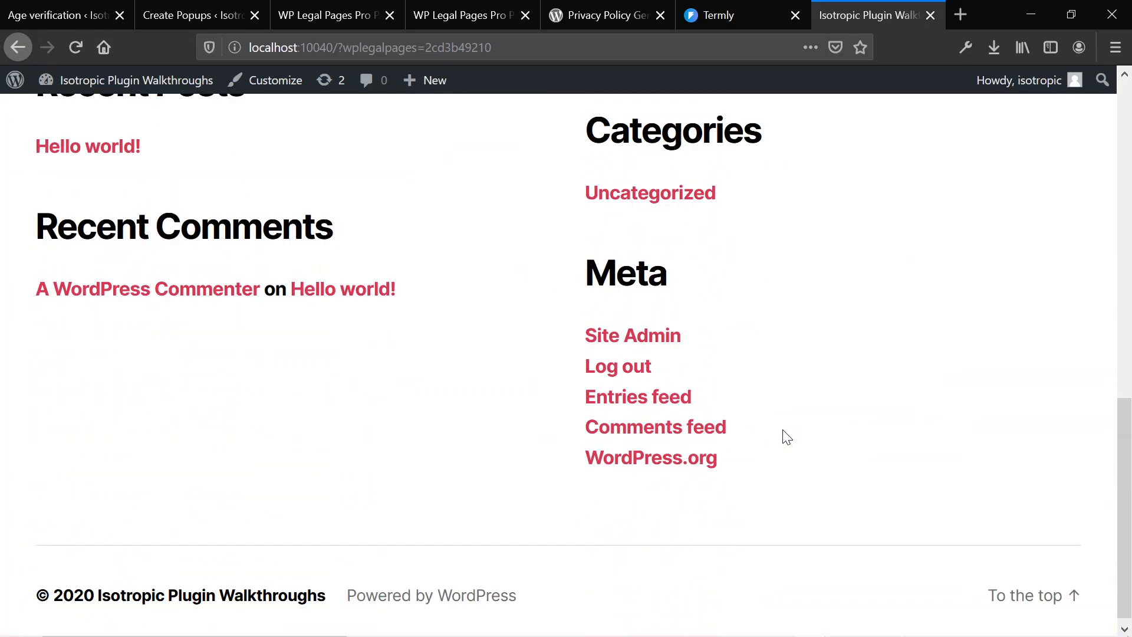
{"action": "left_click", "coordinate": [326, 14]}
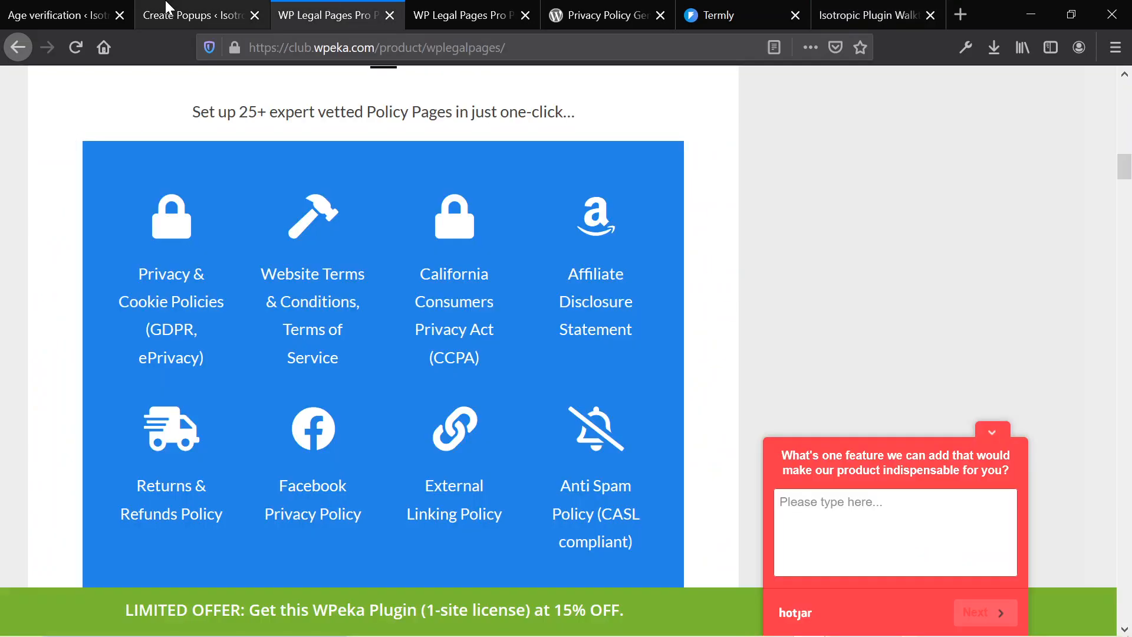
Visit the plugin's Getting Started, Legal Pages list and Create Page screens in turn
{"action": "left_click", "coordinate": [191, 14]}
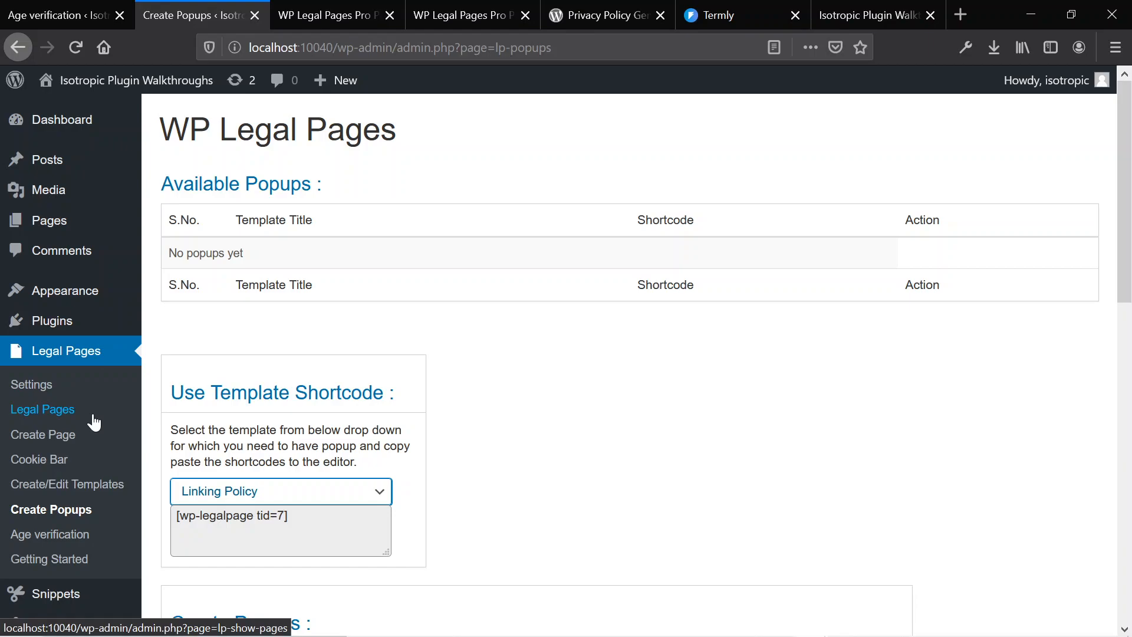
{"action": "mouse_move", "coordinate": [50, 535]}
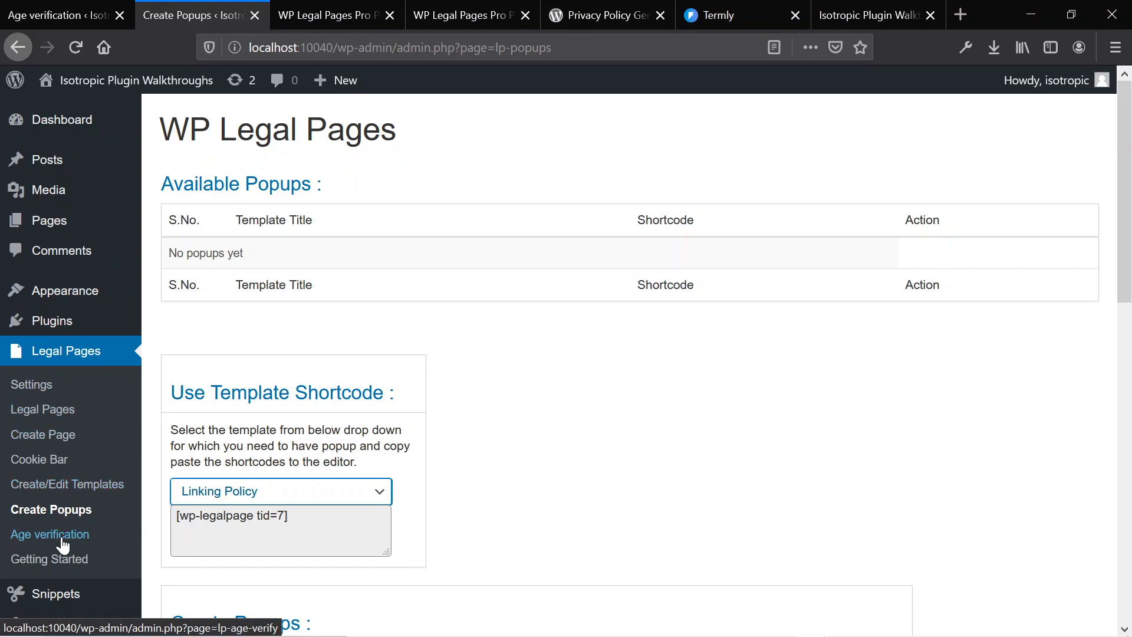
{"action": "left_click", "coordinate": [49, 559]}
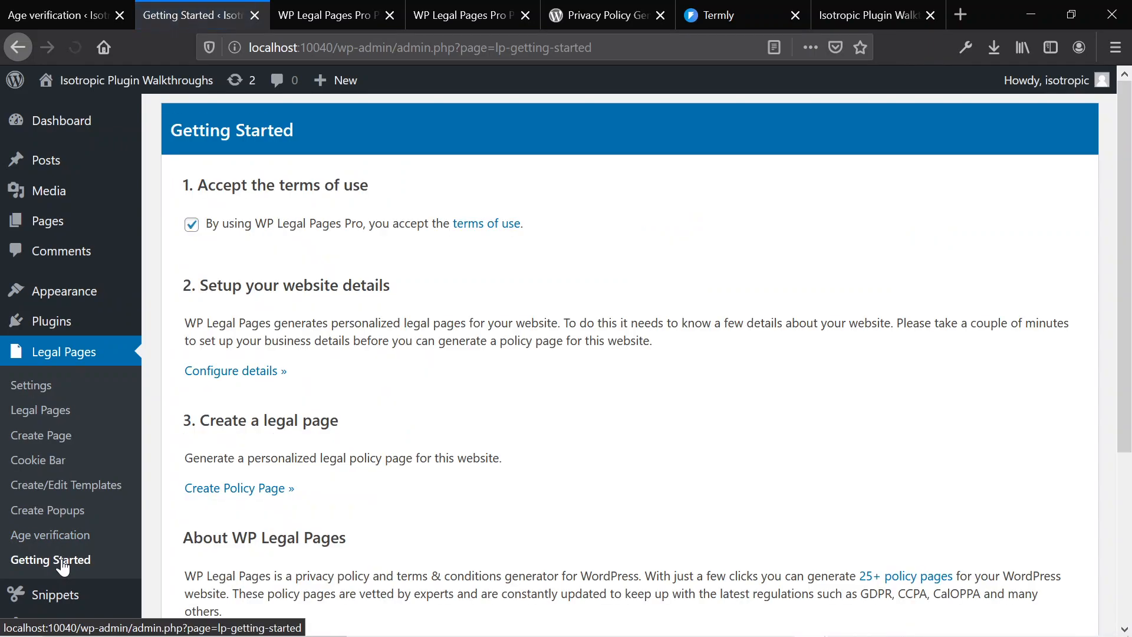
{"action": "mouse_move", "coordinate": [40, 410]}
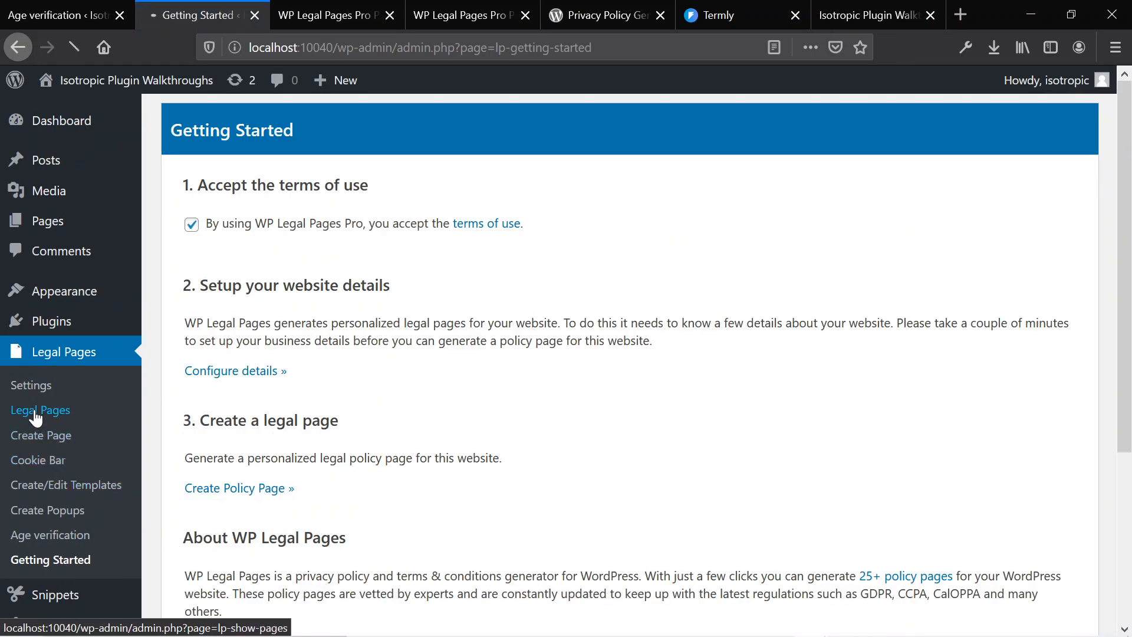
{"action": "left_click", "coordinate": [40, 410]}
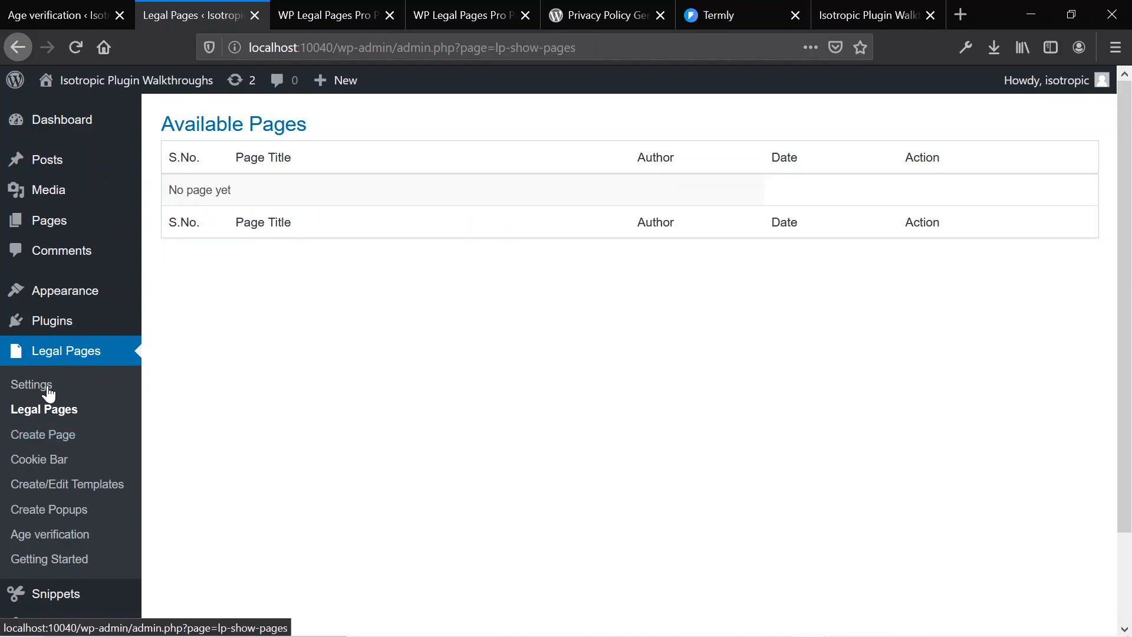
{"action": "mouse_move", "coordinate": [293, 390]}
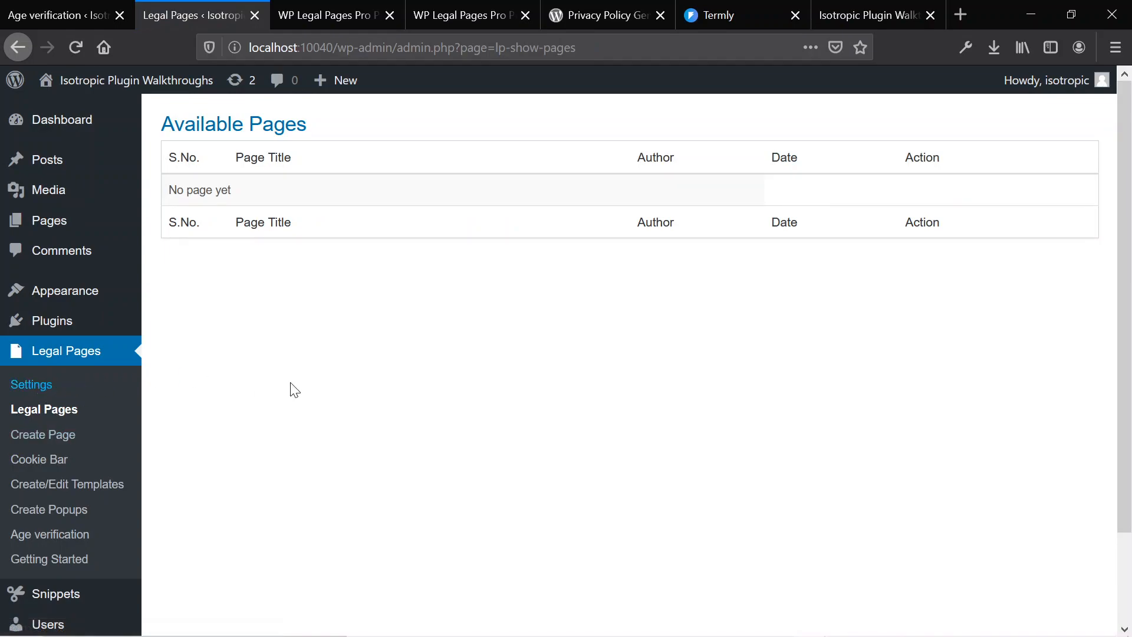
{"action": "mouse_move", "coordinate": [43, 434]}
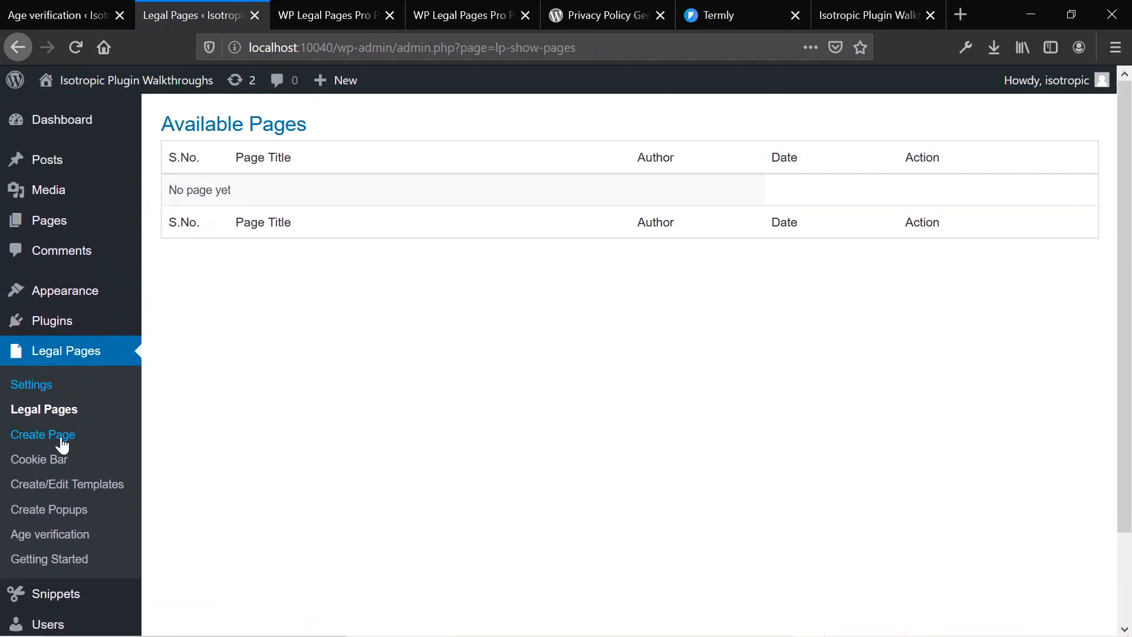
{"action": "left_click", "coordinate": [42, 434]}
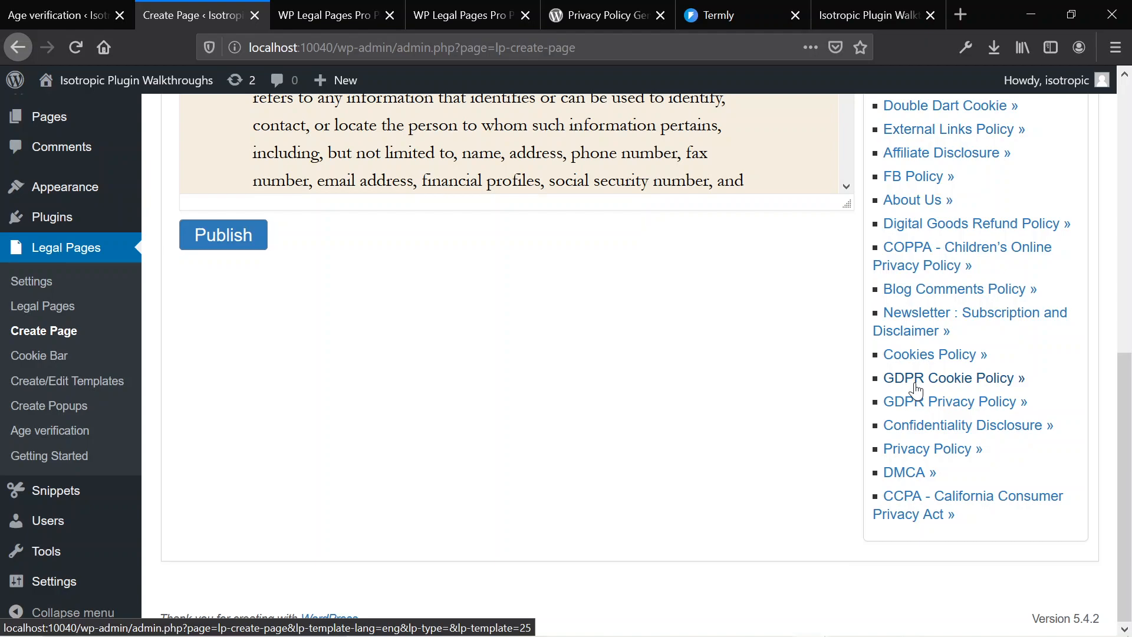
{"action": "mouse_move", "coordinate": [50, 430]}
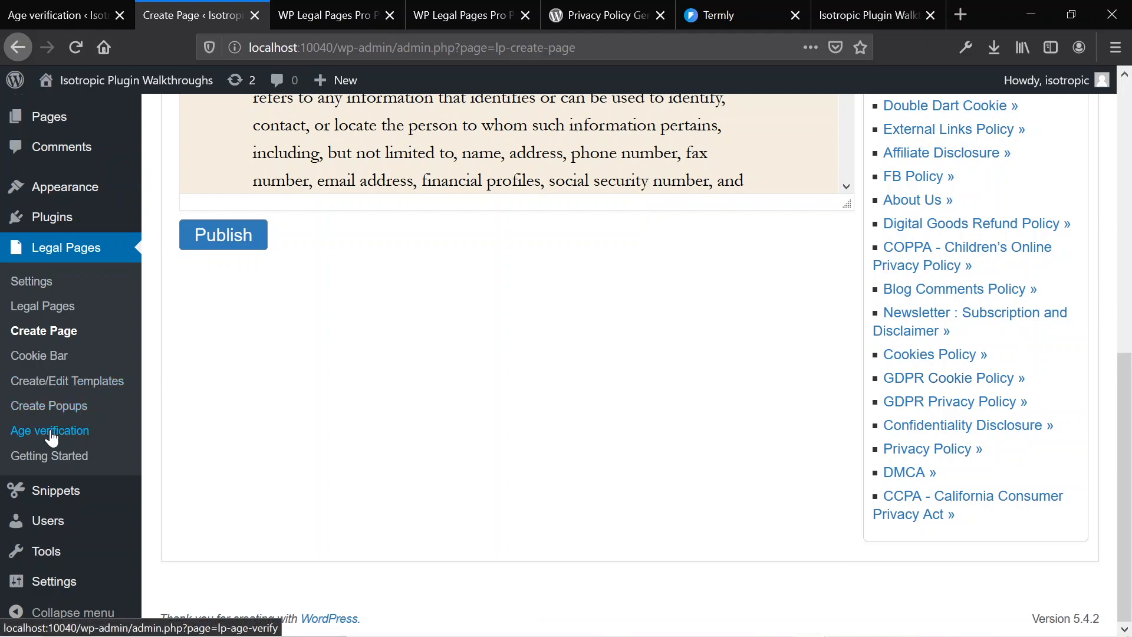
{"action": "mouse_move", "coordinate": [68, 381]}
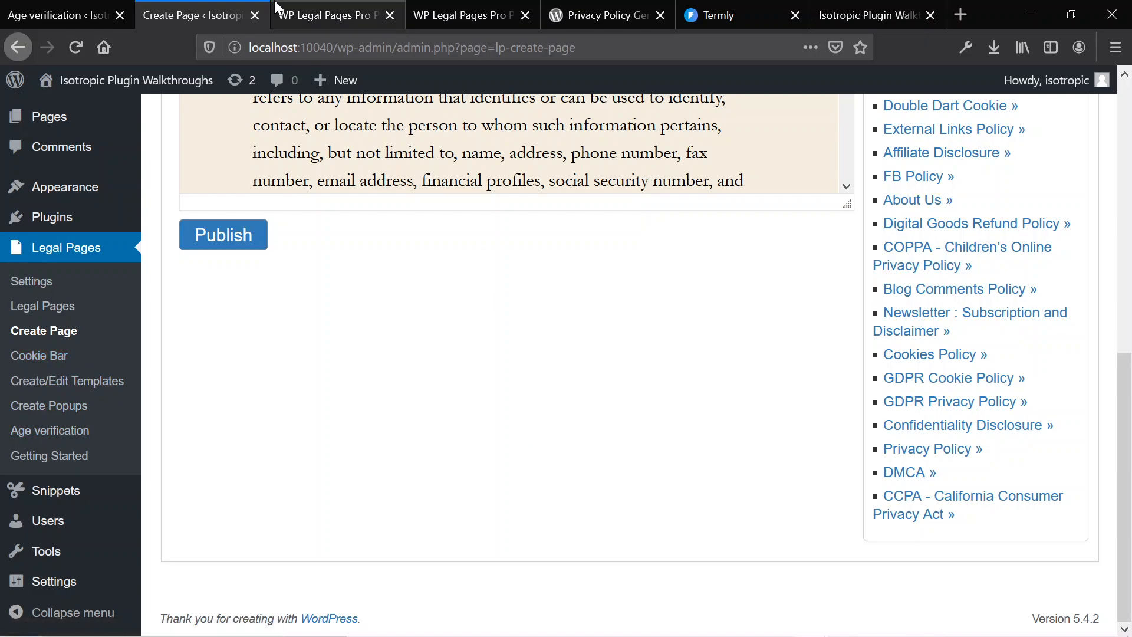
Read the WP Legal Pages Pro product page down to the form plugin integrations section
{"action": "left_click", "coordinate": [332, 14]}
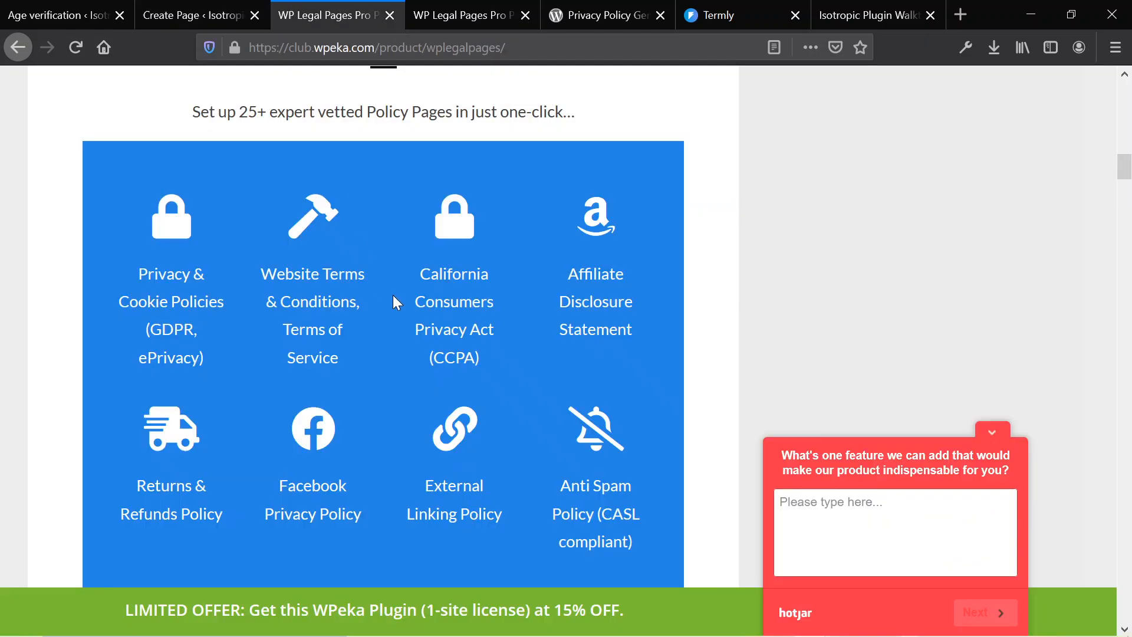
{"action": "scroll", "scroll_direction": "down", "scroll_amount": 3}
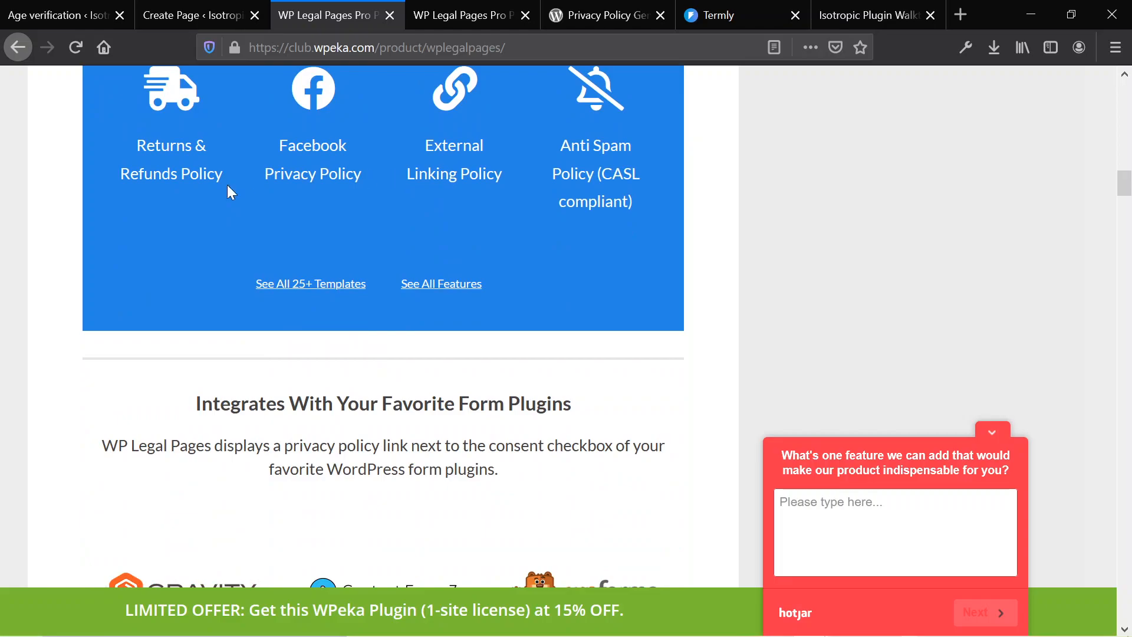
{"action": "mouse_move", "coordinate": [340, 292]}
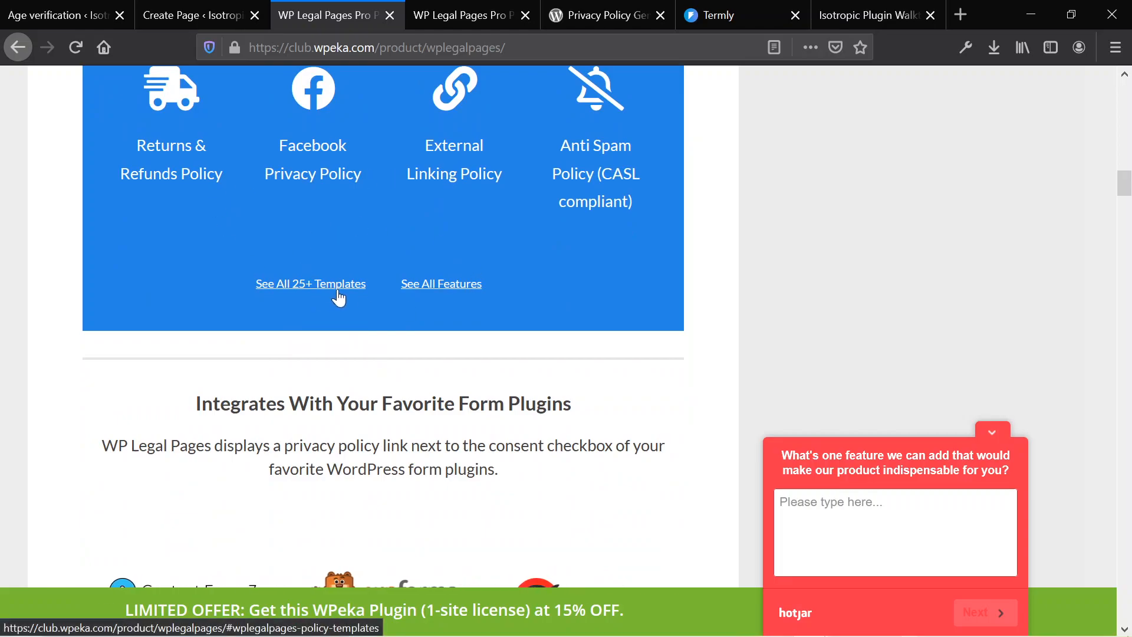
{"action": "scroll", "scroll_direction": "down", "scroll_amount": 3}
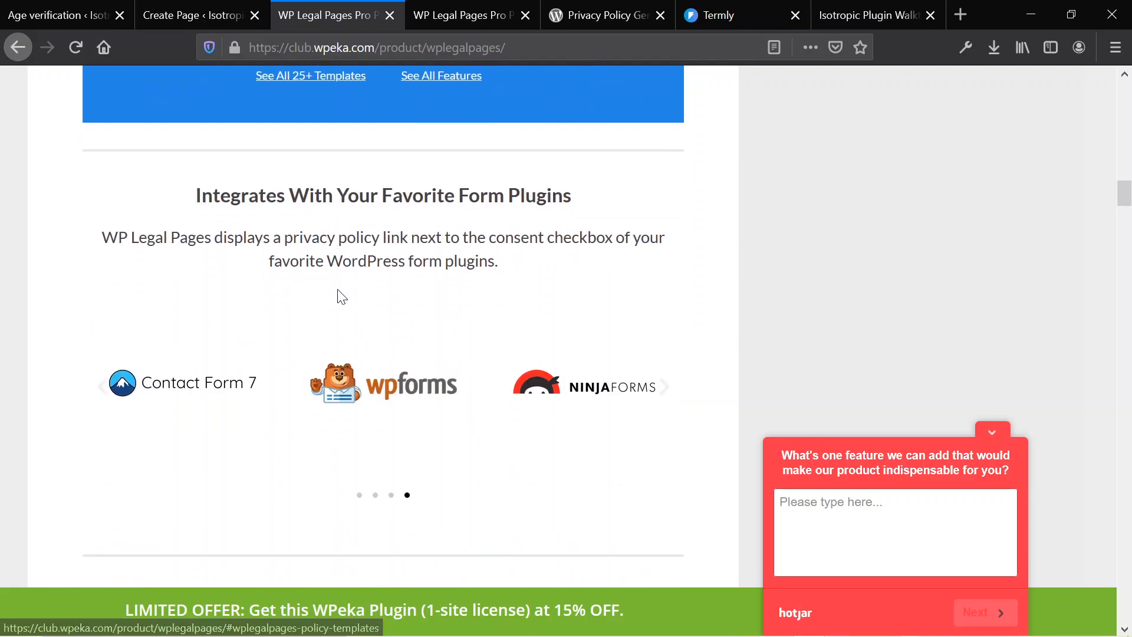
{"action": "scroll", "scroll_direction": "down", "scroll_amount": 3}
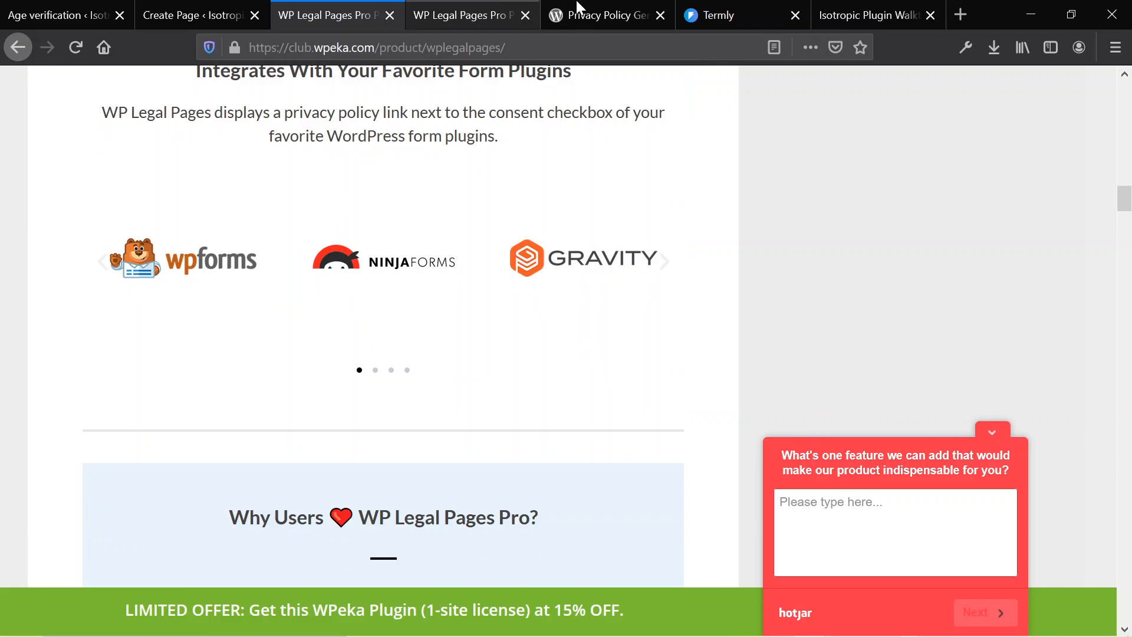
Switch to the WordPress.org WPLegalPages listing with its policy generator descriptions
{"action": "left_click", "coordinate": [606, 14]}
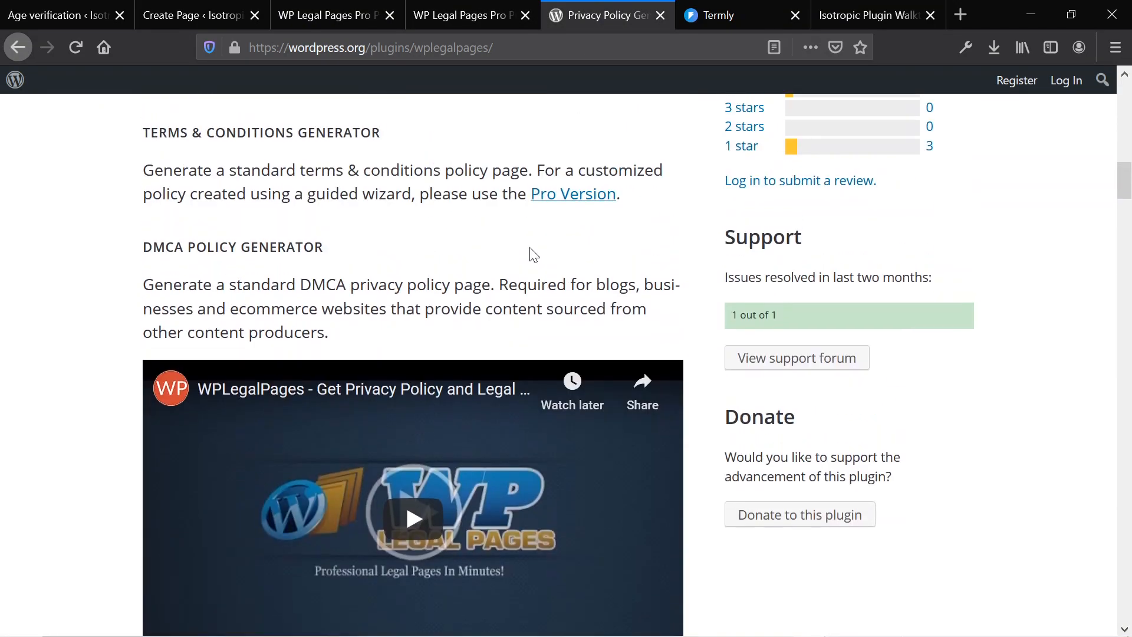
{"action": "mouse_move", "coordinate": [329, 14]}
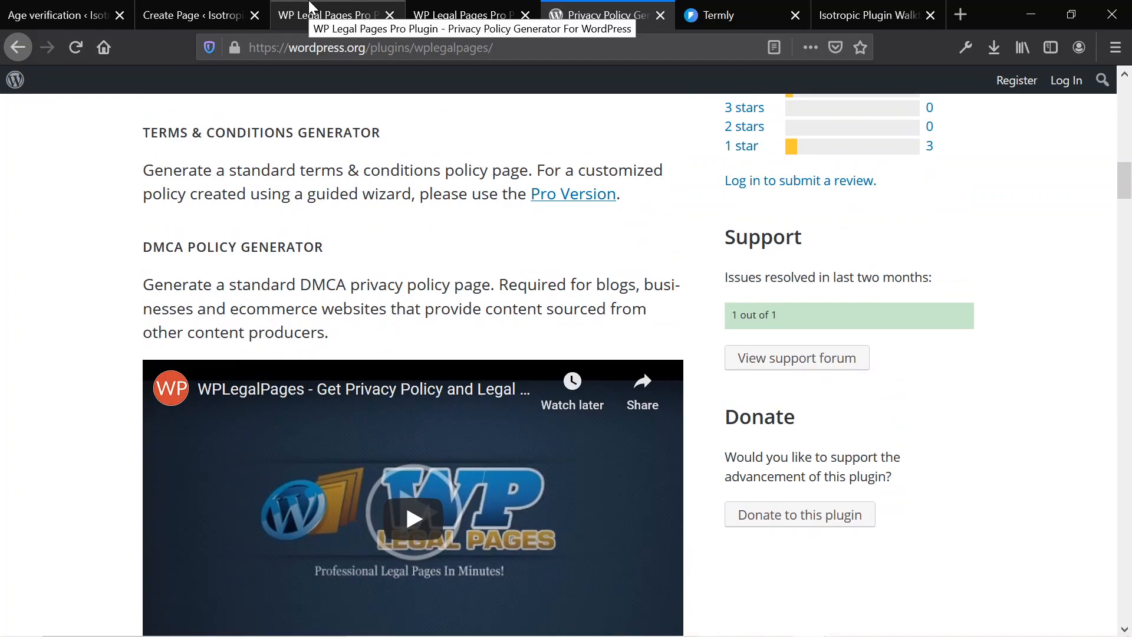